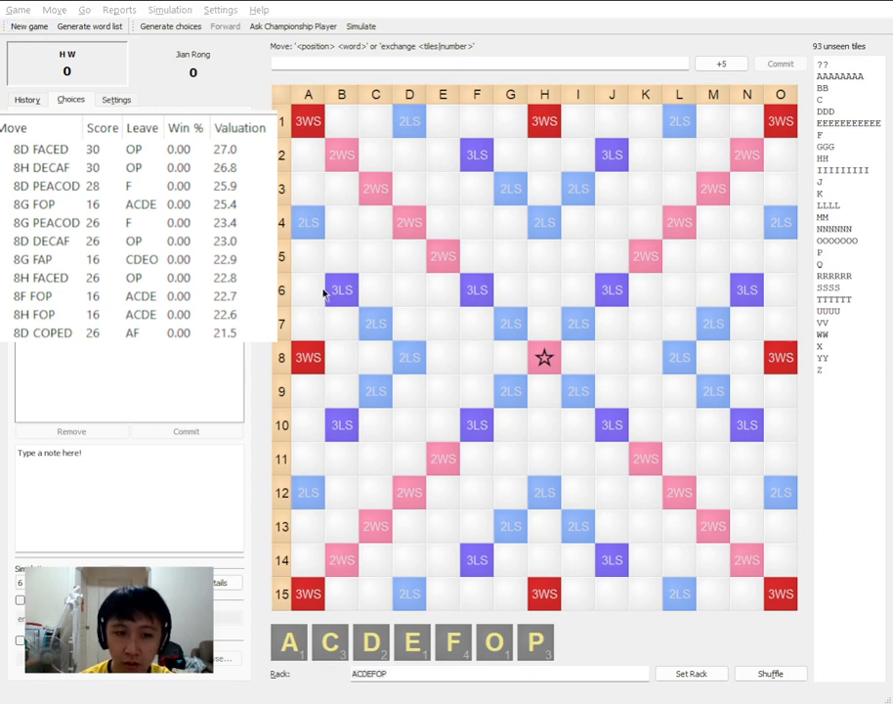
mouse_move(508, 479)
text(FOXGHRZ)
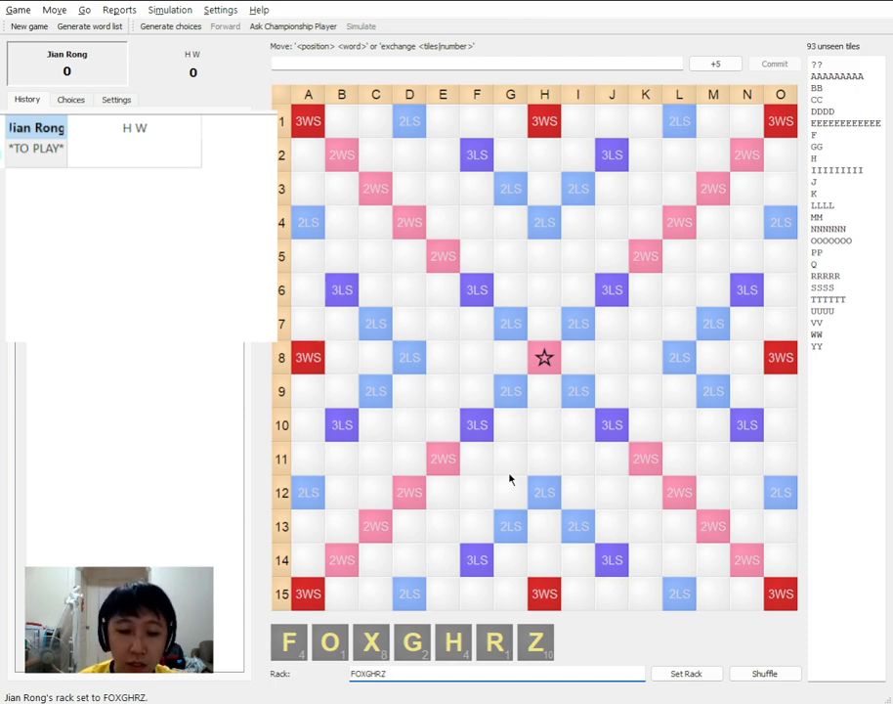
mouse_move(516, 383)
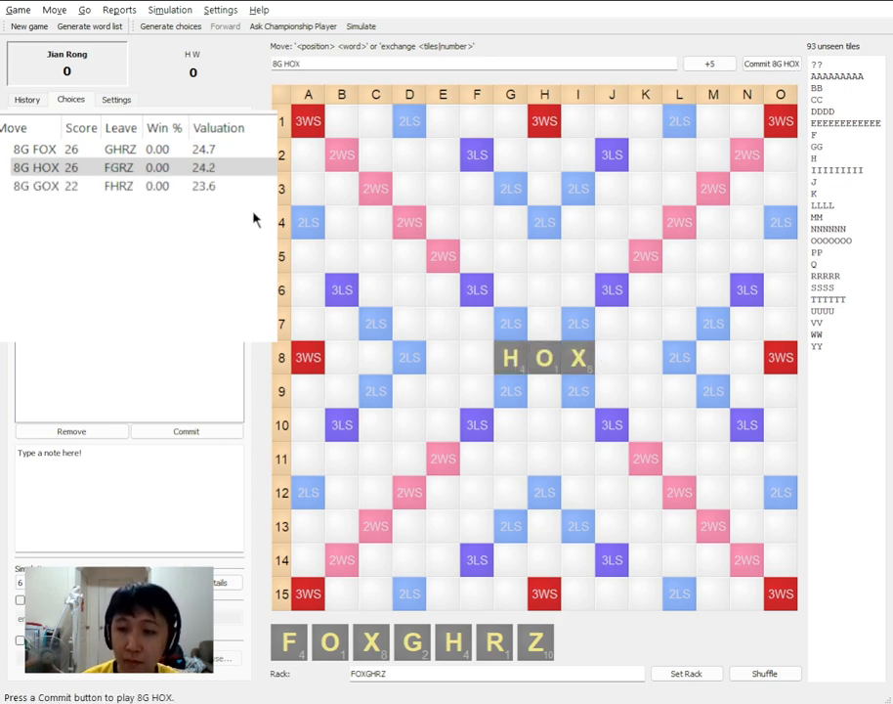
mouse_move(234, 186)
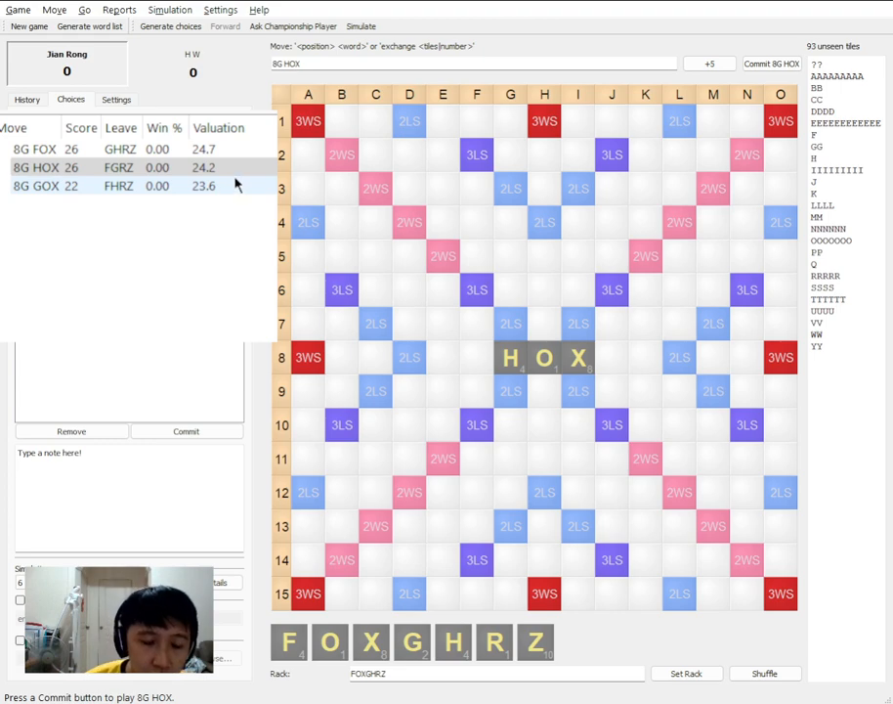
Preview the 8G HOX candidate, then enter vertical ZHO in column H as another choice
click(117, 169)
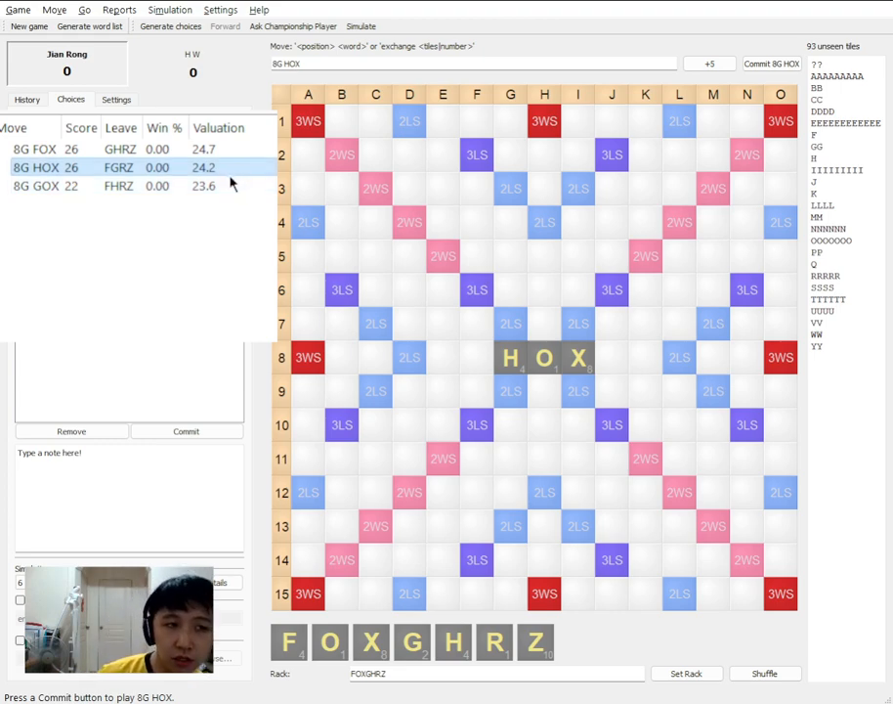
mouse_move(256, 174)
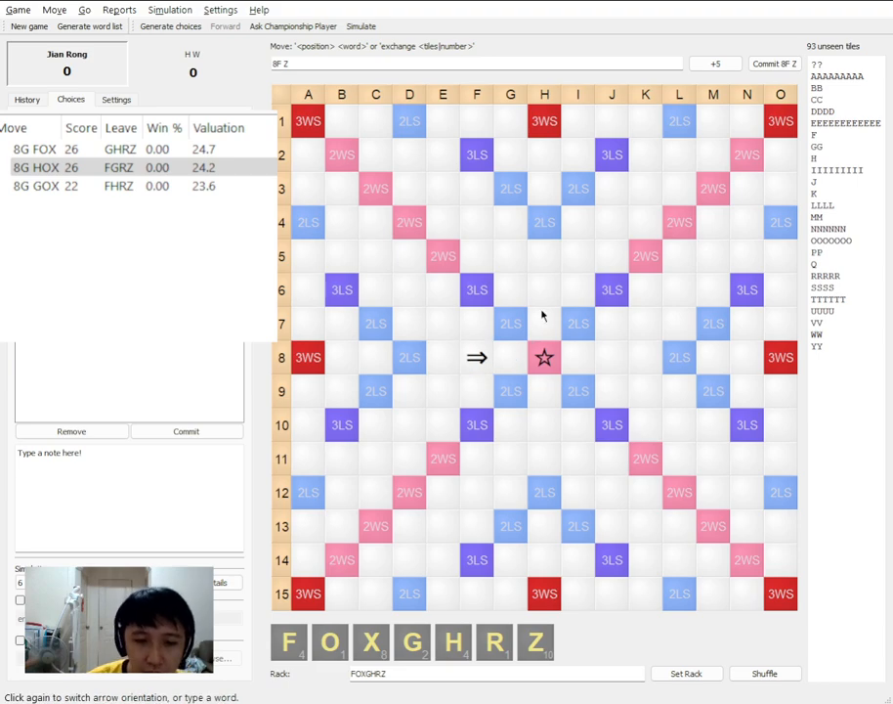
text(ZHO)
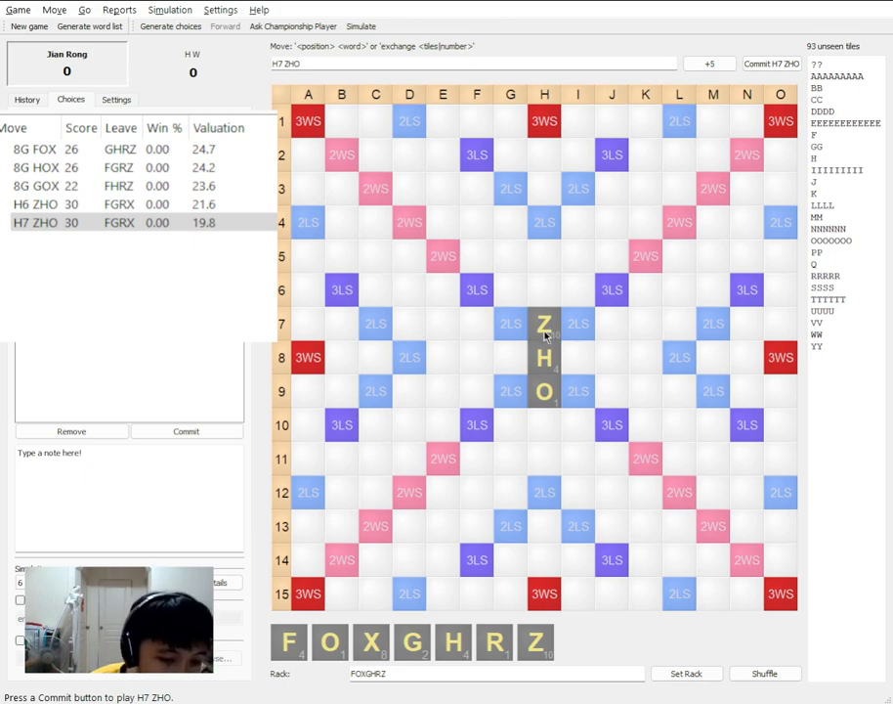
mouse_move(546, 395)
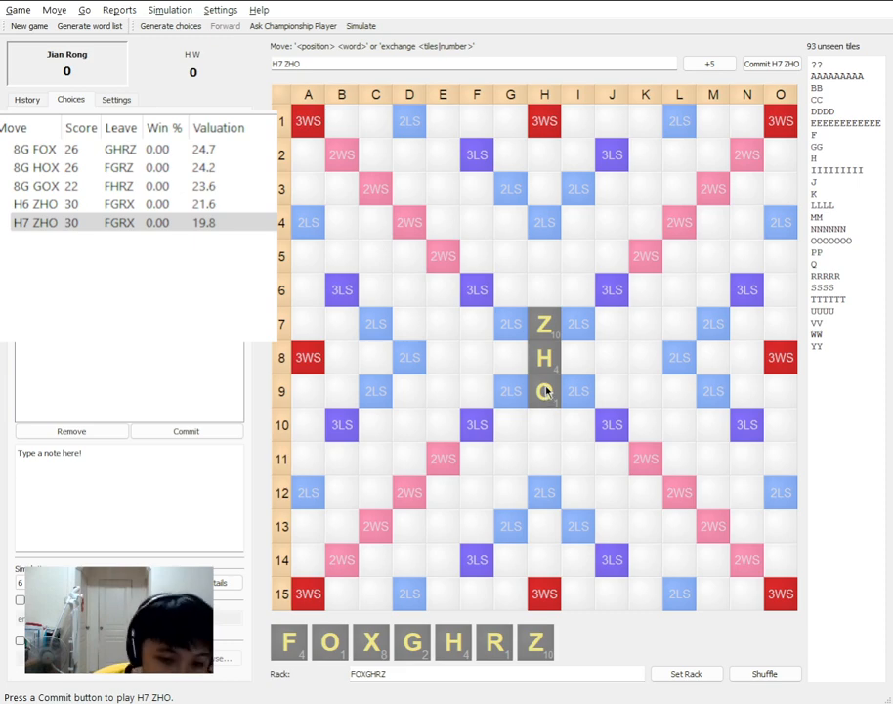
mouse_move(575, 400)
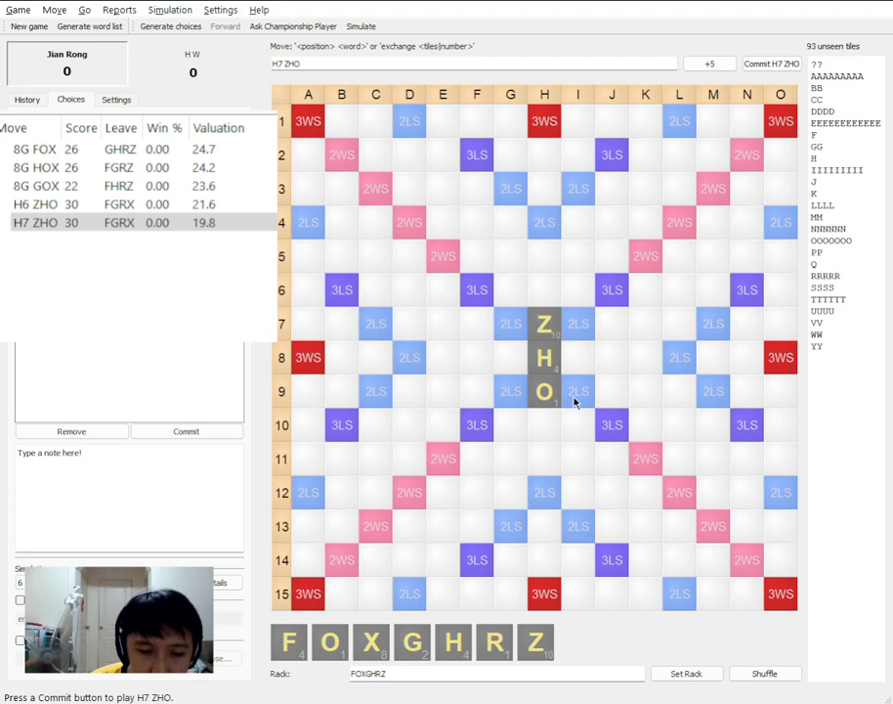
mouse_move(553, 408)
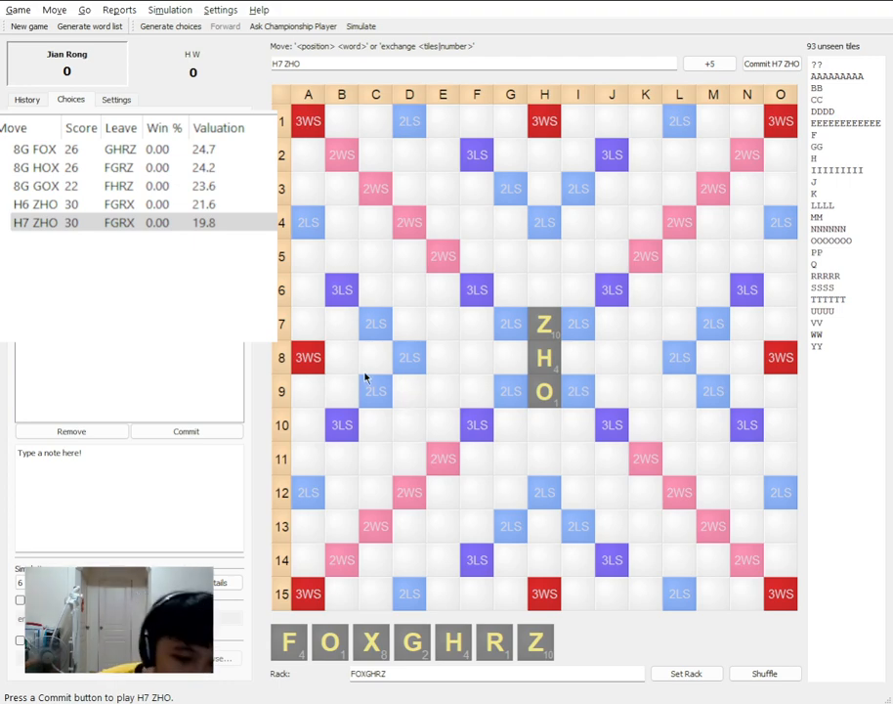
Commit ZHO at H7, list the second player's moves, then return to the first turn
click(770, 62)
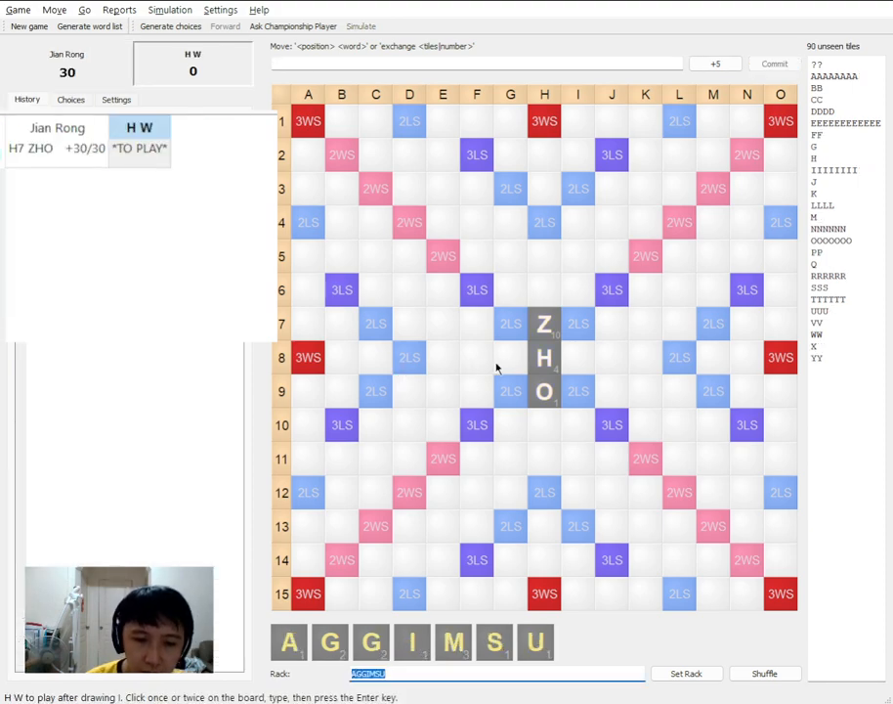
click(510, 355)
text(MVULE)
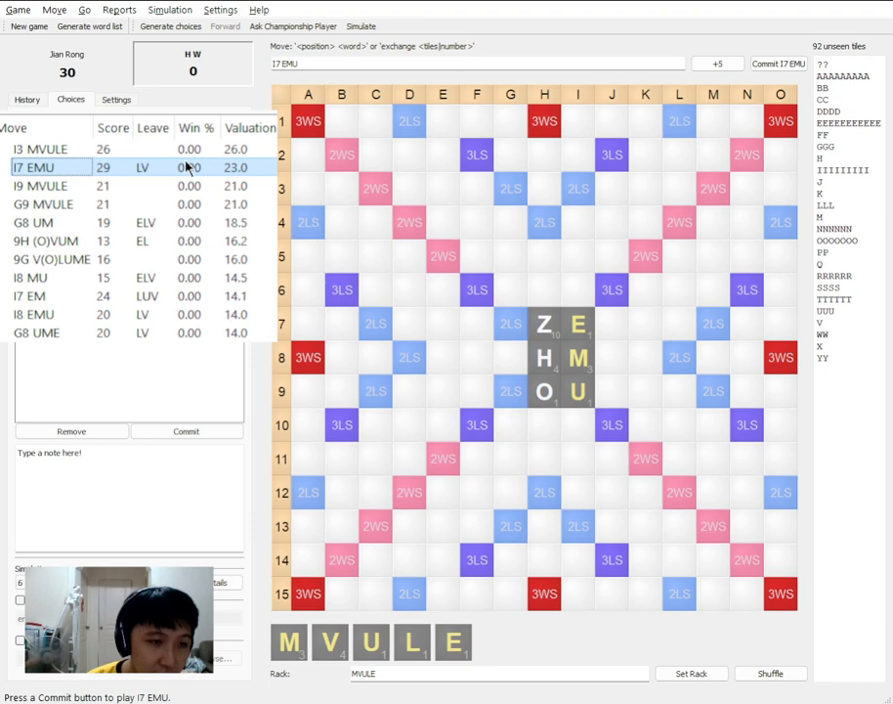
click(41, 149)
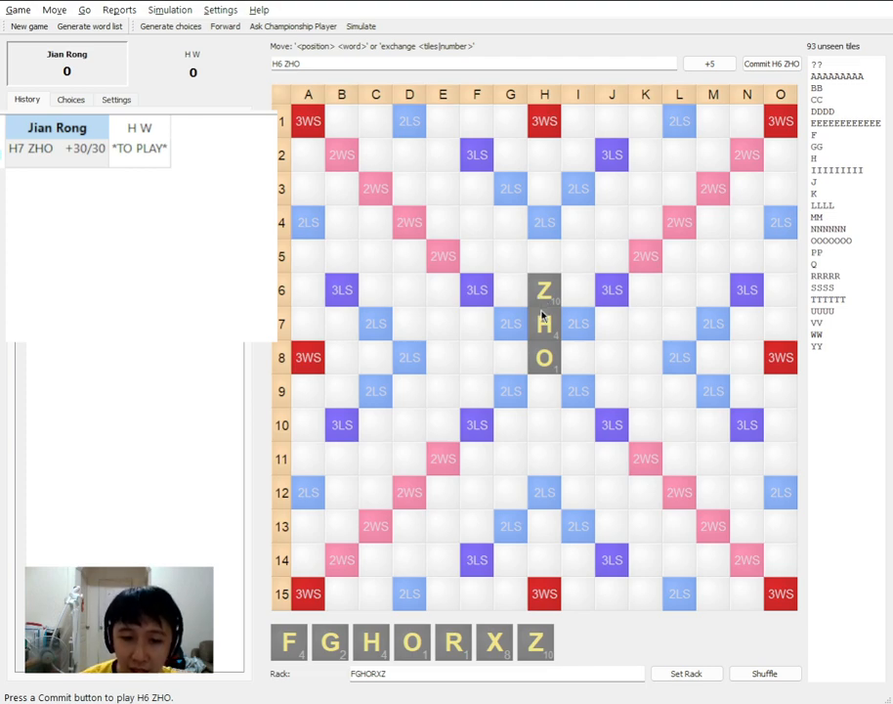
Reset the rack to ZHOFXRG and commit H6 ZHO for 30 as the opening move
click(543, 323)
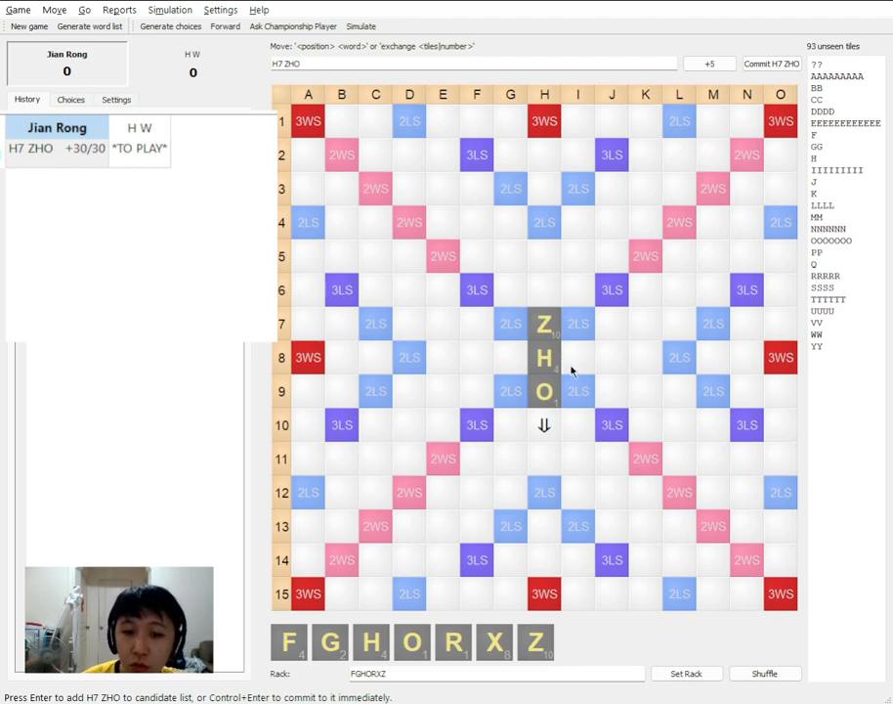
mouse_move(591, 383)
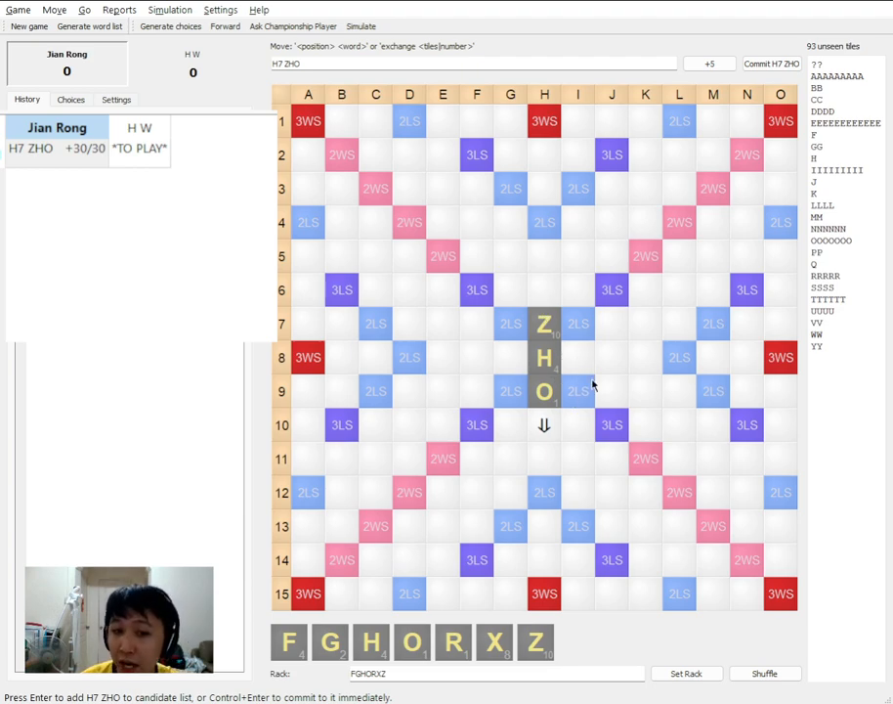
mouse_move(587, 387)
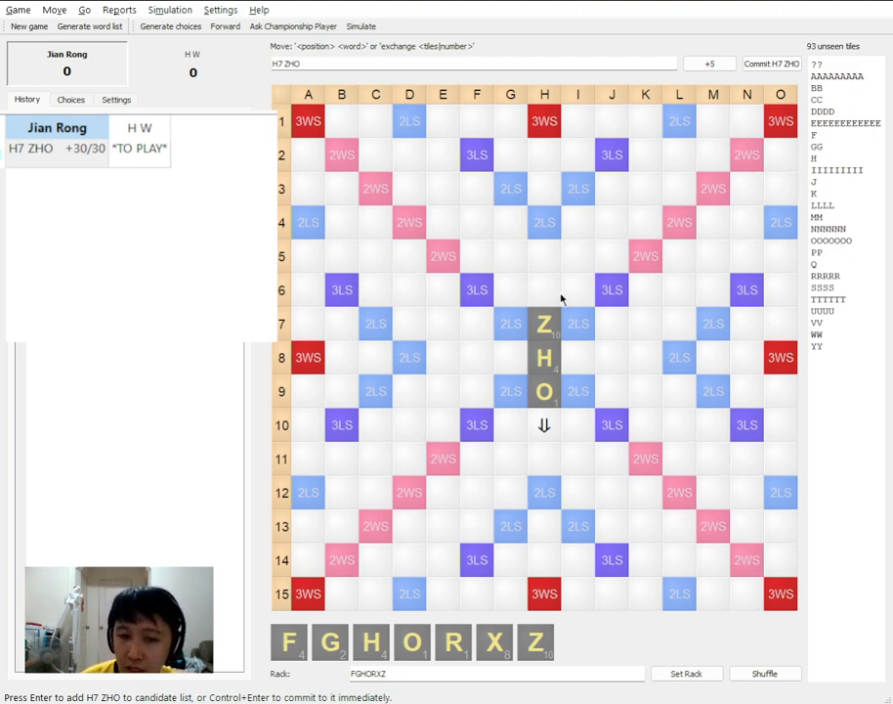
click(543, 289)
text(zhof)
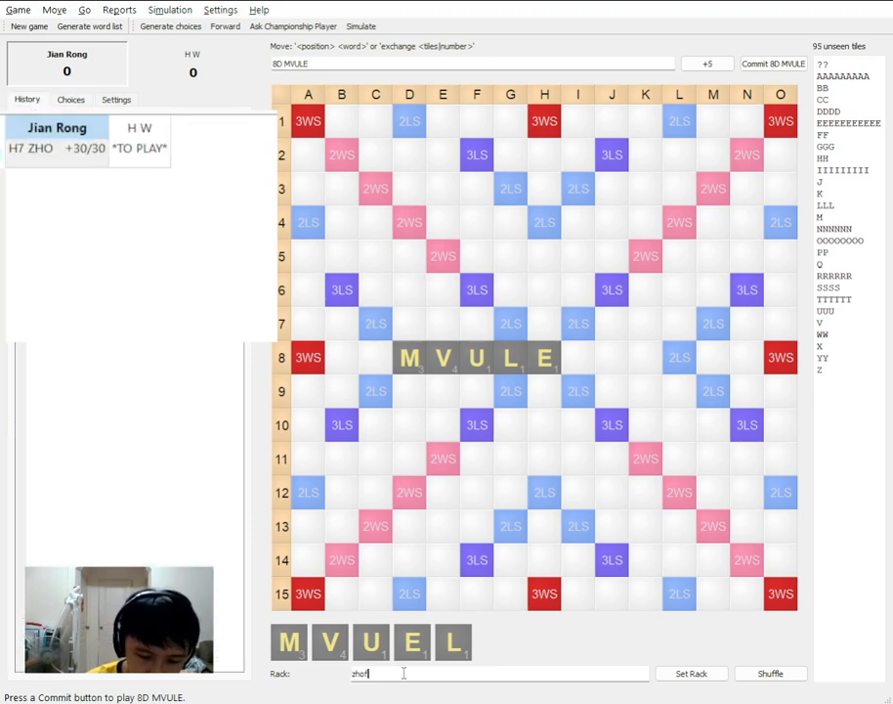
click(70, 97)
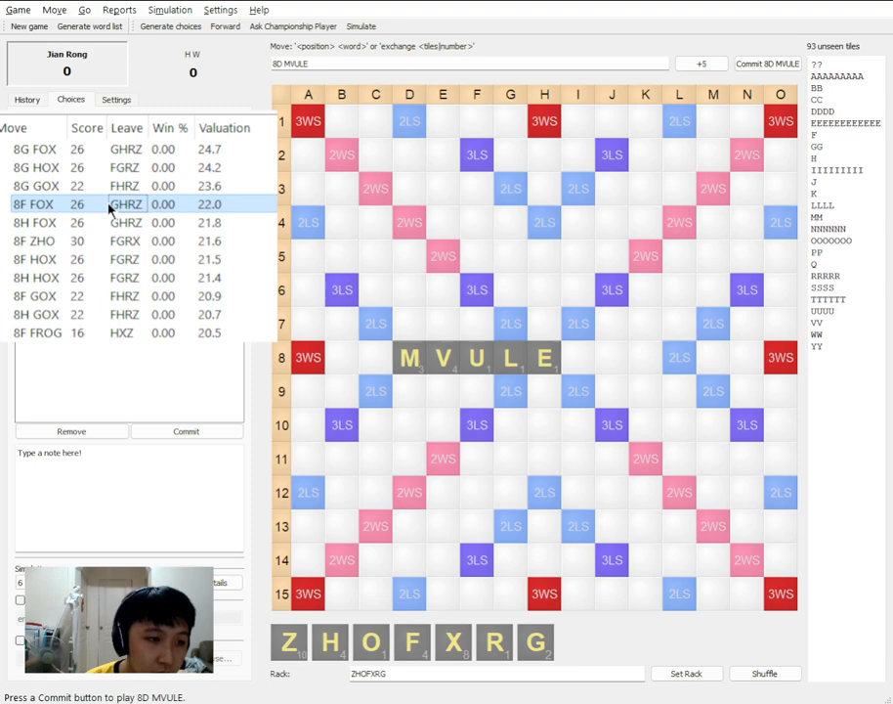
click(35, 241)
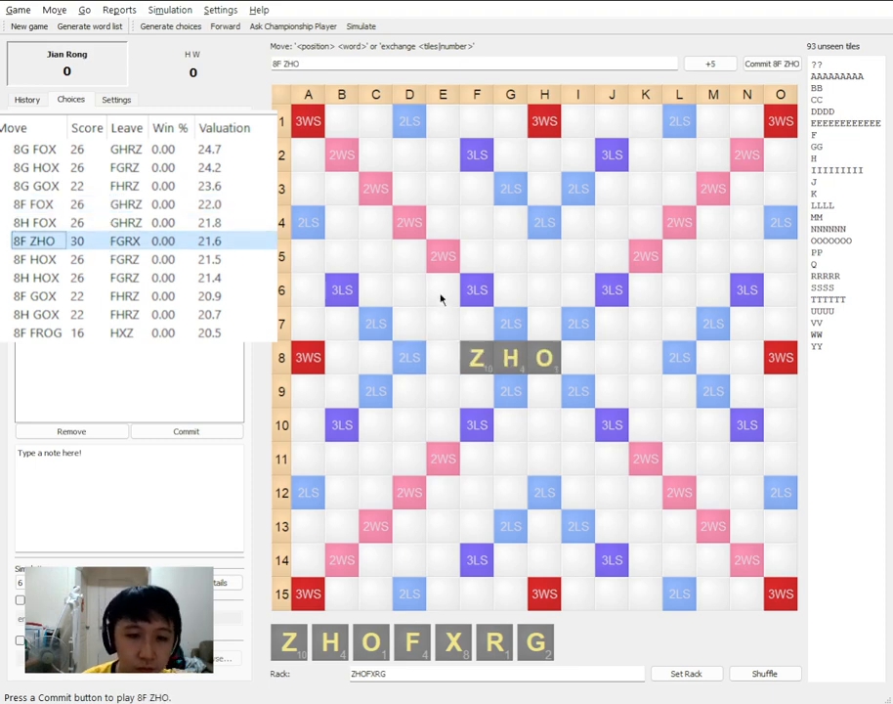
click(36, 258)
text(mu)
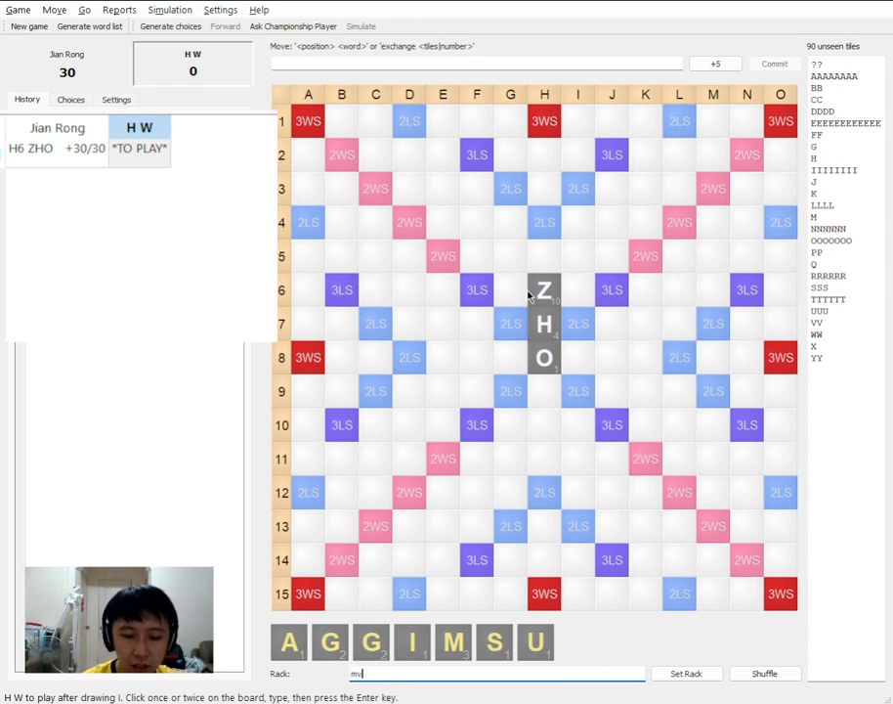
List the second player's MVULE choices and commit I2 MVULE for 25 points
click(71, 98)
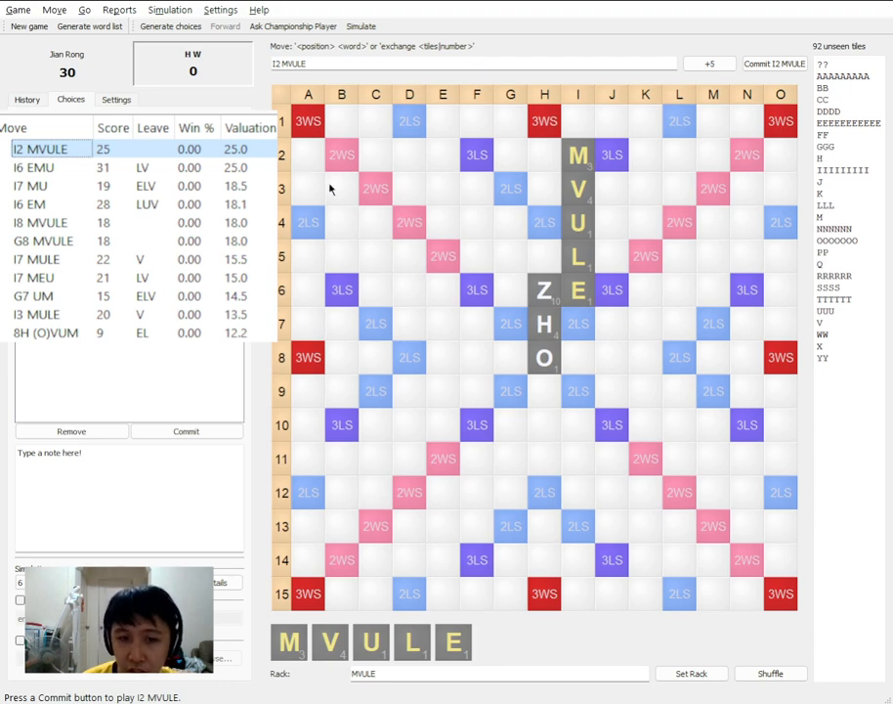
mouse_move(571, 279)
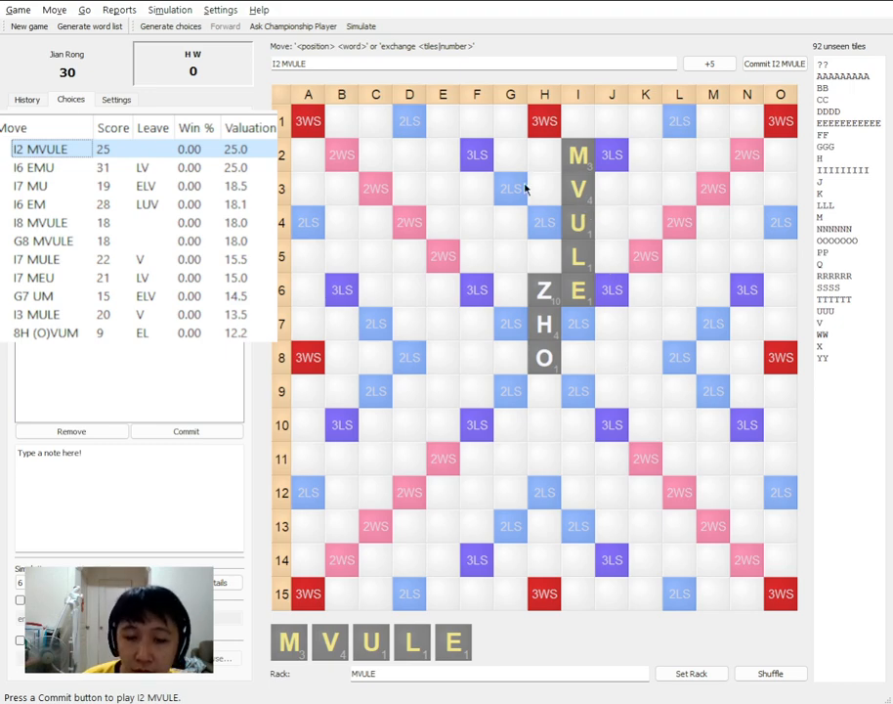
mouse_move(551, 172)
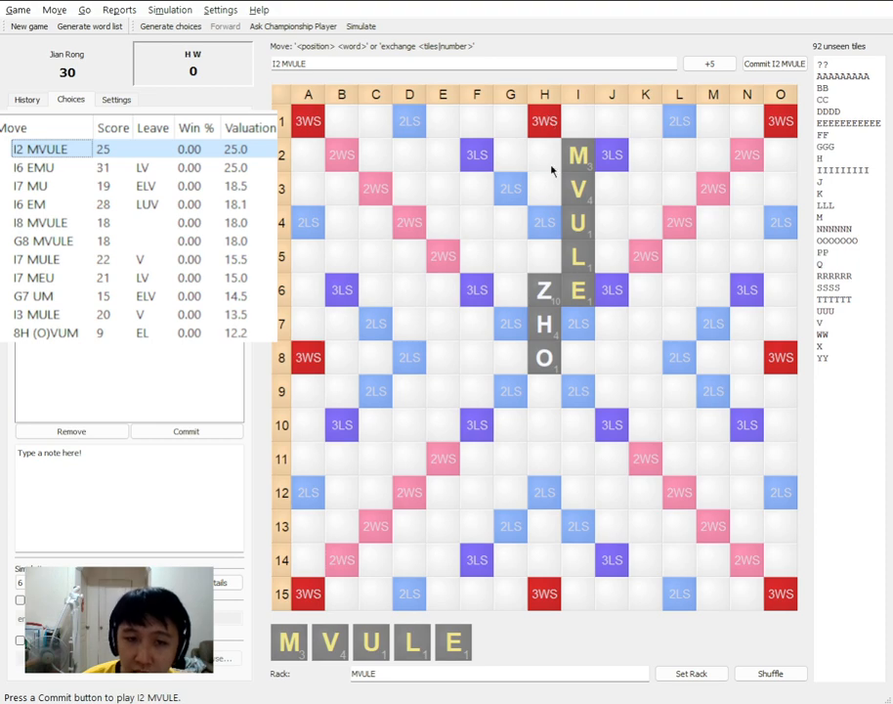
mouse_move(557, 219)
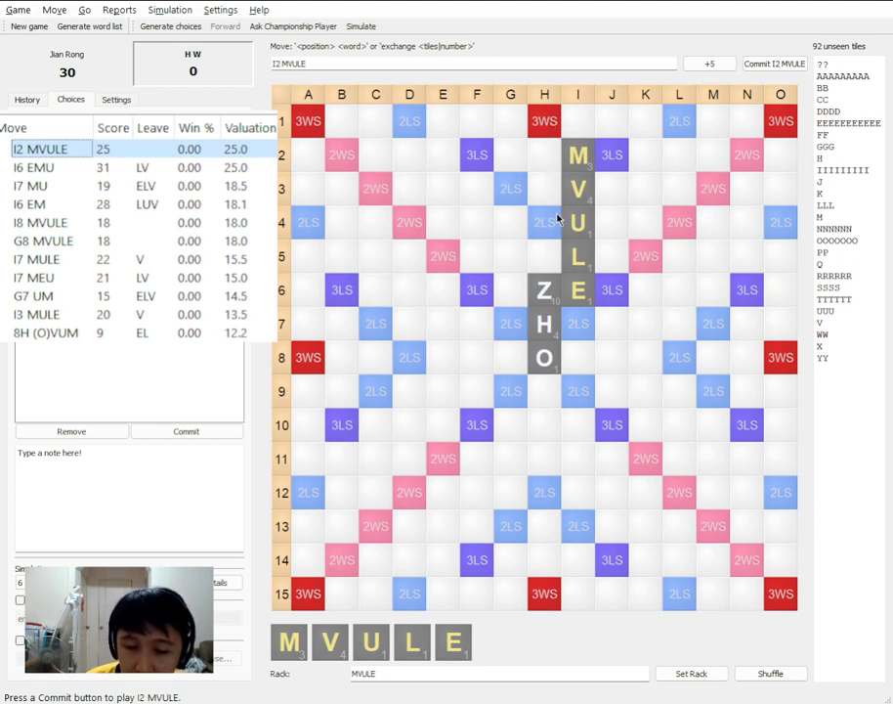
mouse_move(547, 254)
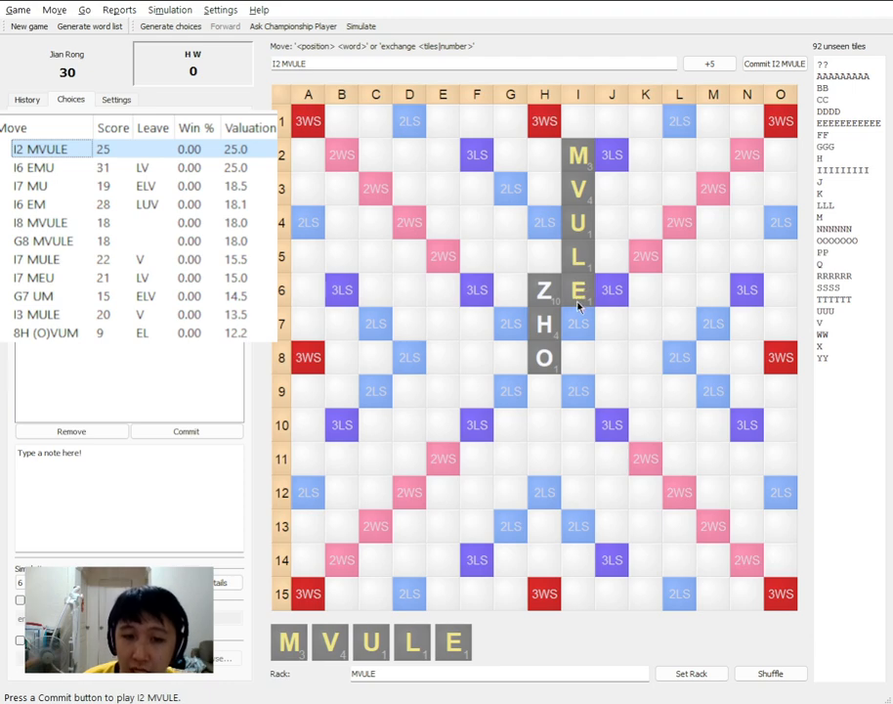
mouse_move(606, 303)
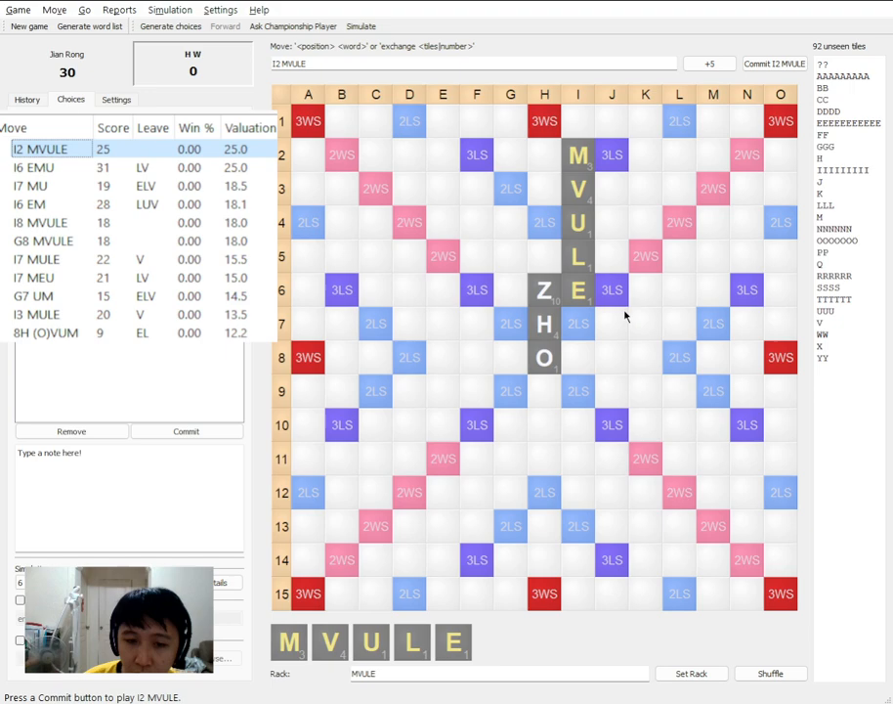
mouse_move(590, 325)
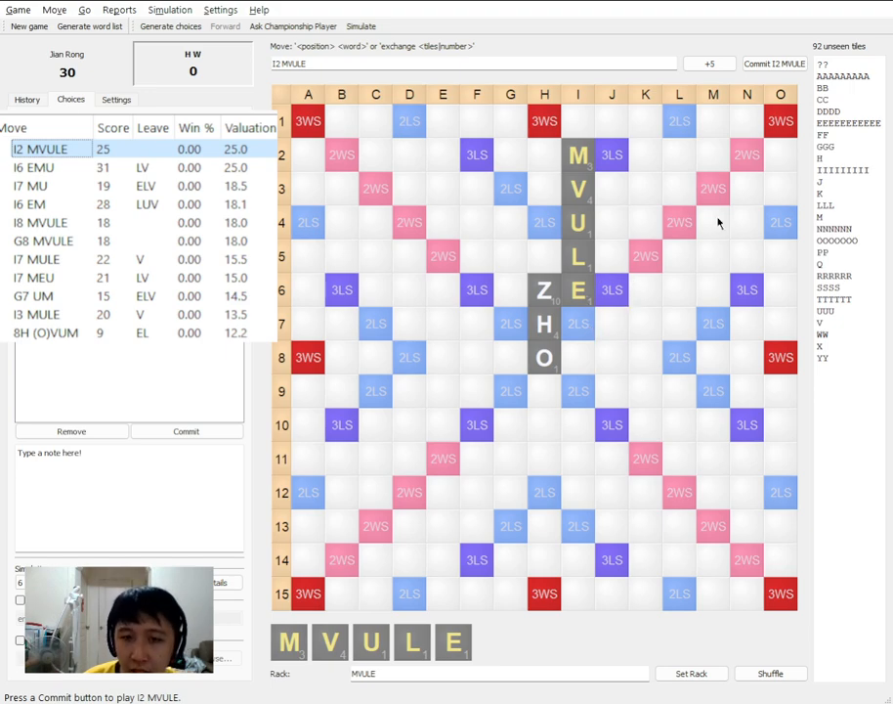
click(774, 63)
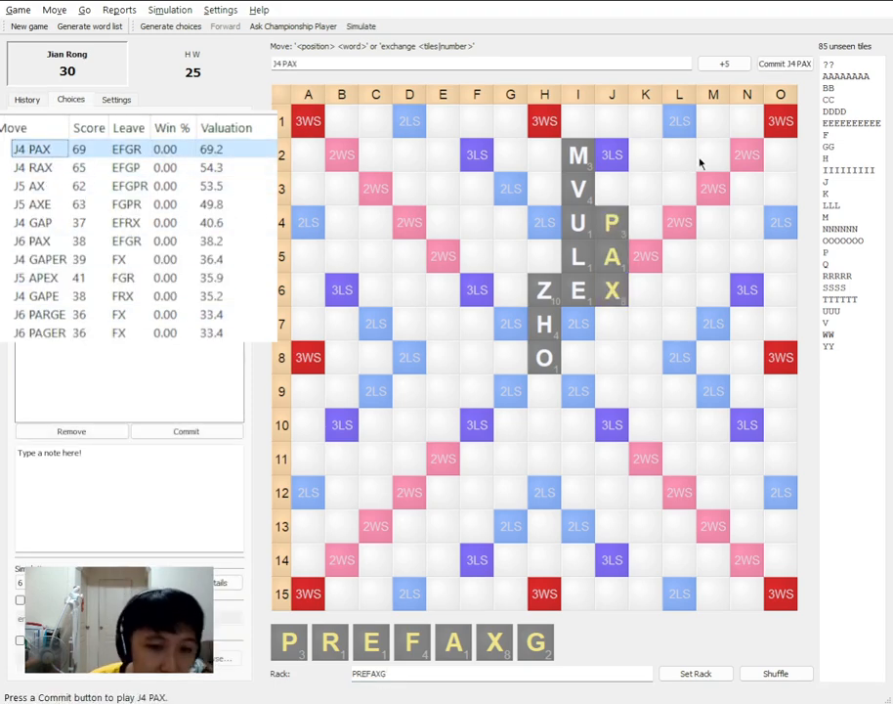
Commit J4 PAX, enter H W's NOT downward from K3 for 17, and start Jian Rong's next word
click(785, 62)
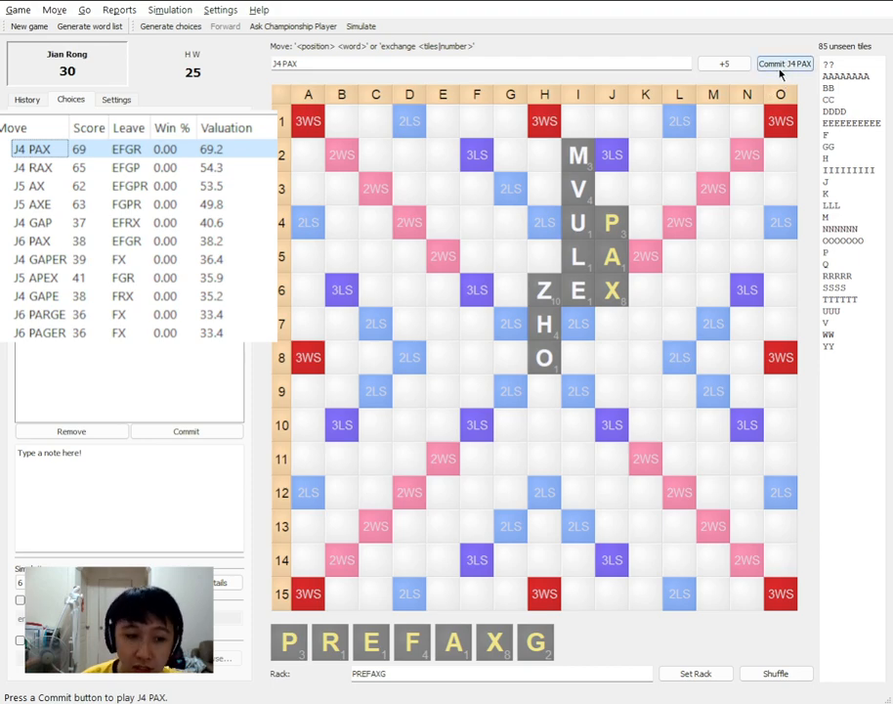
click(786, 62)
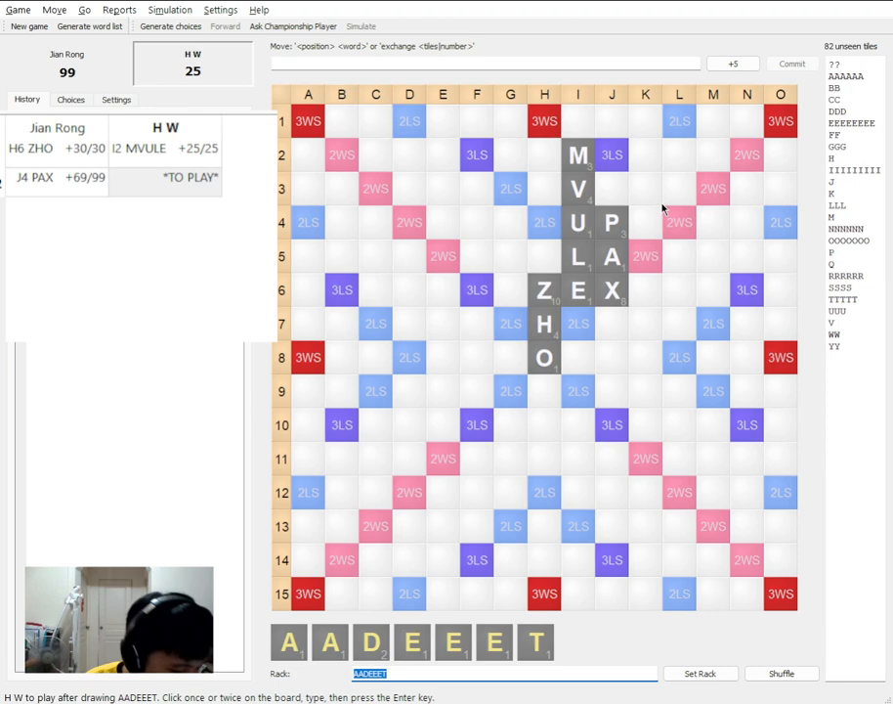
click(645, 187)
text(NOT)
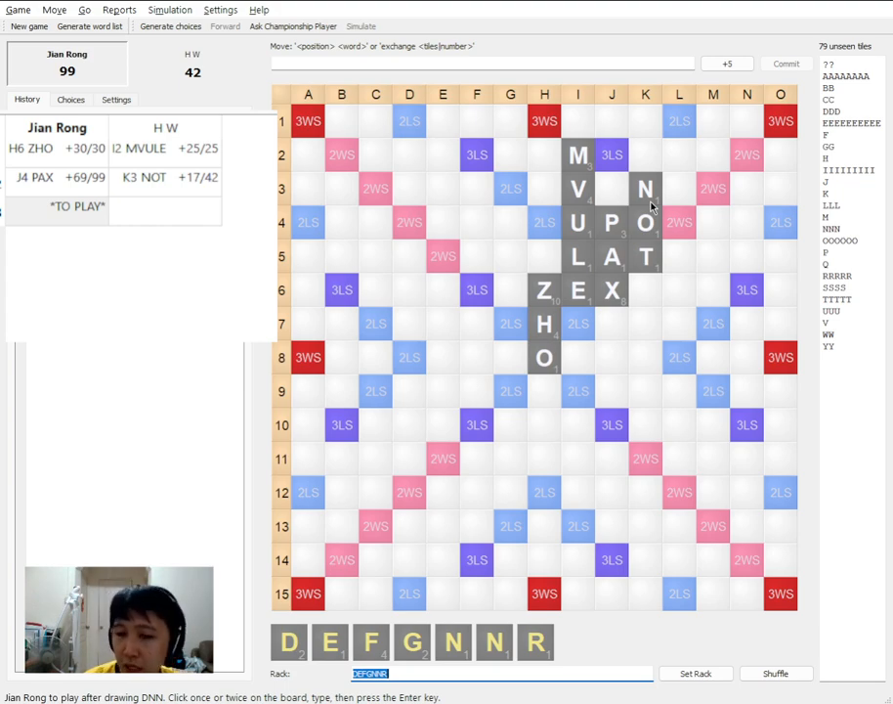
click(681, 223)
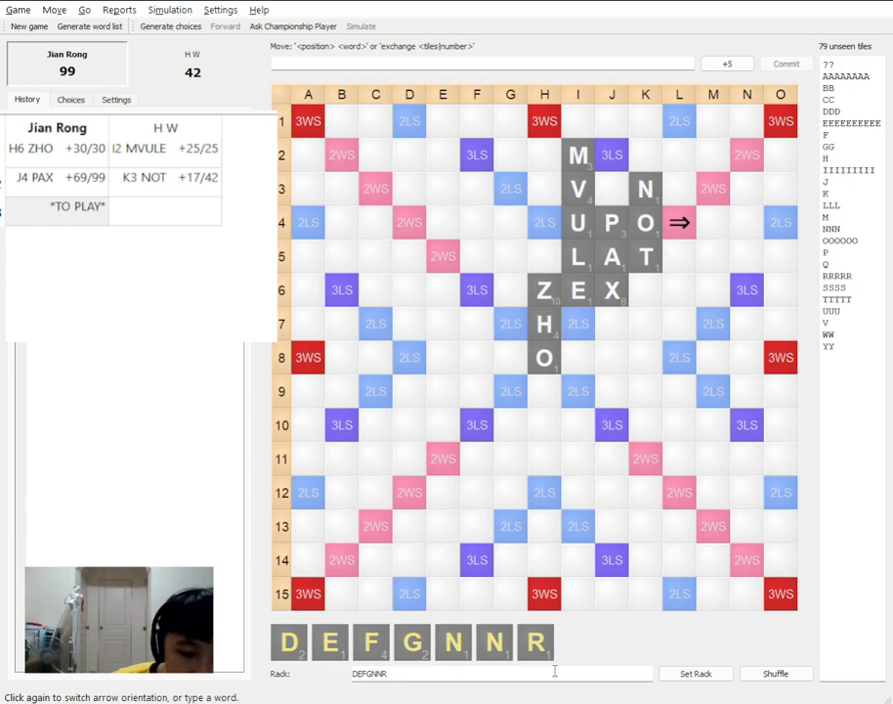
text(FERMHNG)
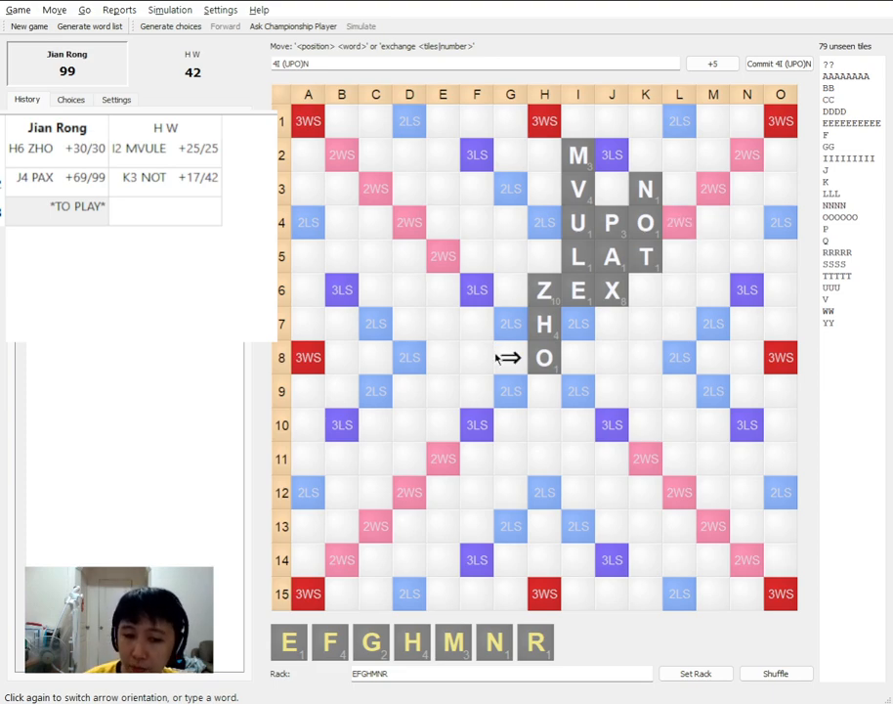
mouse_move(501, 364)
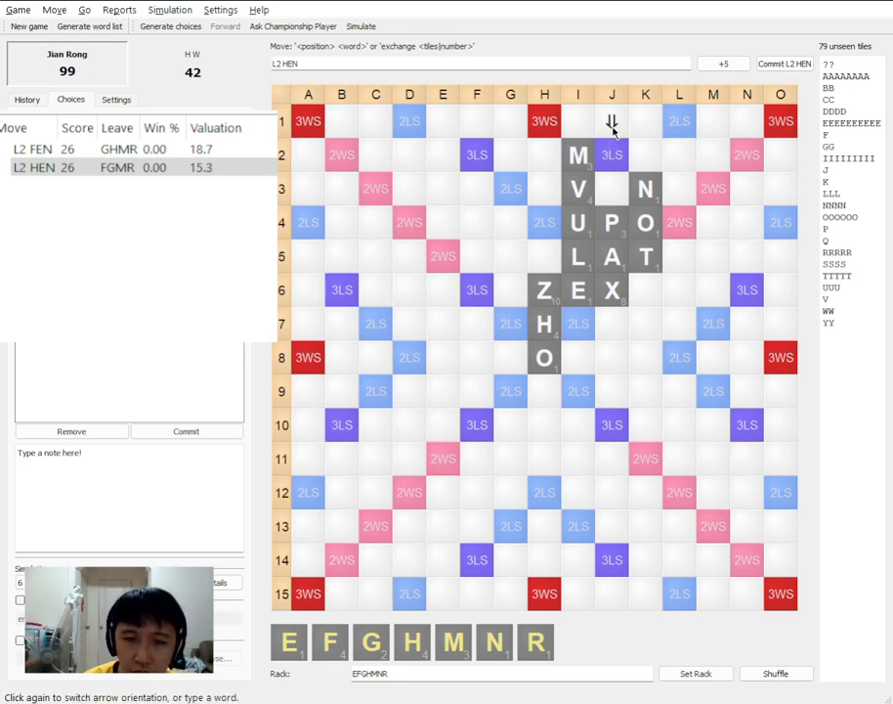
click(611, 121)
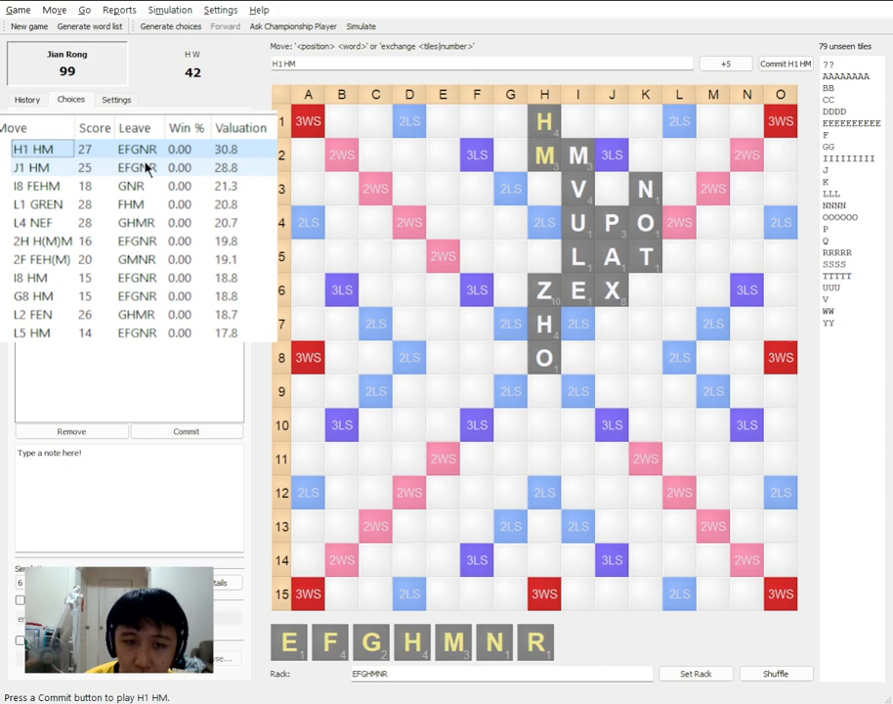
Choose HM at H1 over J1 and commit it for 27 points
click(43, 168)
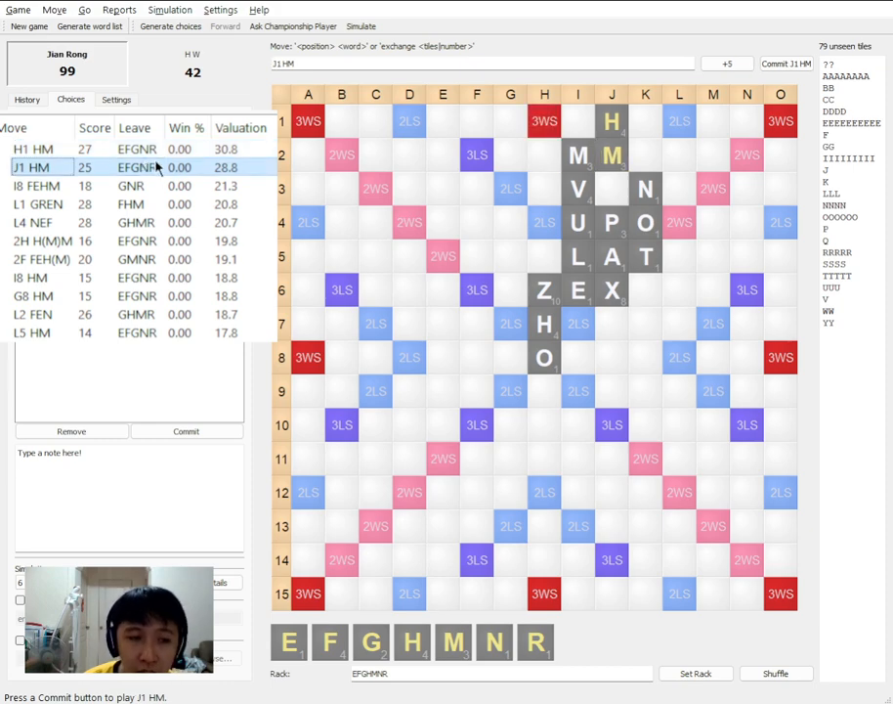
click(39, 149)
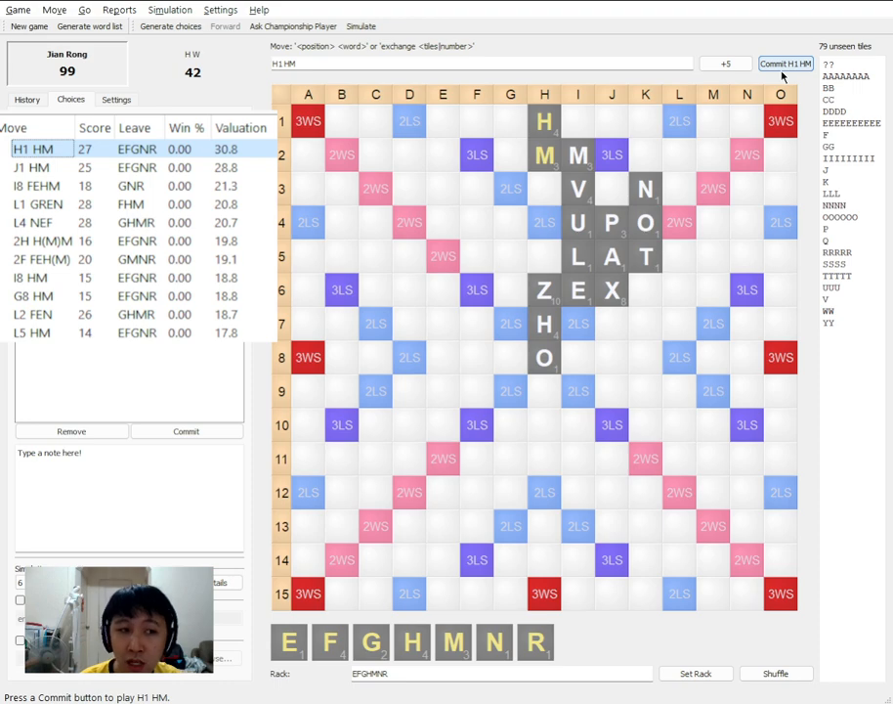
mouse_move(786, 70)
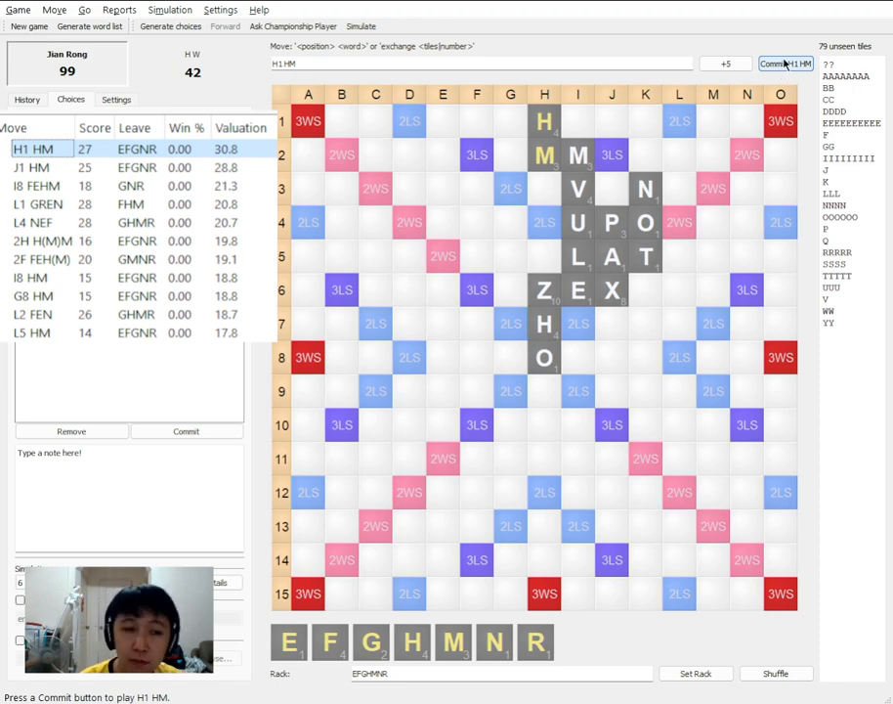
click(786, 63)
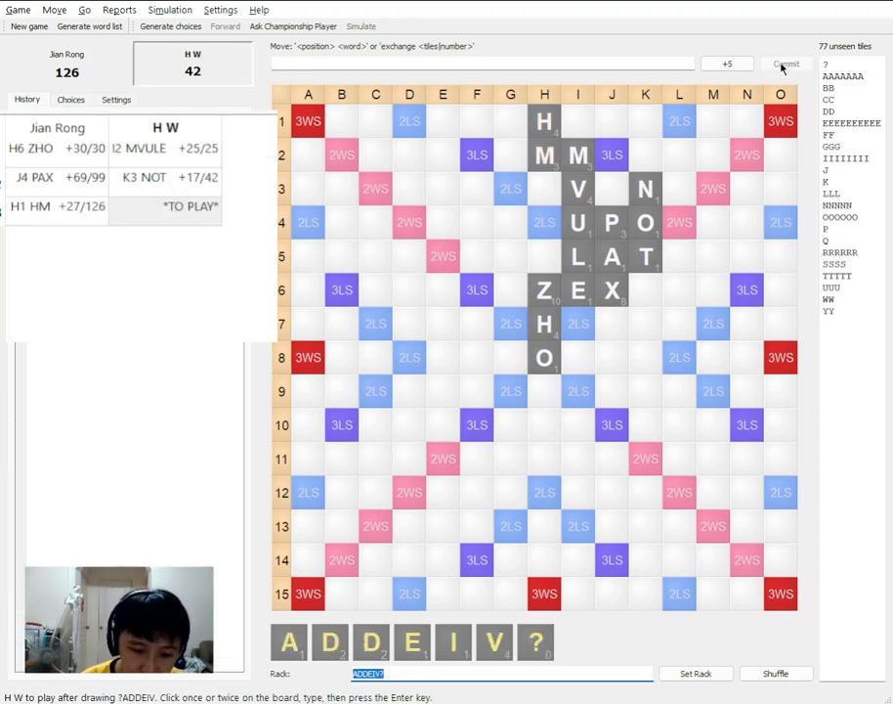
mouse_move(641, 371)
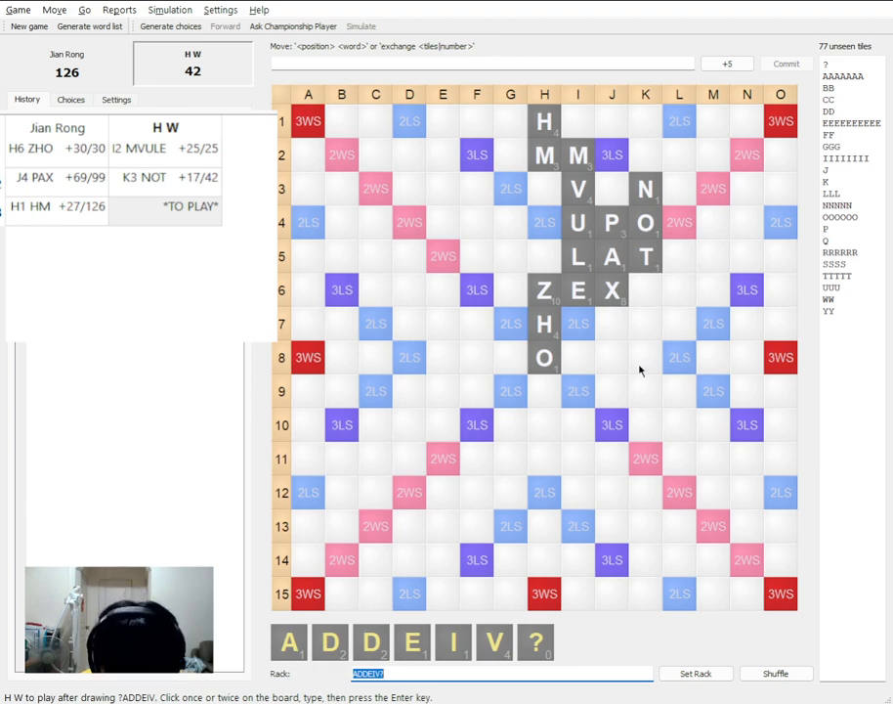
Start entering H W's ROAN at L1 on the board
click(681, 121)
text(FLEGGNR)
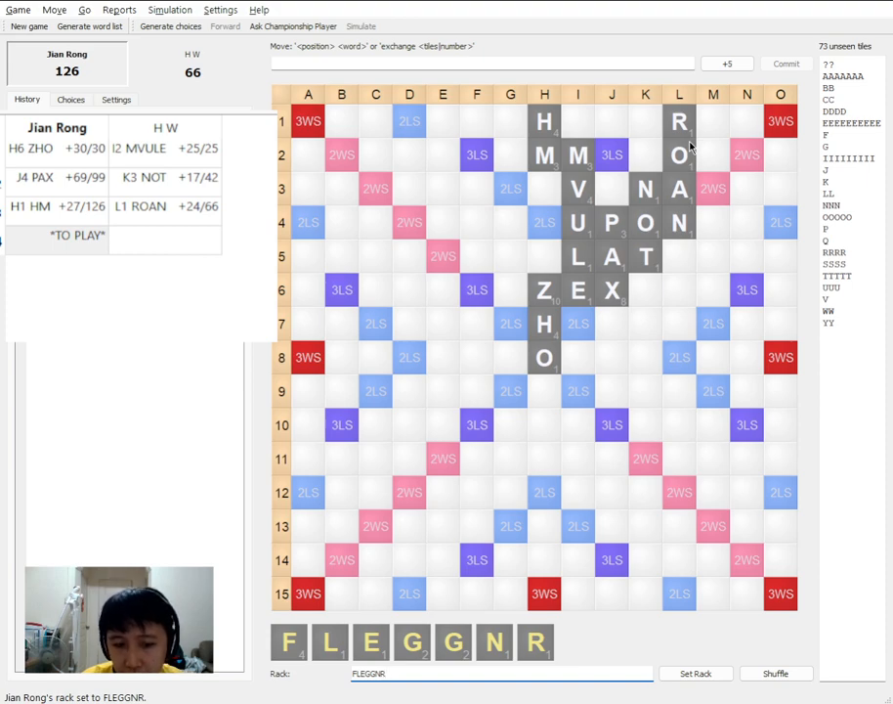
mouse_move(696, 165)
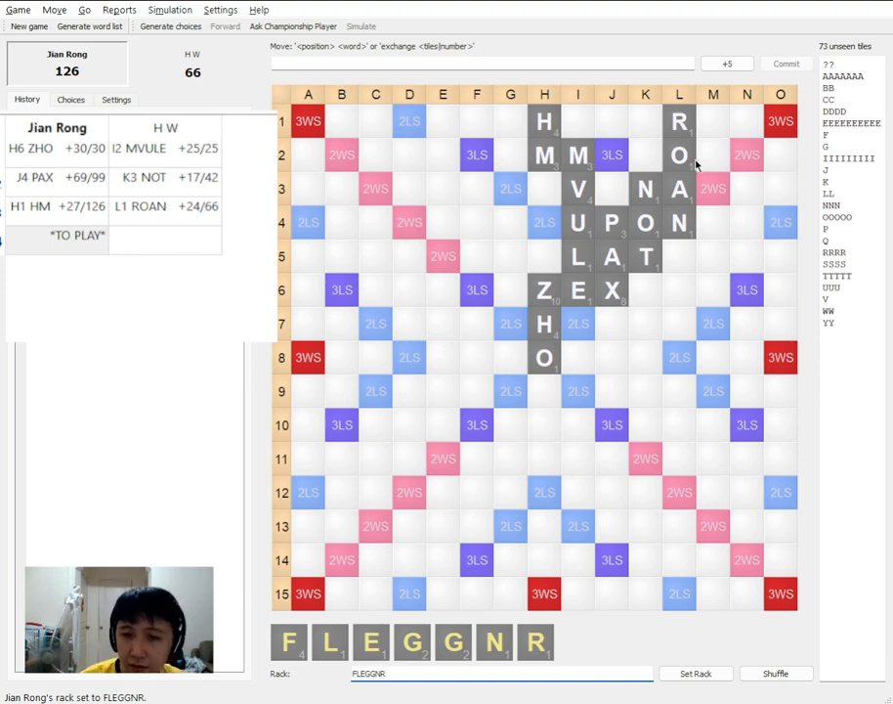
Generate FLEGGNR choices and compare 8F FL(O)G with 8G G(O)LF on the board
click(711, 122)
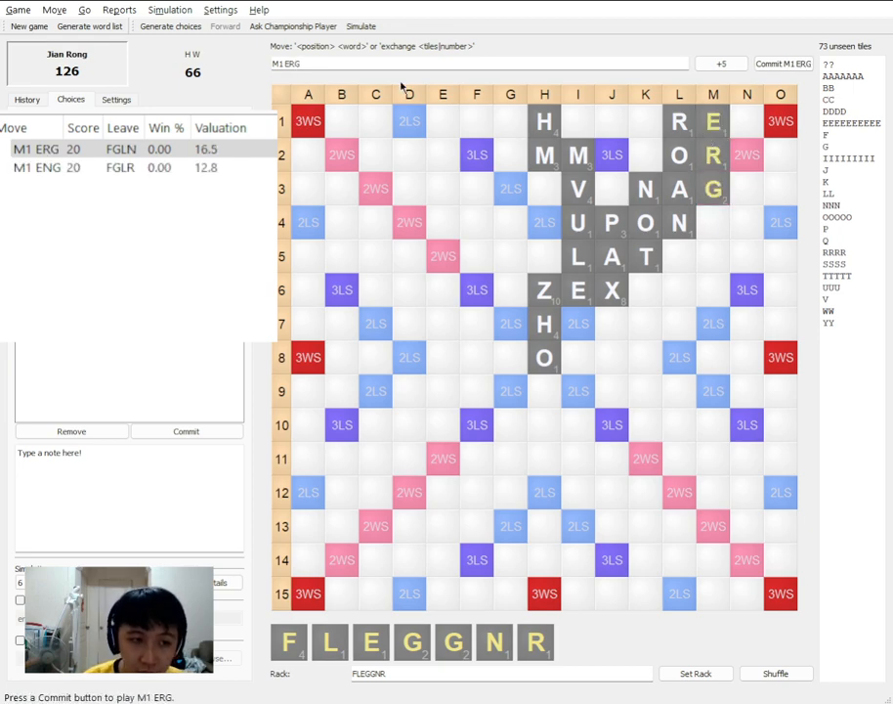
click(55, 168)
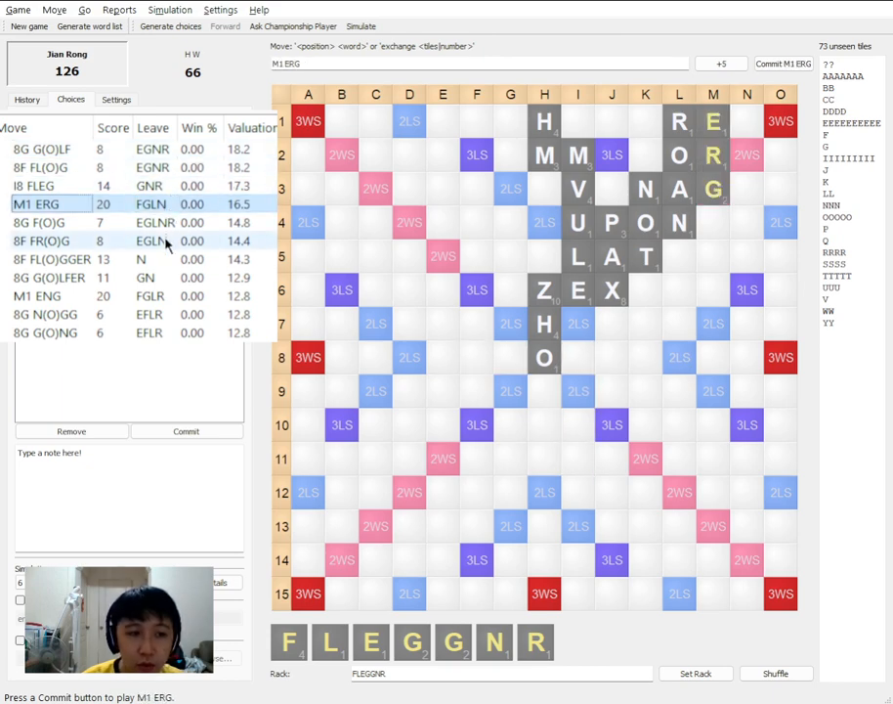
click(39, 168)
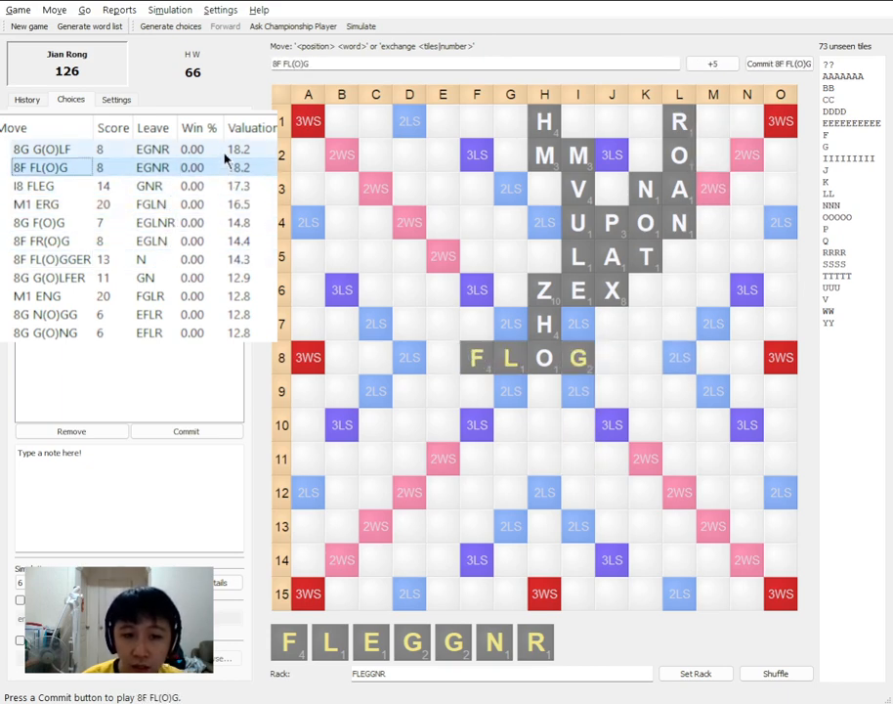
click(43, 149)
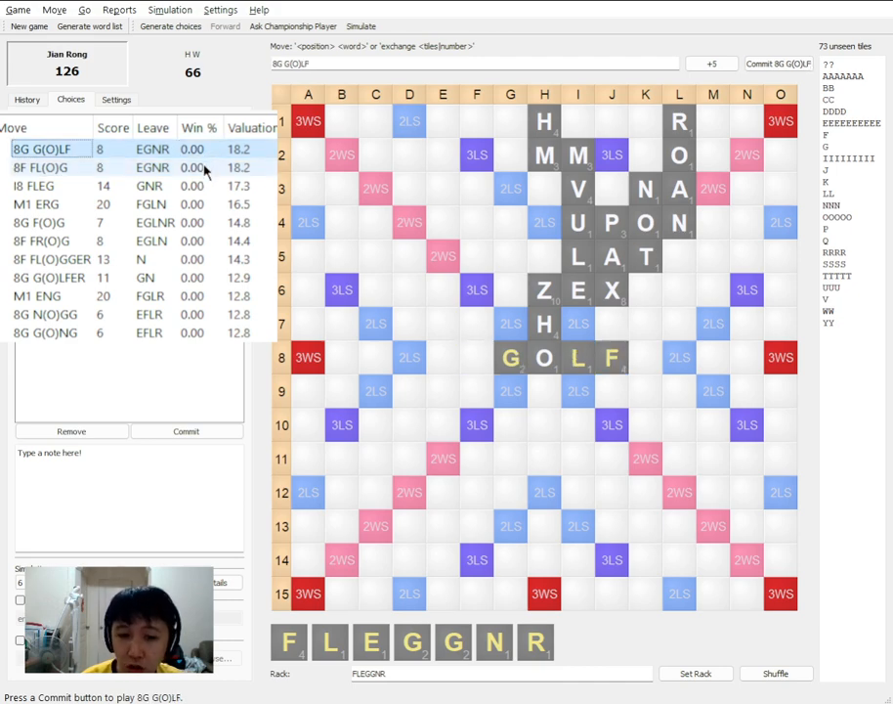
click(51, 168)
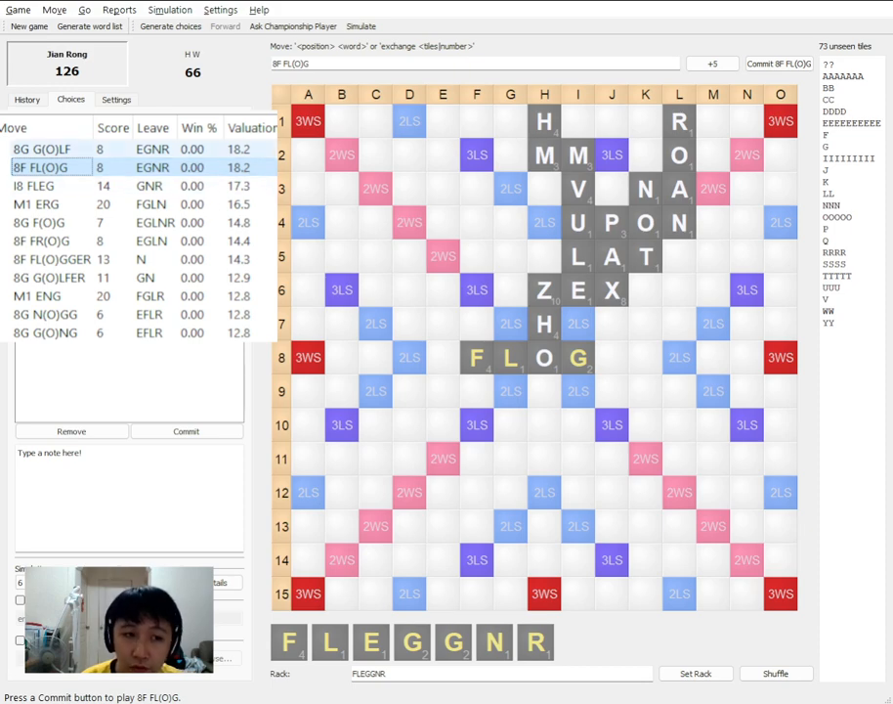
mouse_move(622, 437)
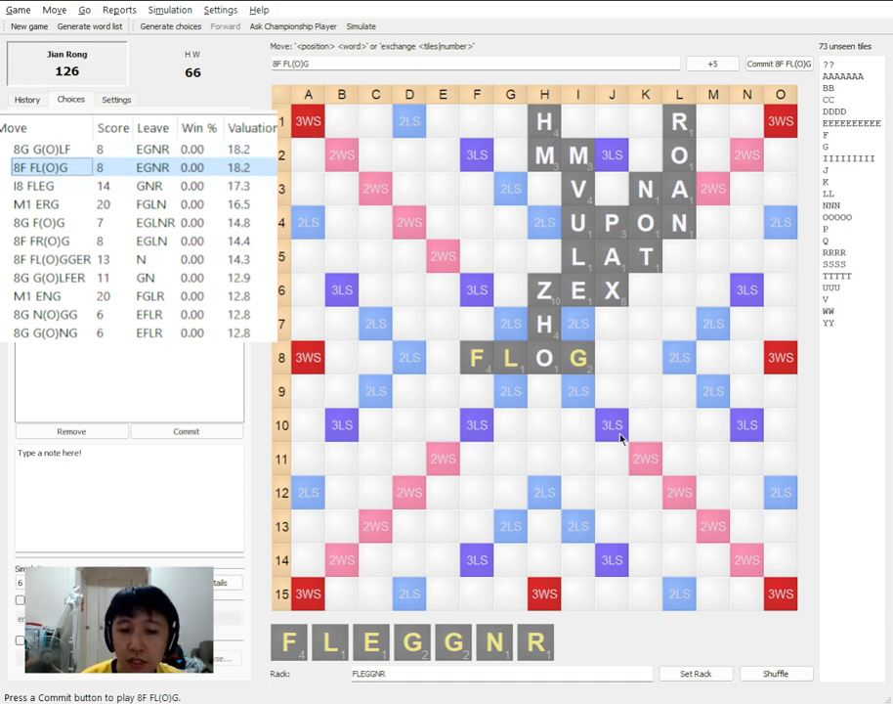
mouse_move(530, 379)
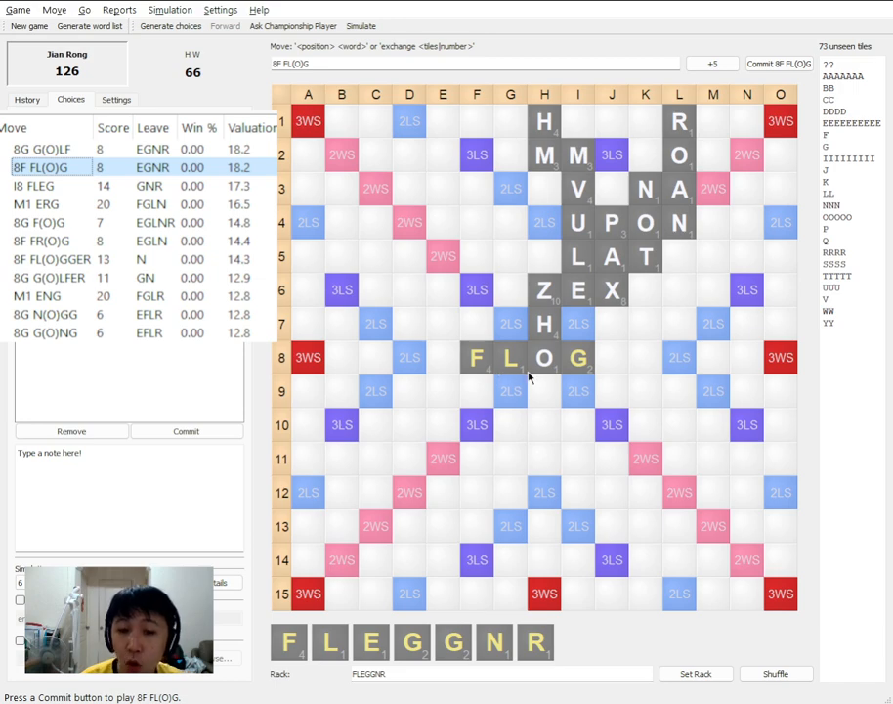
mouse_move(376, 375)
text(G8 GLEG)
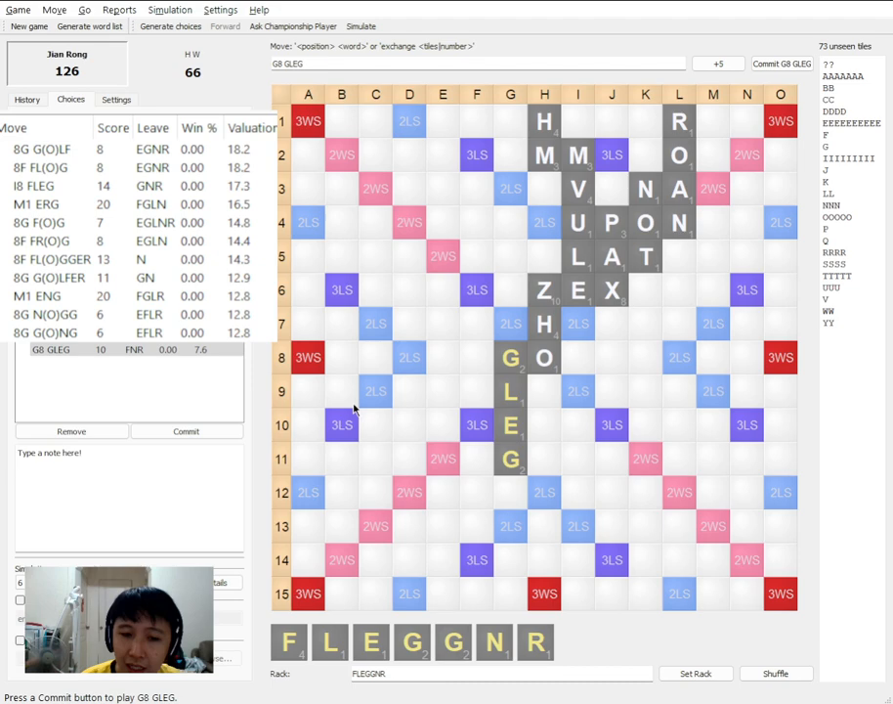
mouse_move(375, 484)
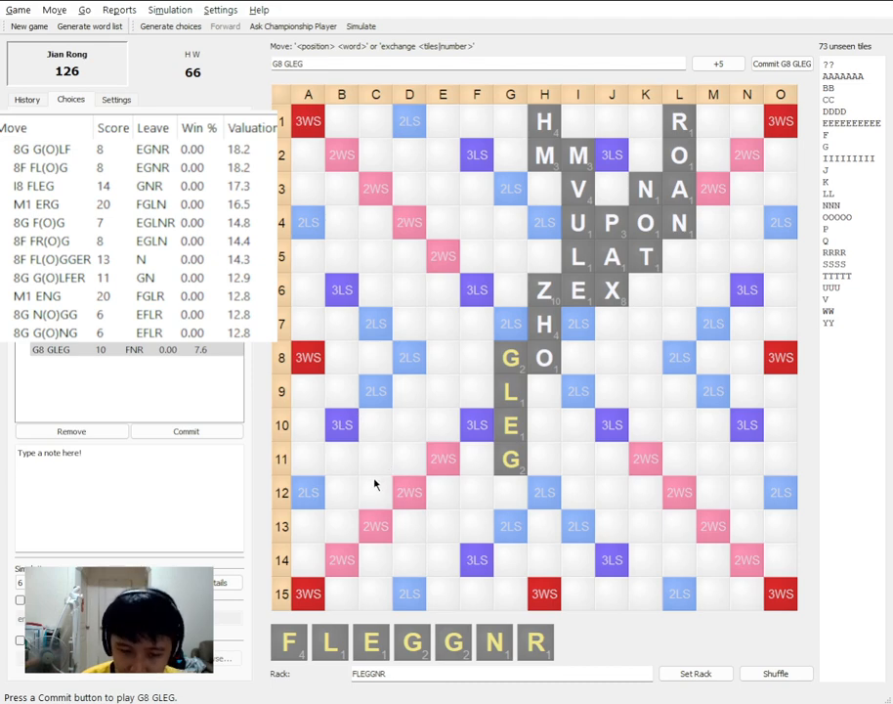
mouse_move(332, 451)
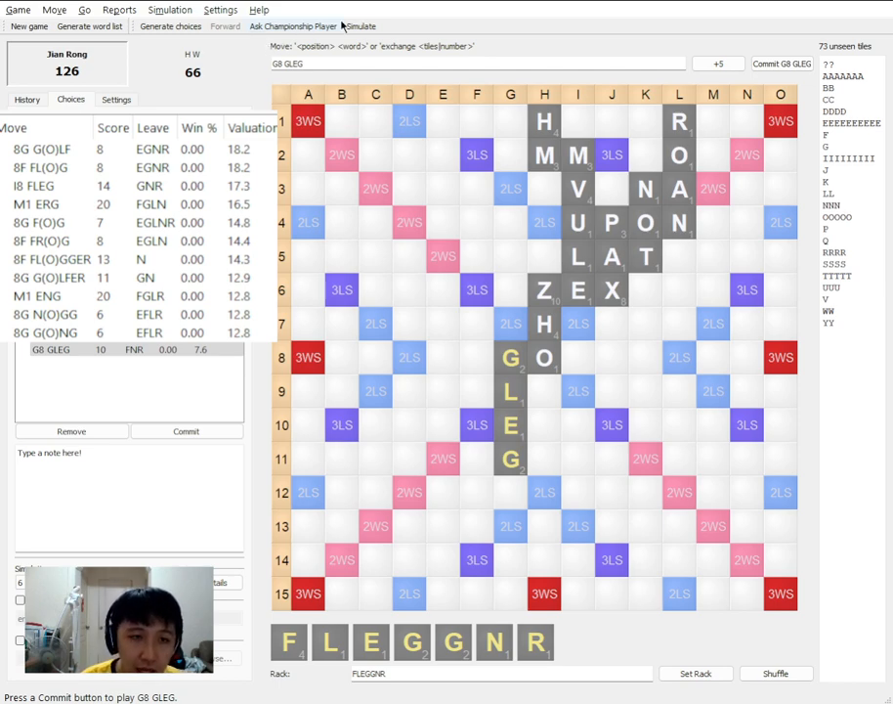
Briefly simulate the candidates, then commit G8 GLEG for 10 points
click(360, 25)
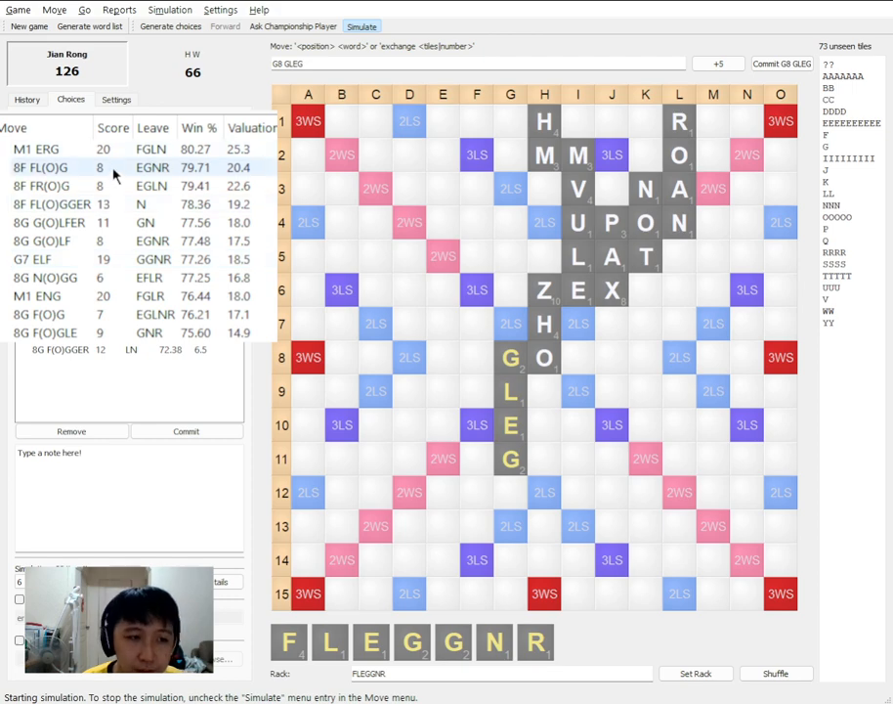
click(51, 148)
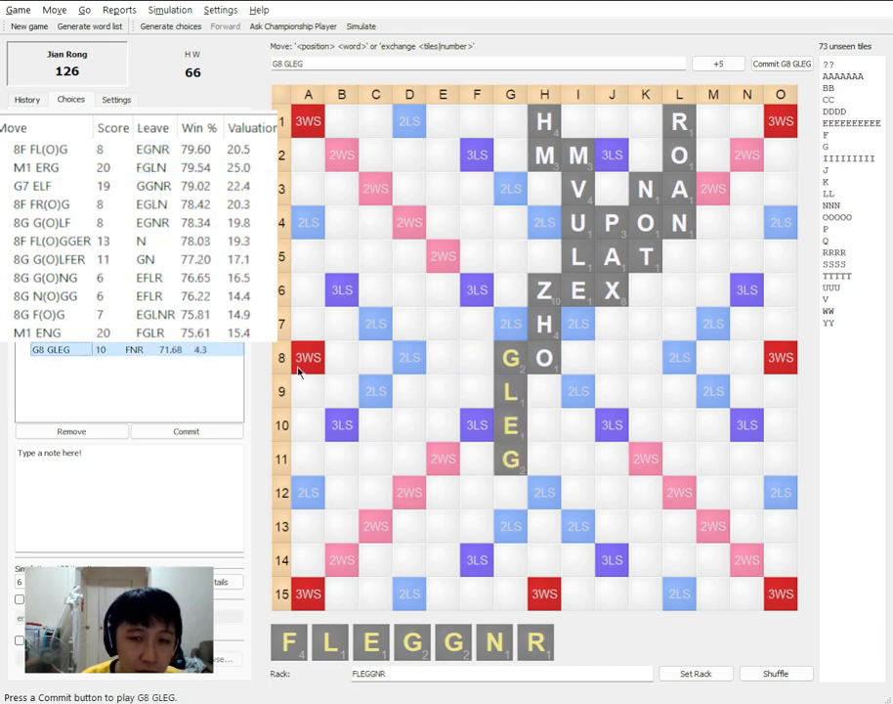
mouse_move(551, 438)
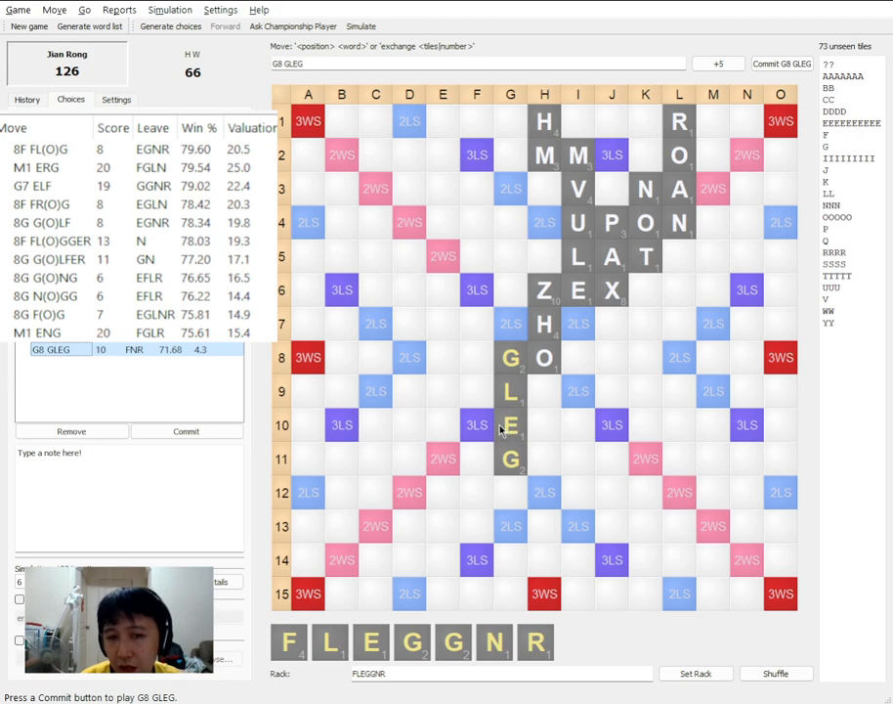
mouse_move(492, 353)
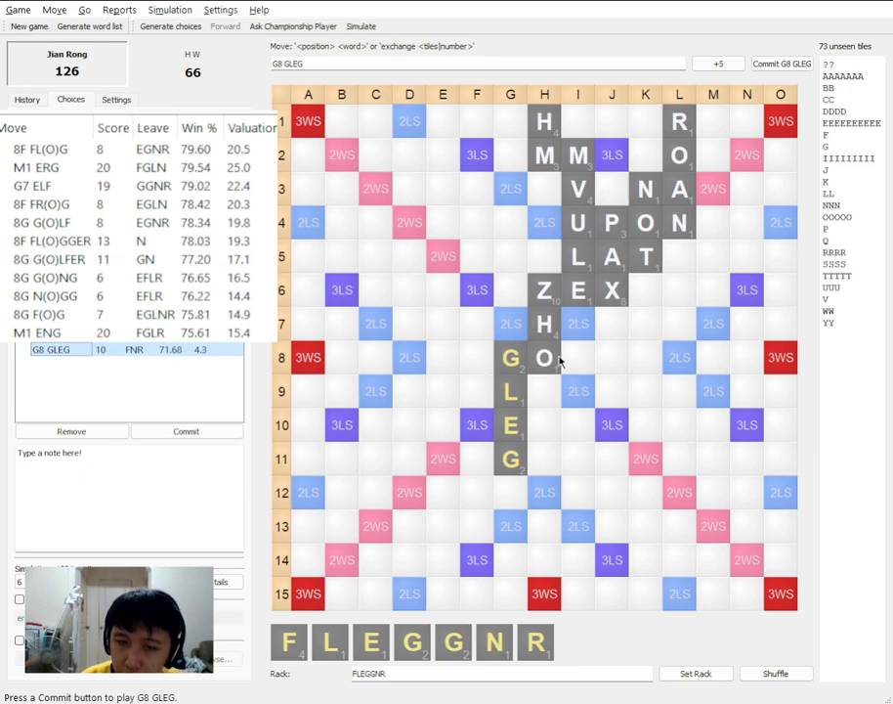
mouse_move(591, 363)
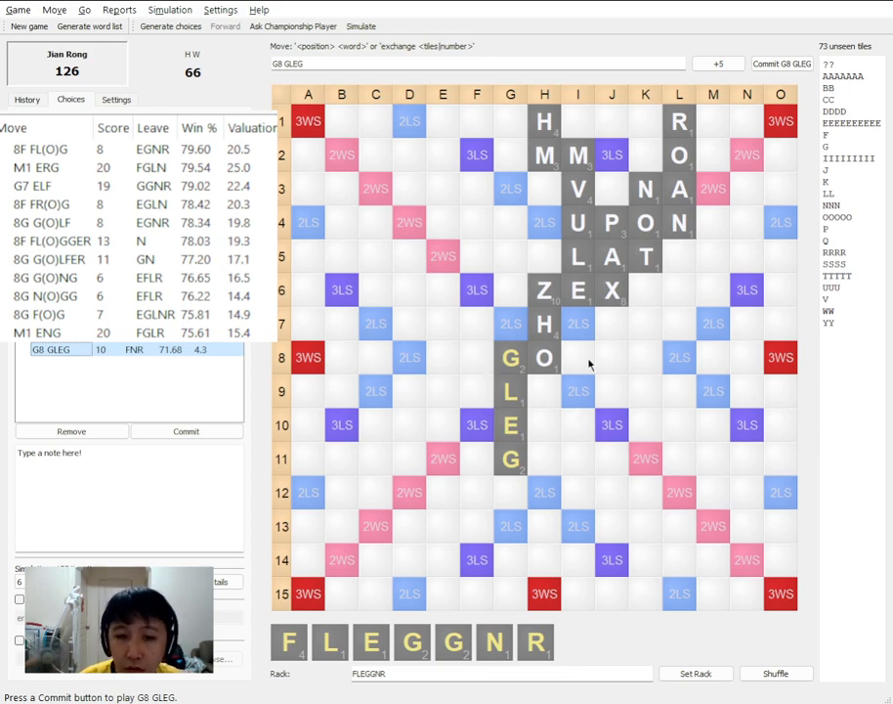
mouse_move(573, 490)
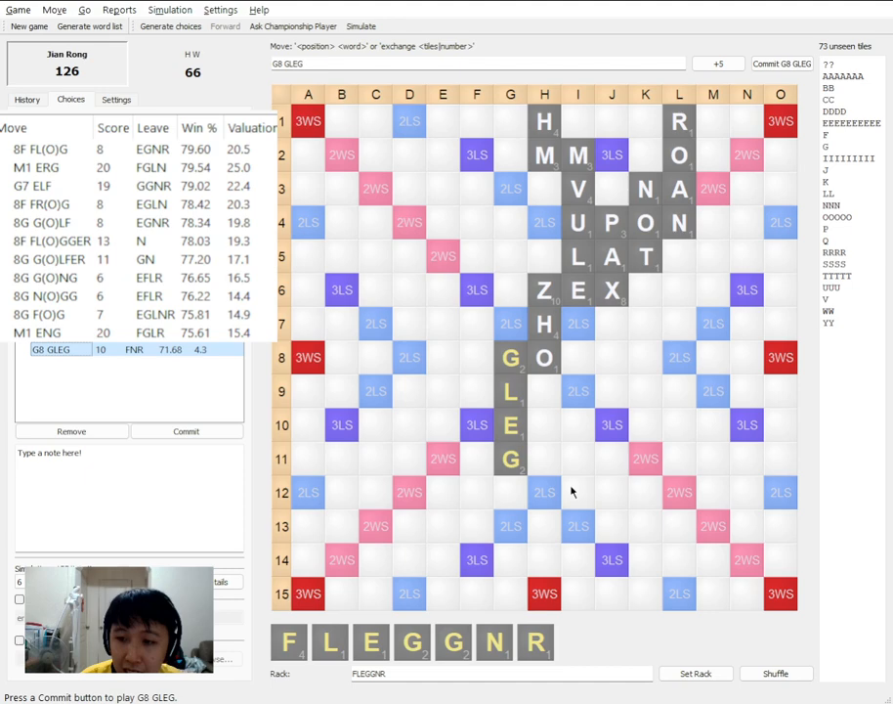
mouse_move(586, 434)
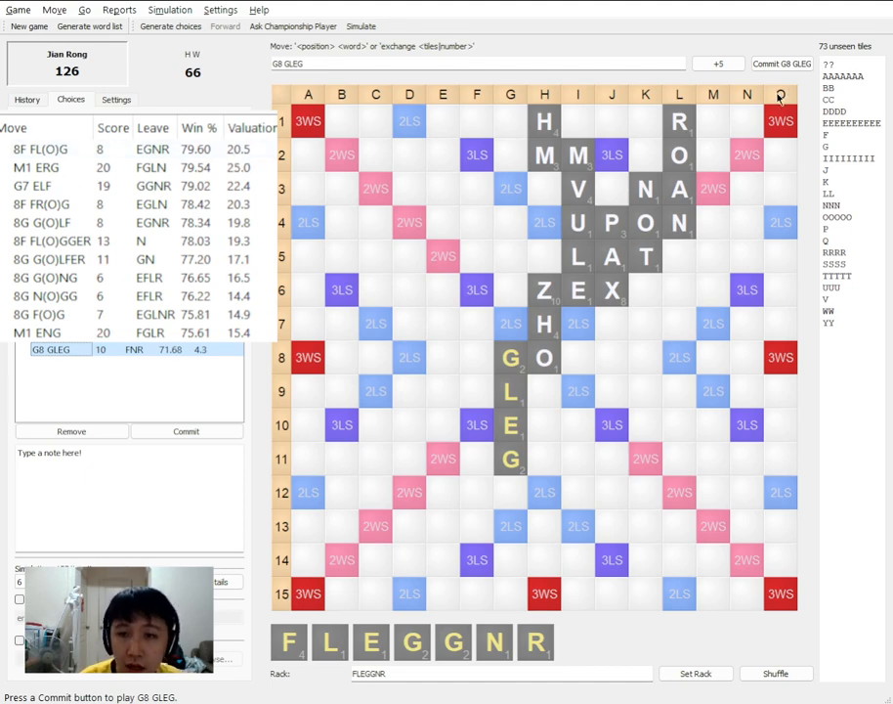
click(782, 62)
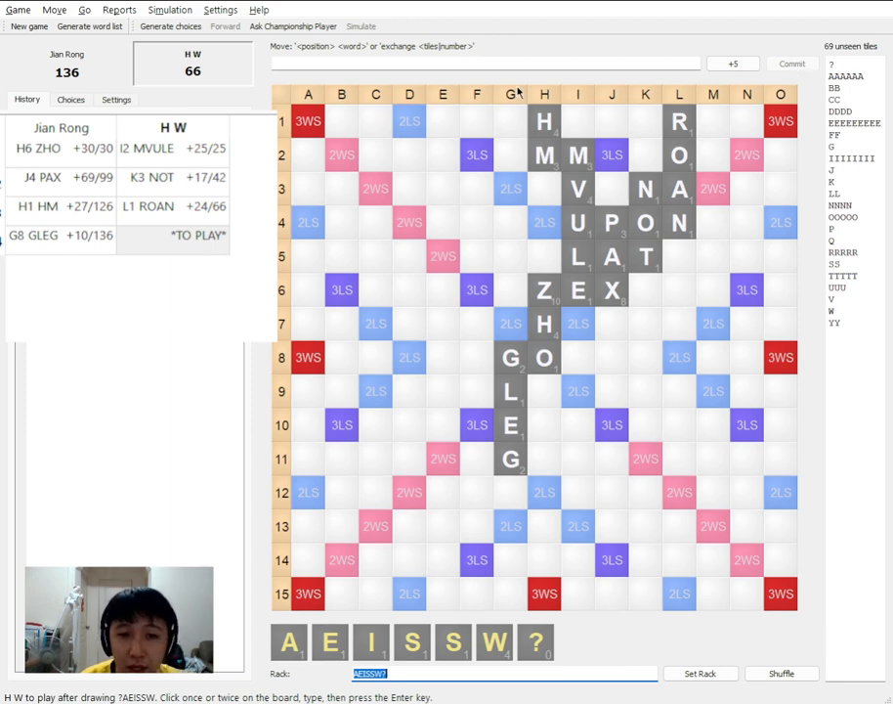
Record H W's one-tile exchange and type Jian Rong's new rack
text(ed)
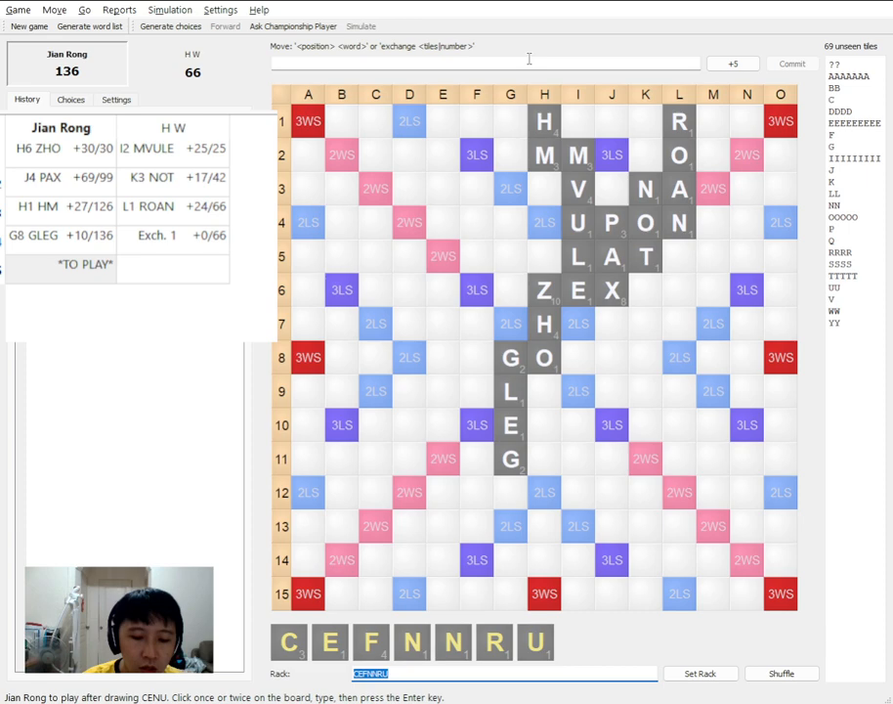
text(cefetts)
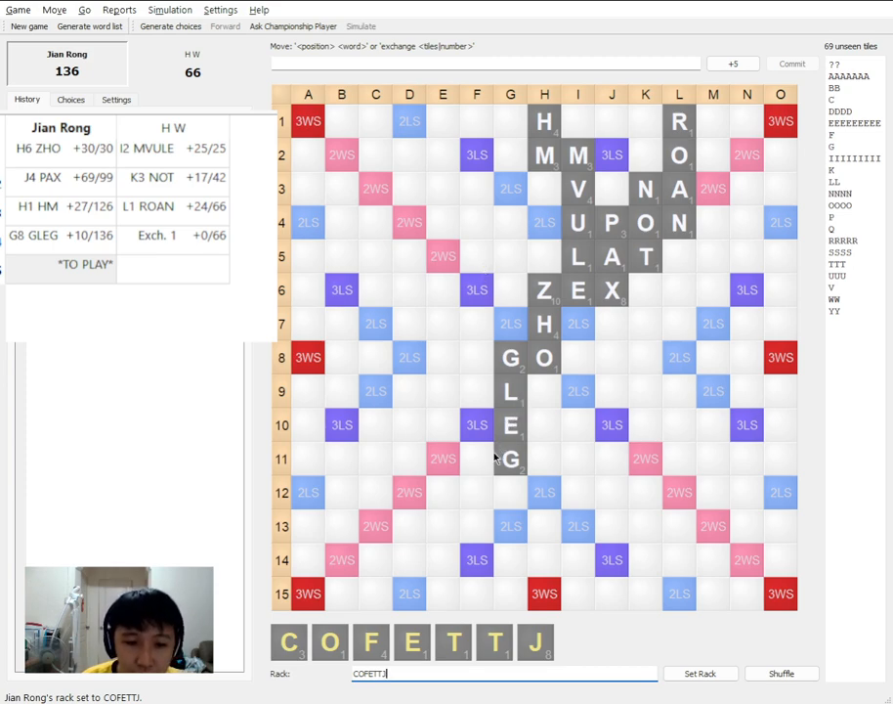
mouse_move(596, 403)
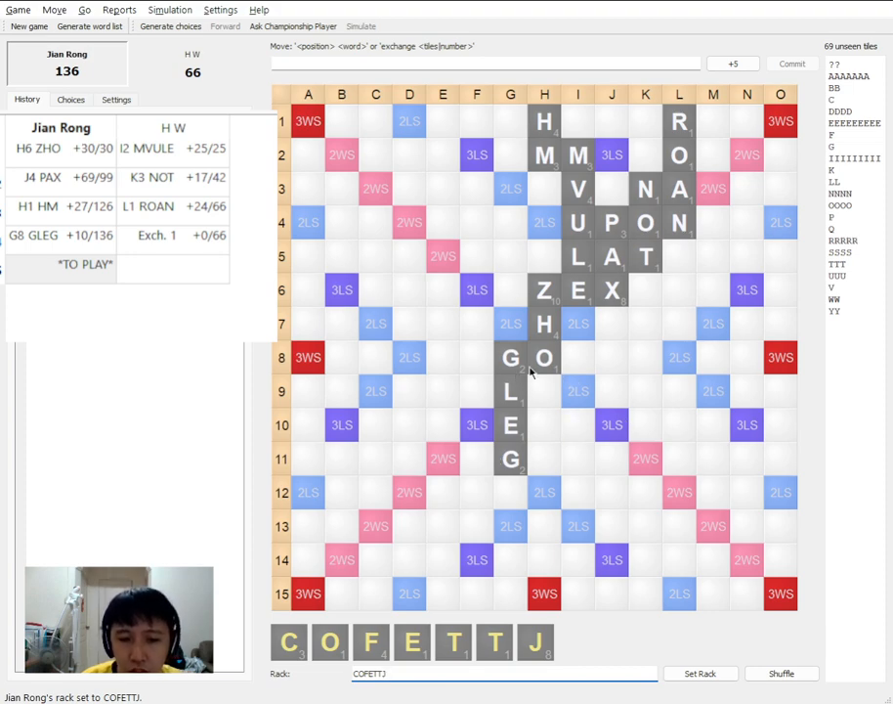
mouse_move(579, 418)
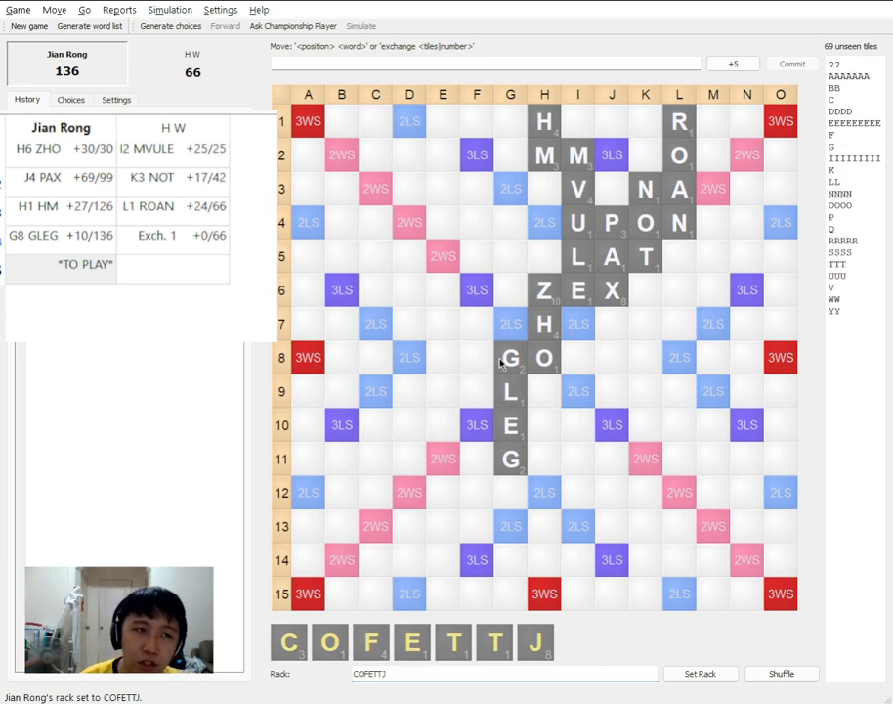
mouse_move(505, 428)
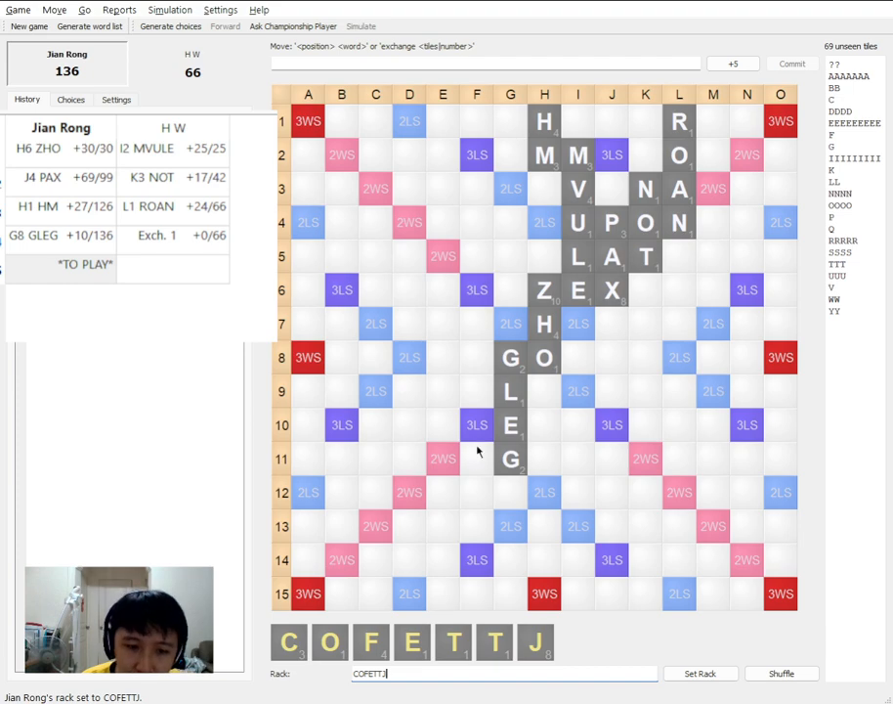
Place J(E)T across at 10F, choosing JET over JETE, for 26 points
click(475, 424)
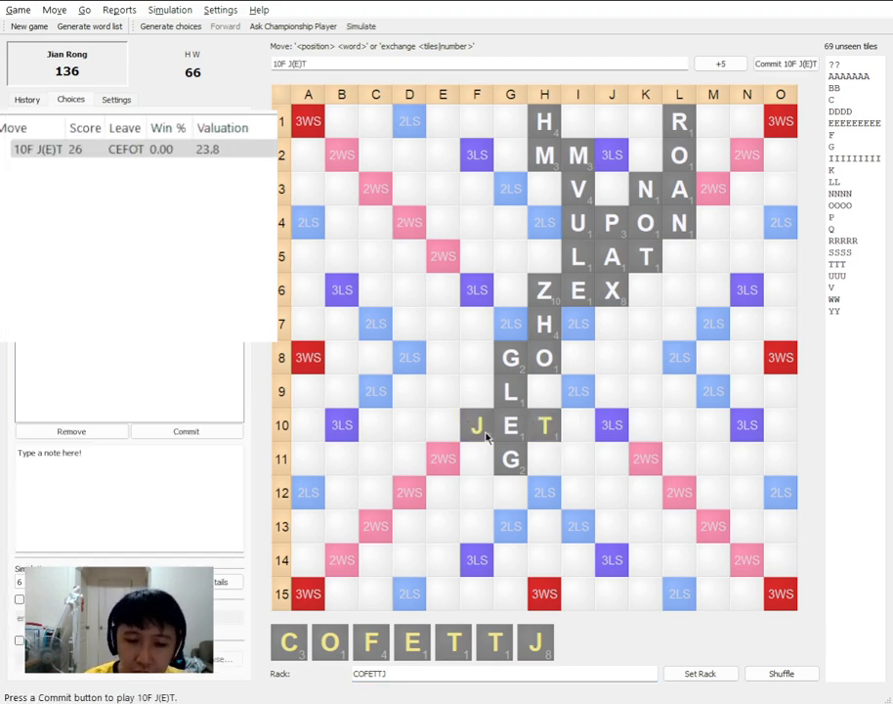
click(475, 424)
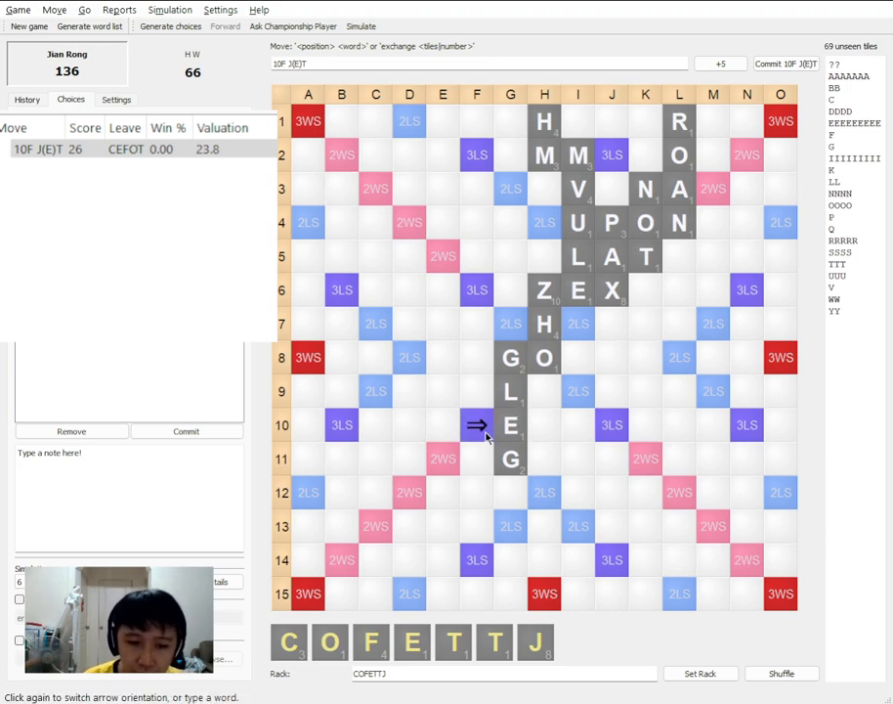
text(TE)
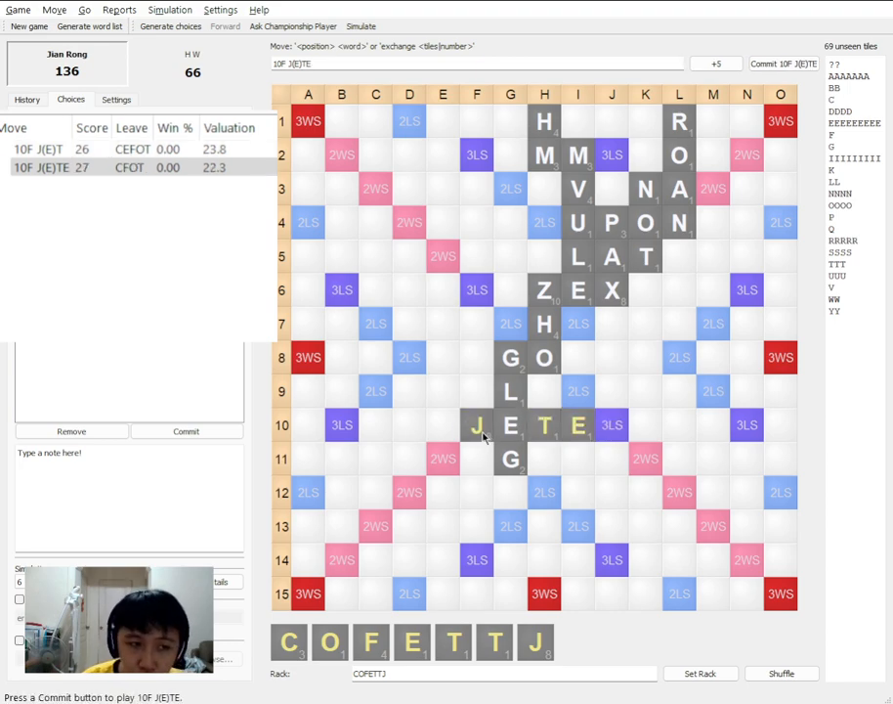
click(39, 148)
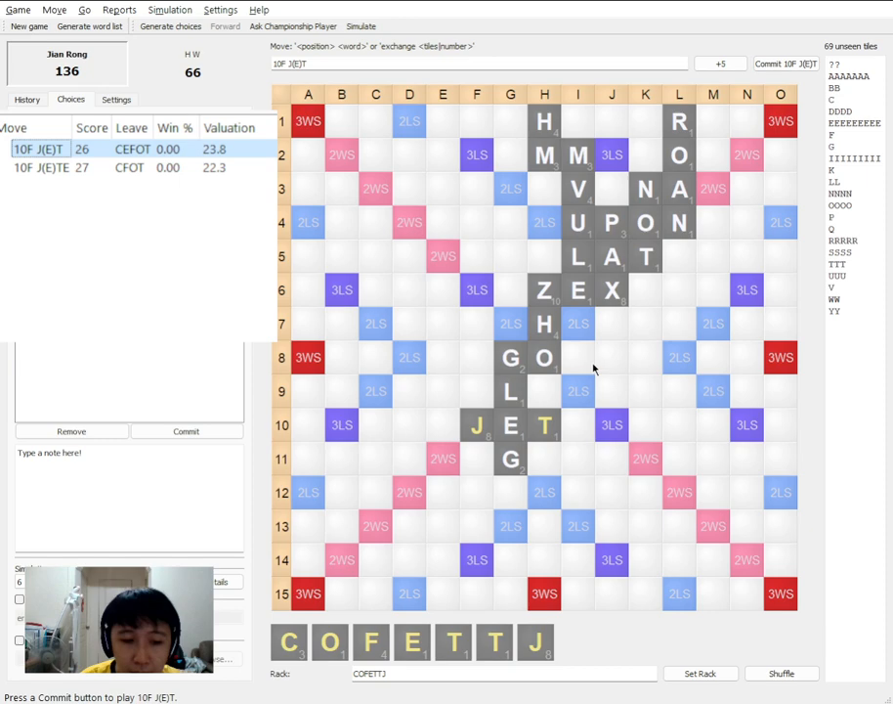
mouse_move(883, 28)
text(a)
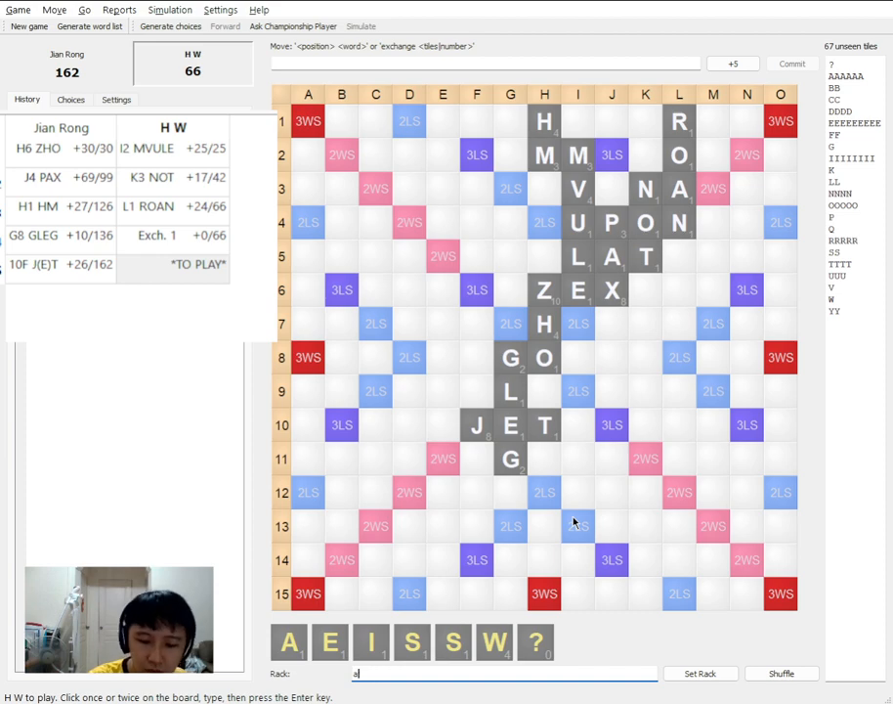
Set H W's rack to AEEINRS and commit the 11G GESNERIA bingo for 70
text(AEEINRS)
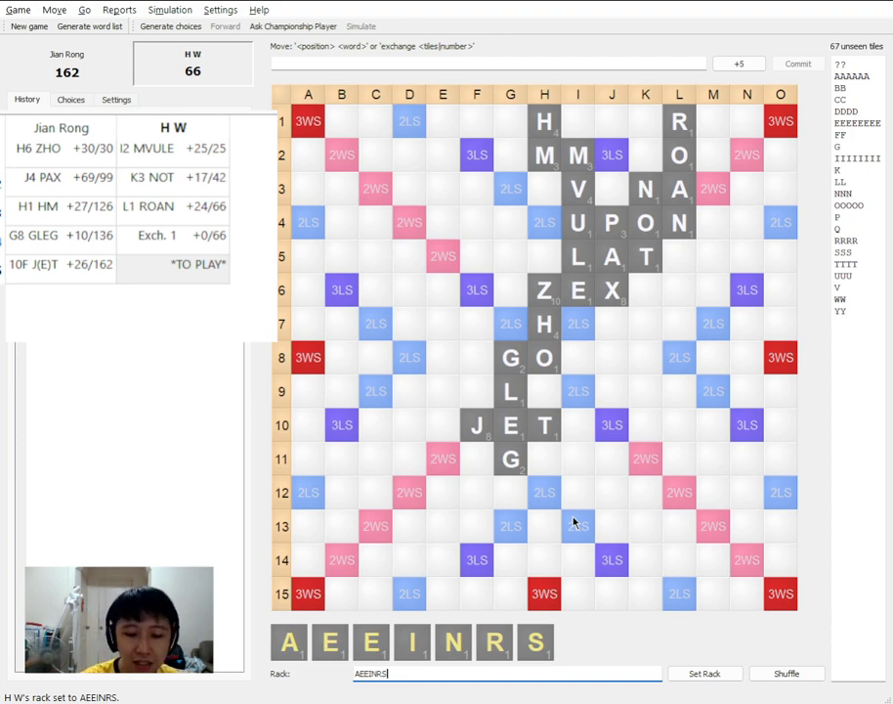
click(797, 63)
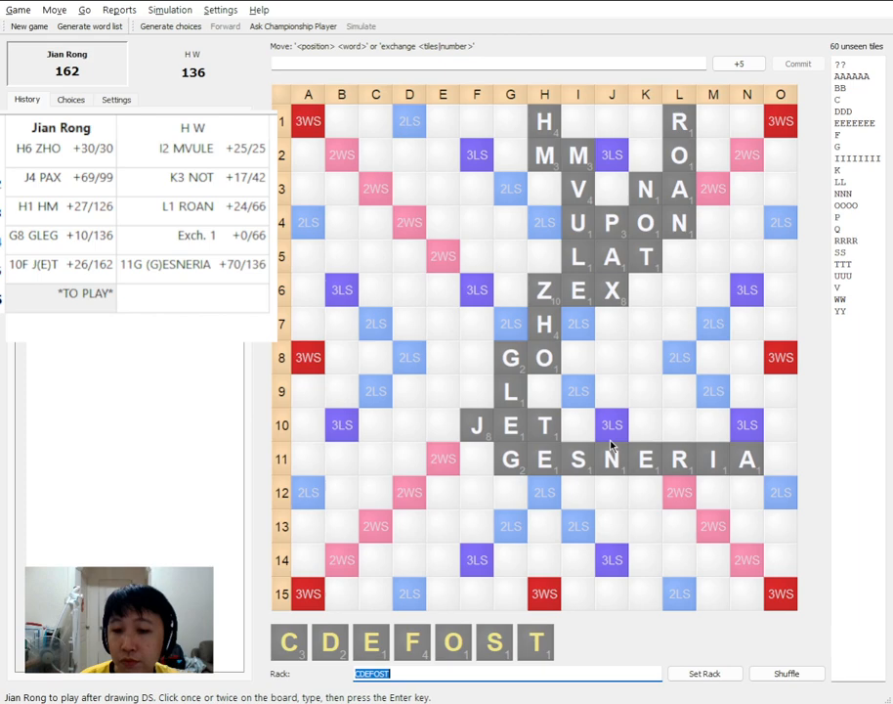
mouse_move(626, 492)
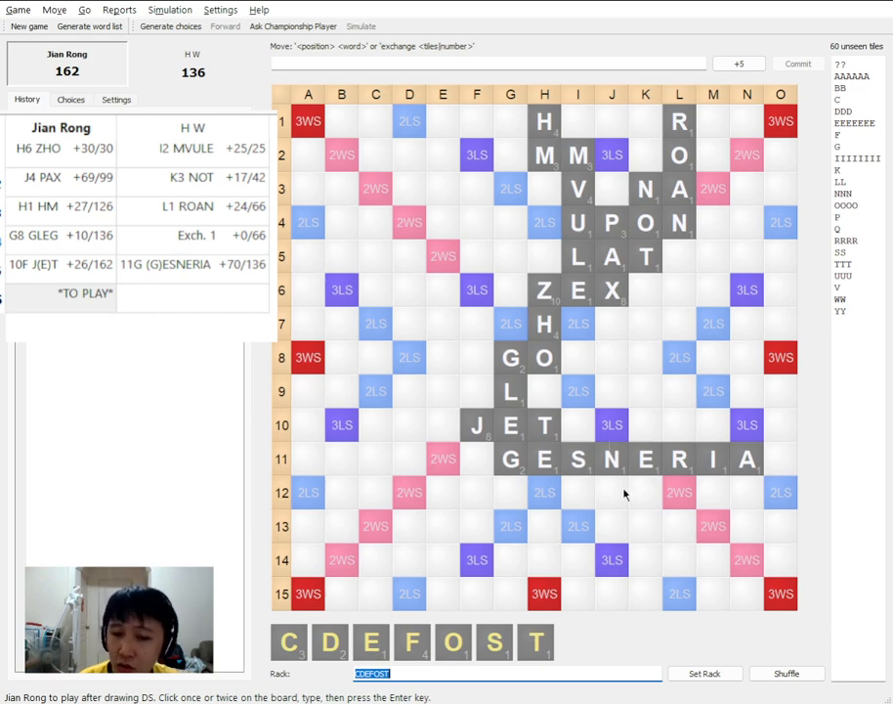
mouse_move(520, 452)
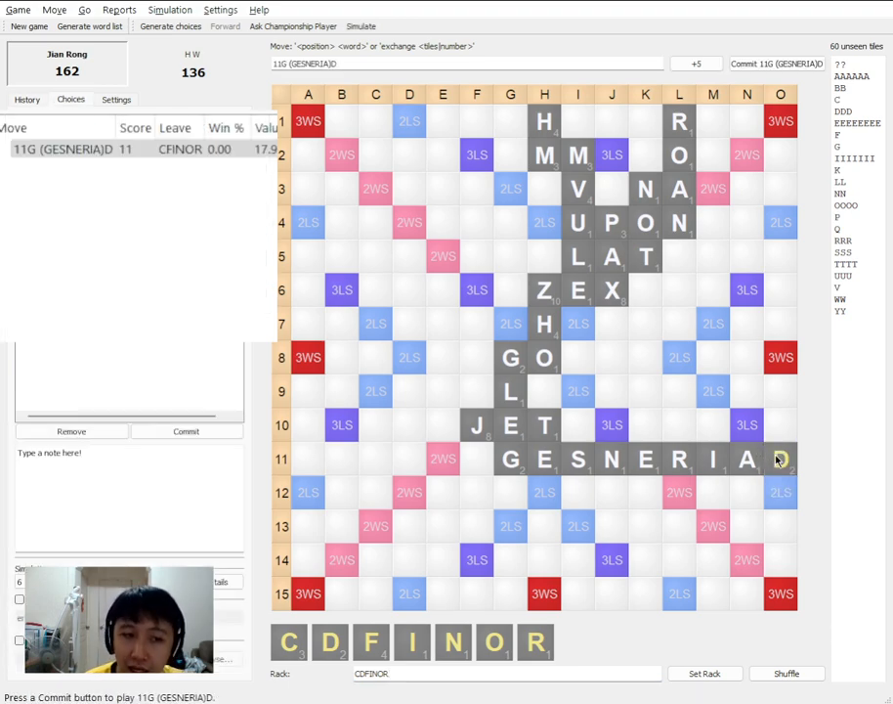
click(780, 457)
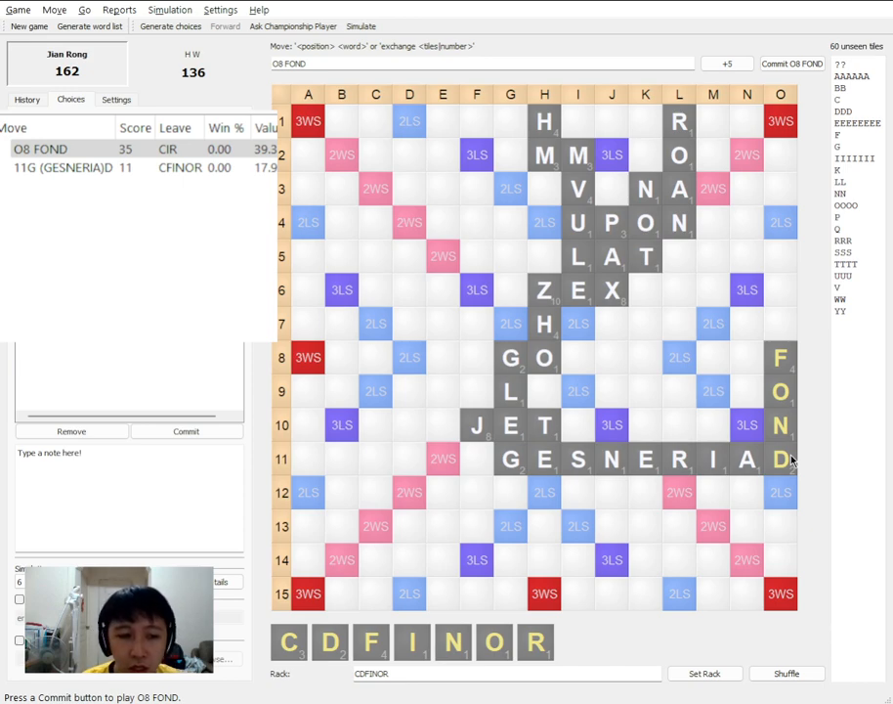
click(127, 453)
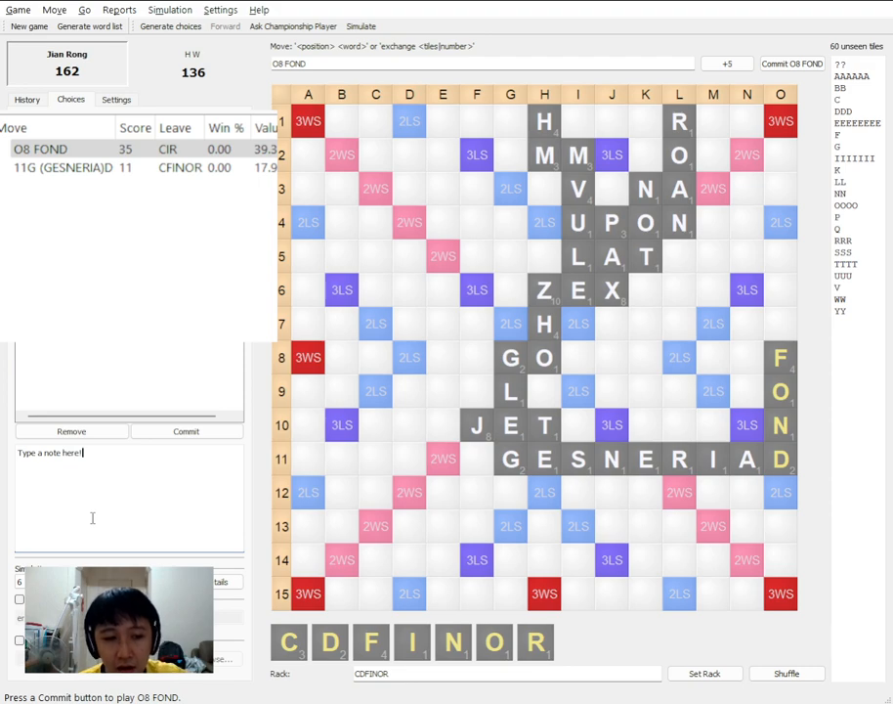
text(INFORCE)
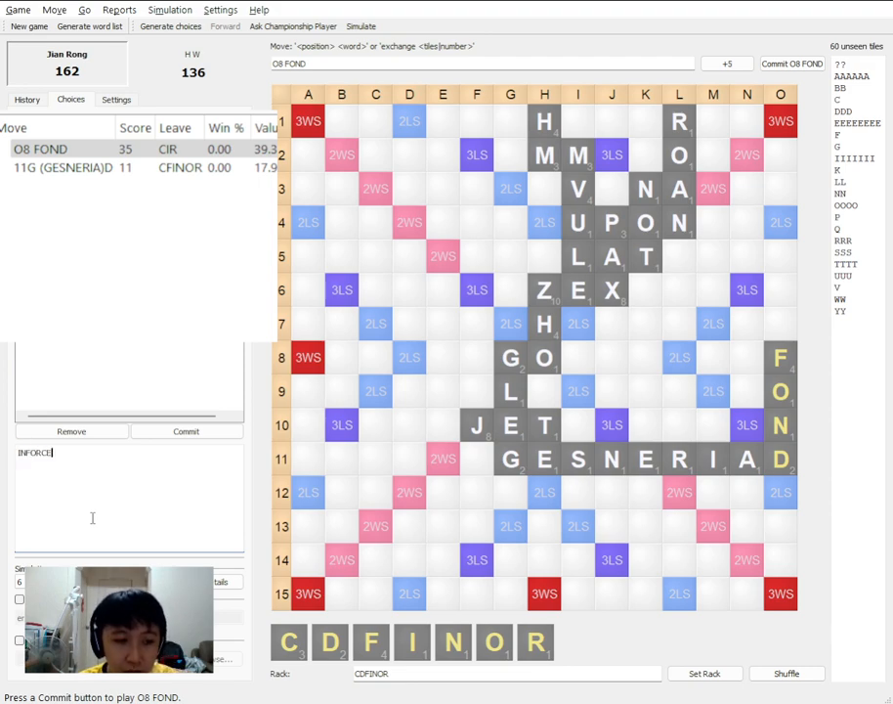
text(RE-INFORCED)
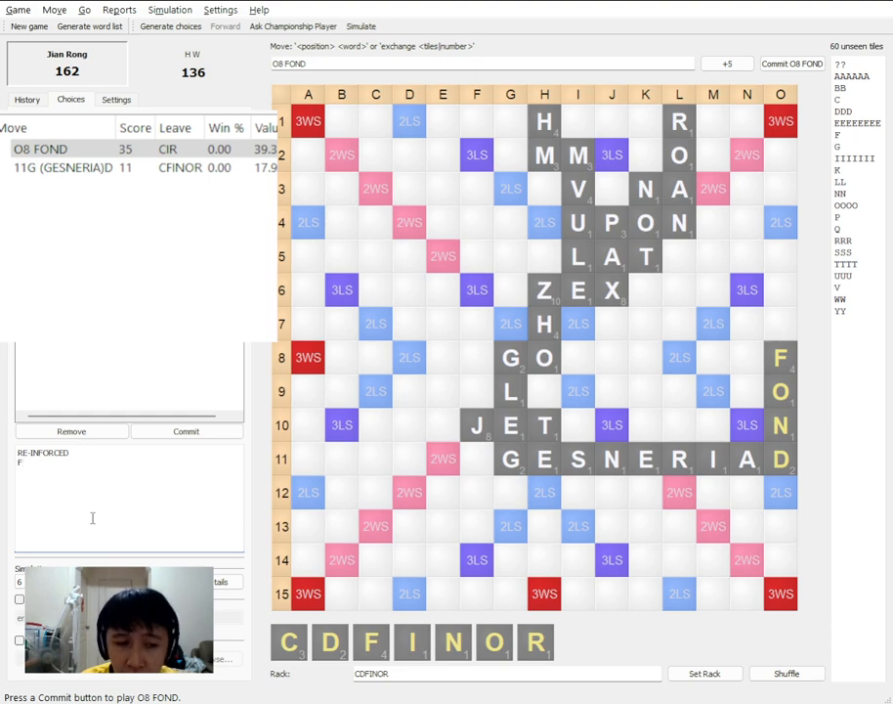
text(RICANDO)
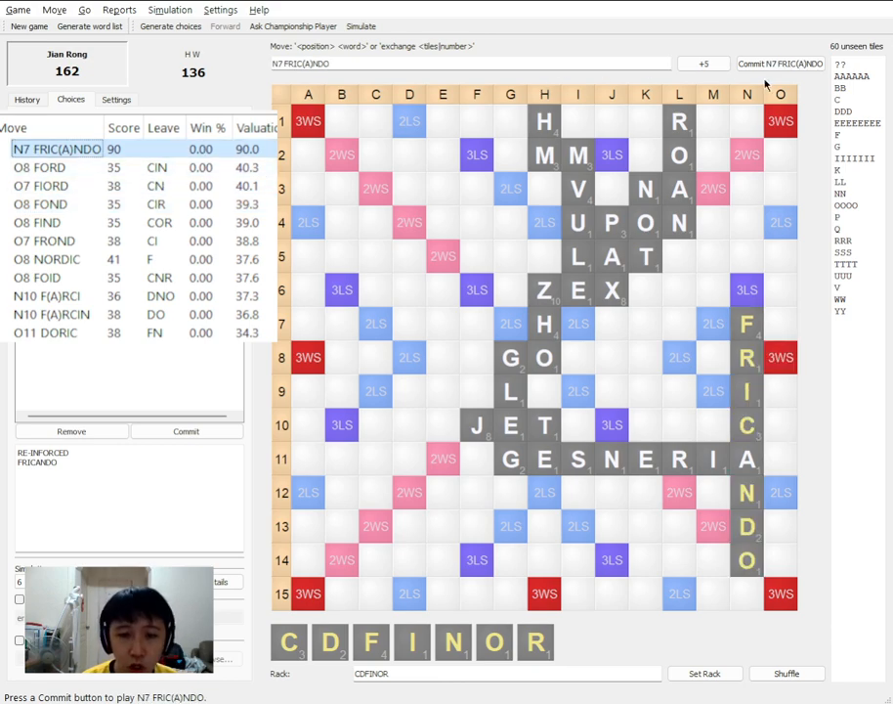
mouse_move(793, 96)
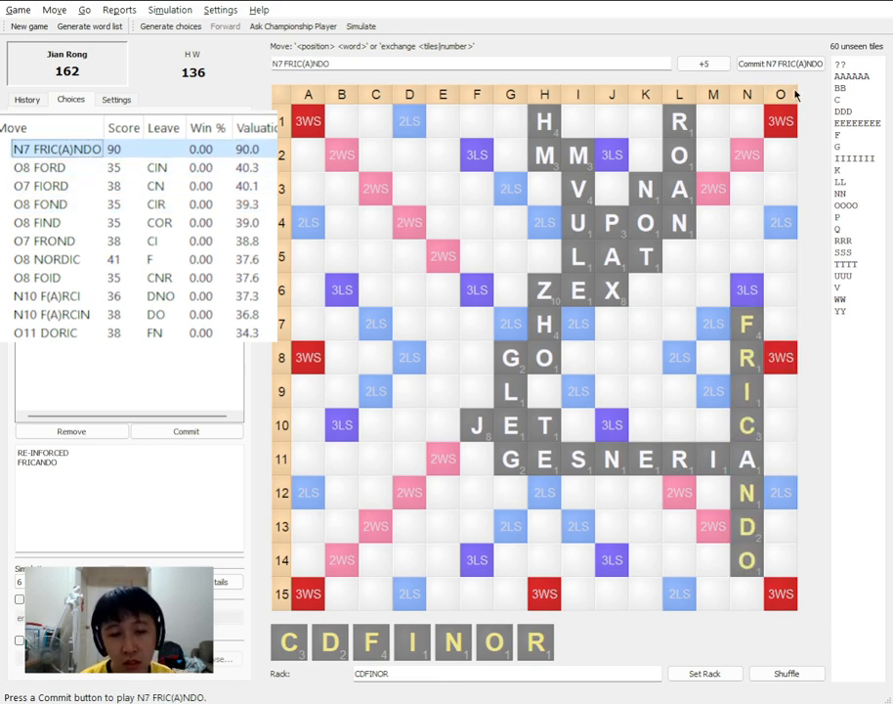
click(780, 62)
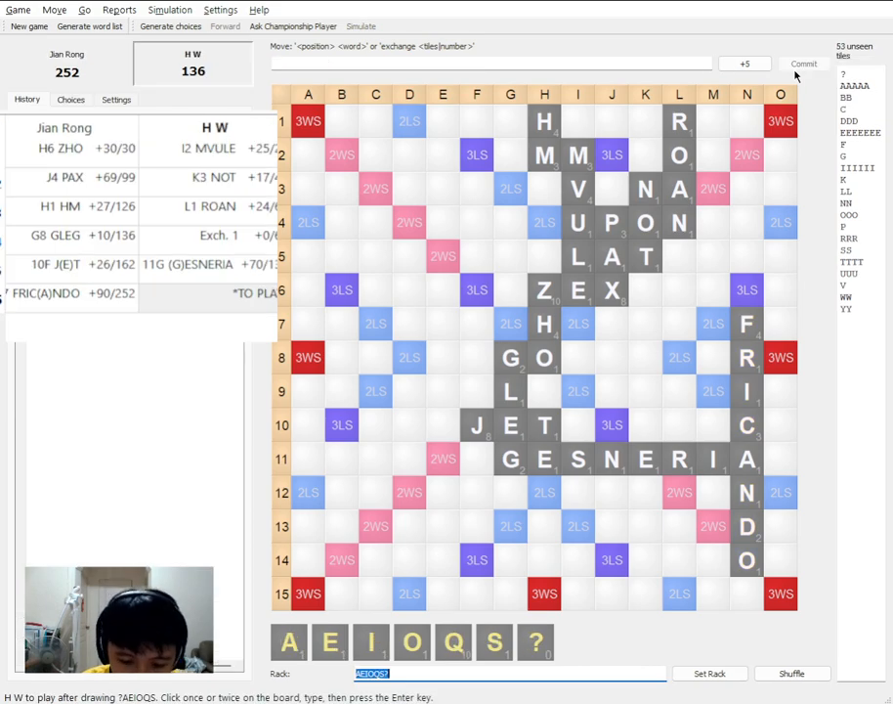
mouse_move(701, 430)
text(BUP)
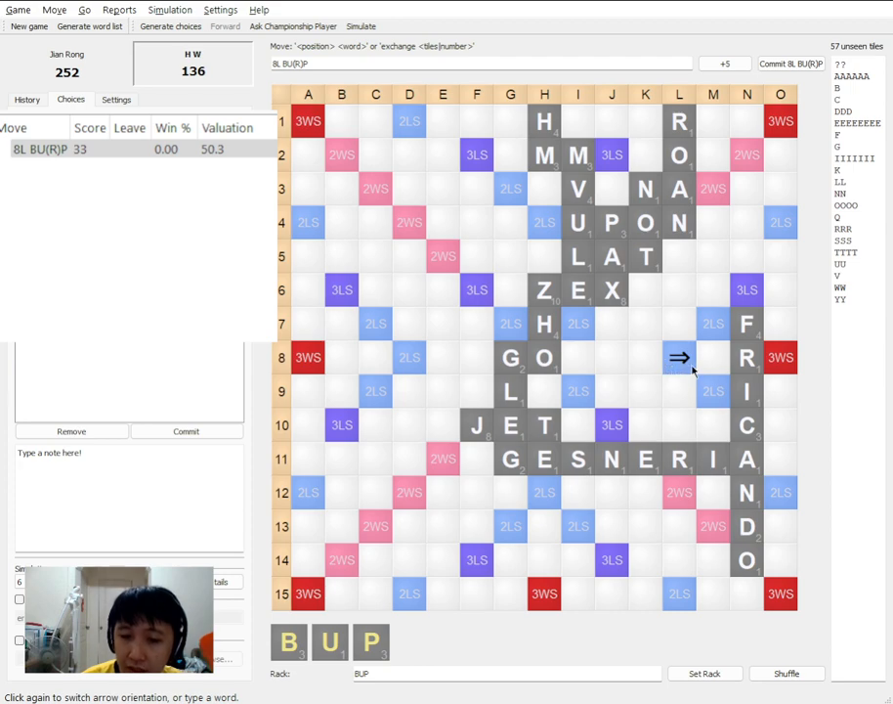
mouse_move(677, 348)
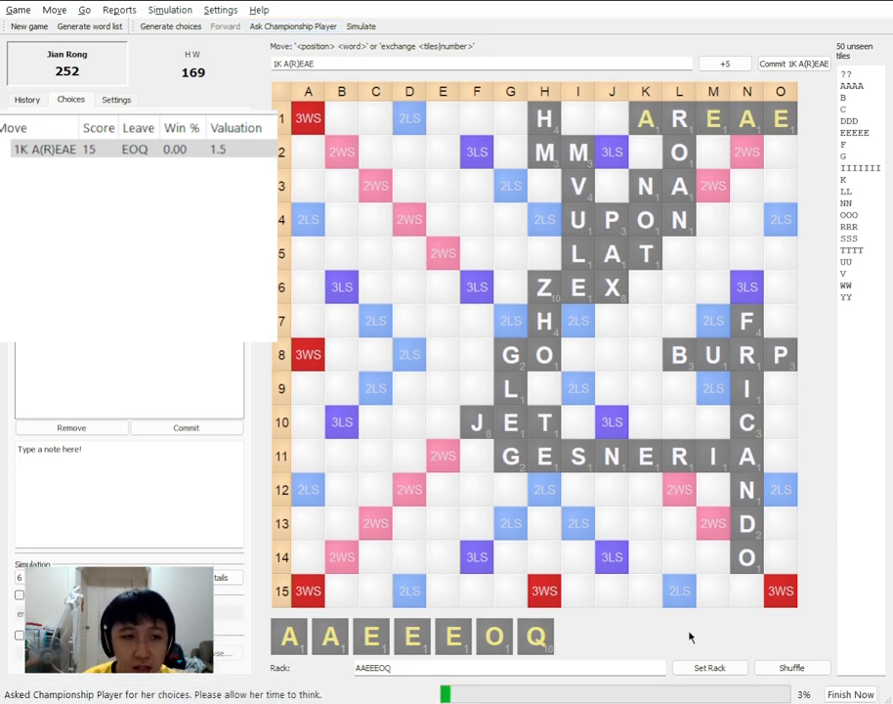
mouse_move(787, 268)
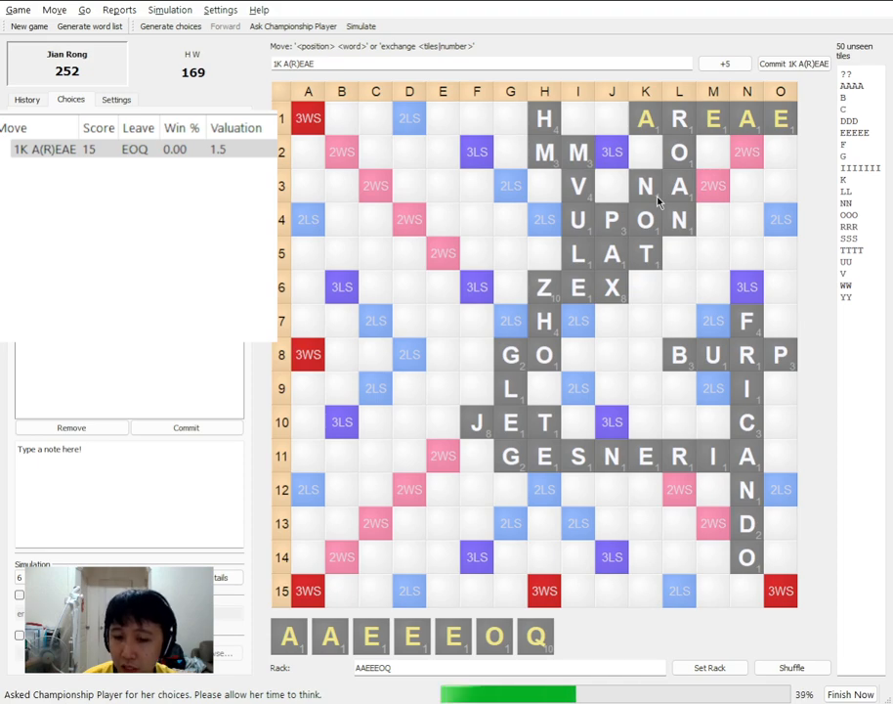
mouse_move(606, 402)
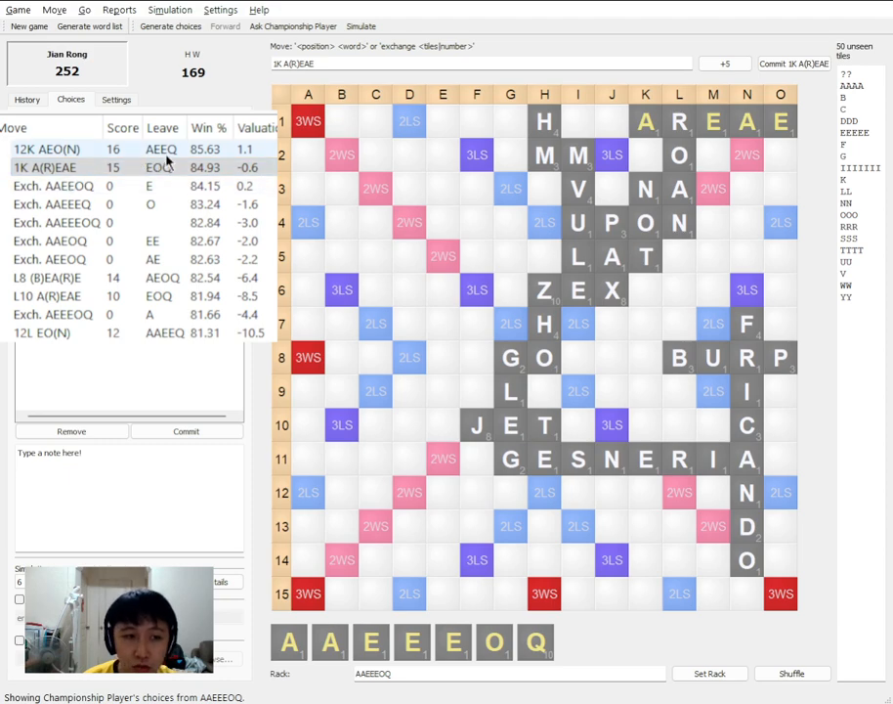
Compare AEON, exchanging AAEEOQ and 1K A(R)EAE, then commit A(R)EAE for 15, reaching 267
click(54, 149)
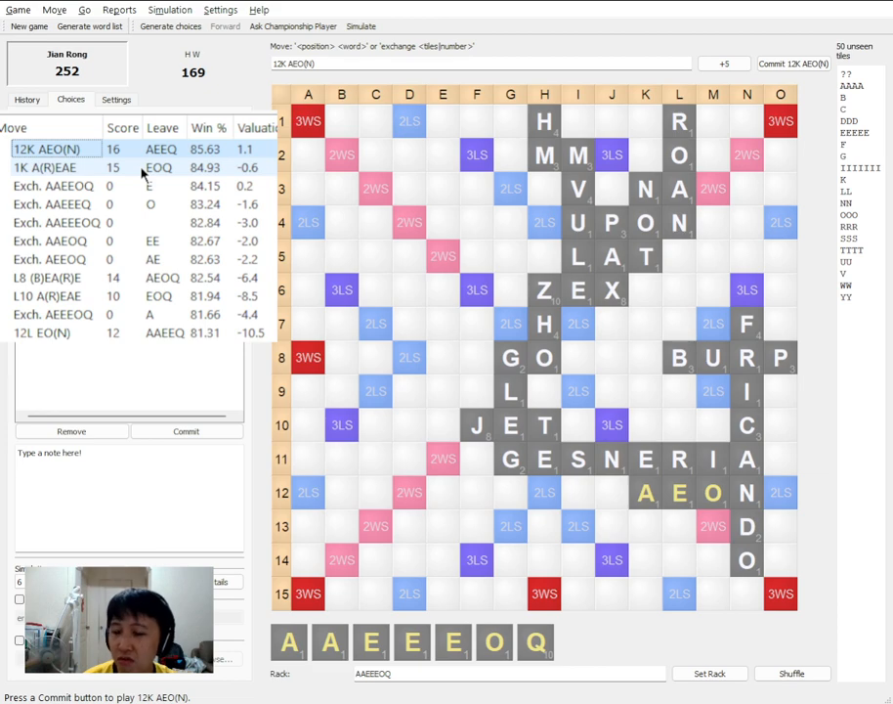
mouse_move(639, 575)
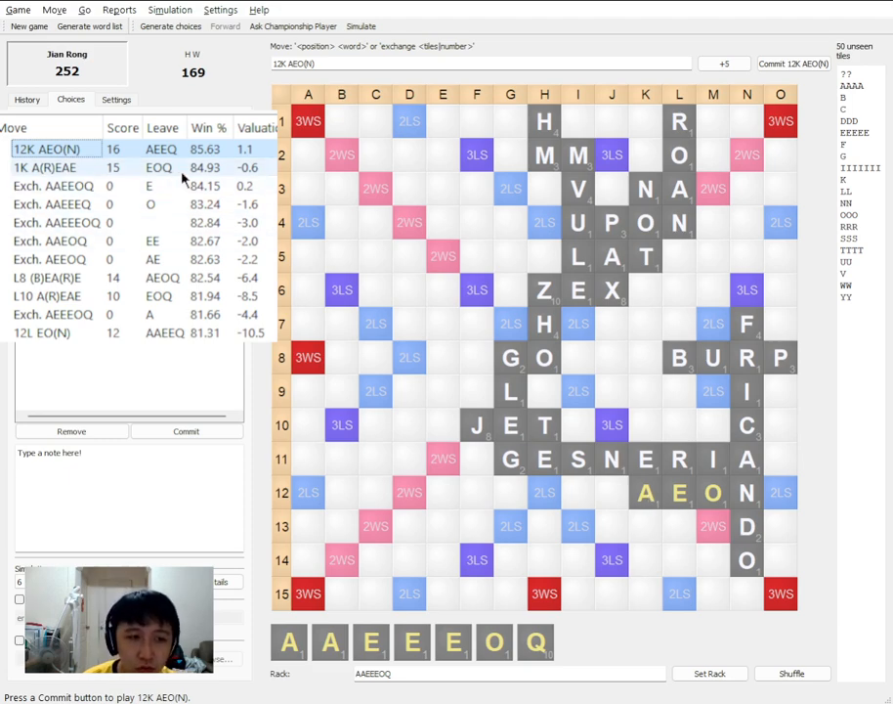
click(55, 168)
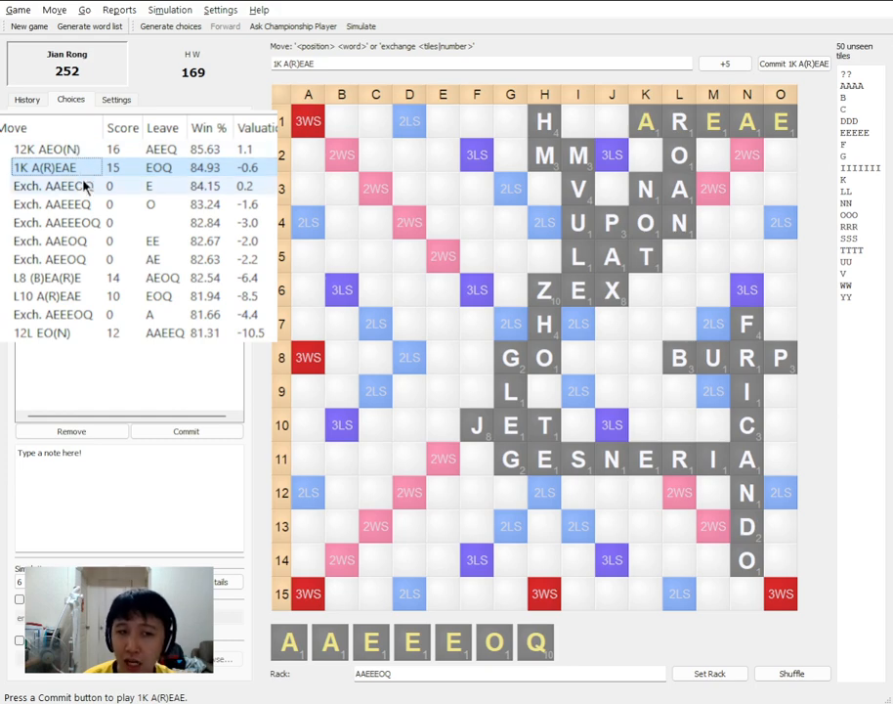
click(55, 186)
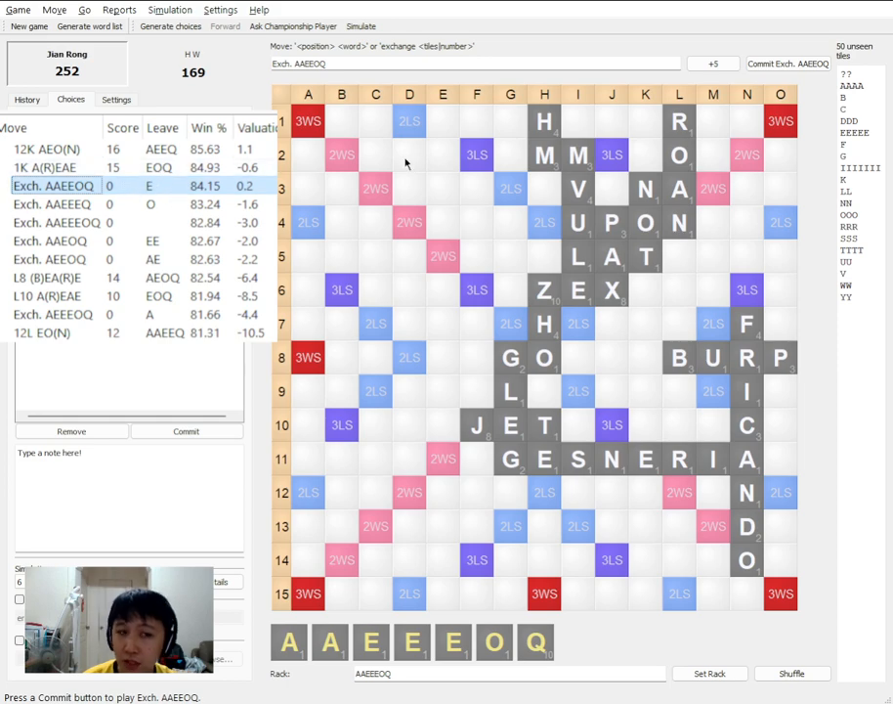
click(54, 168)
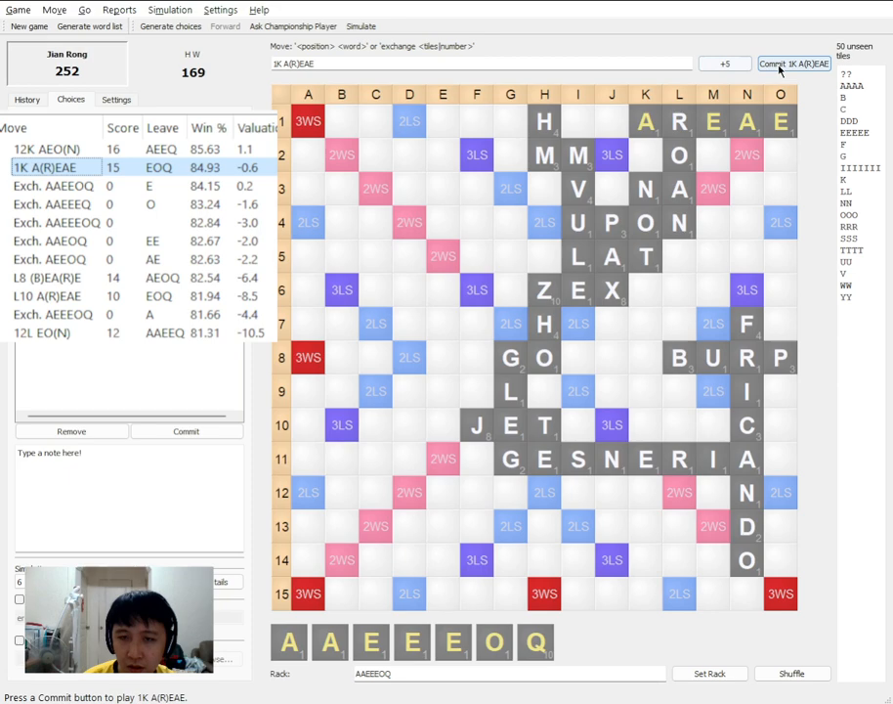
click(794, 63)
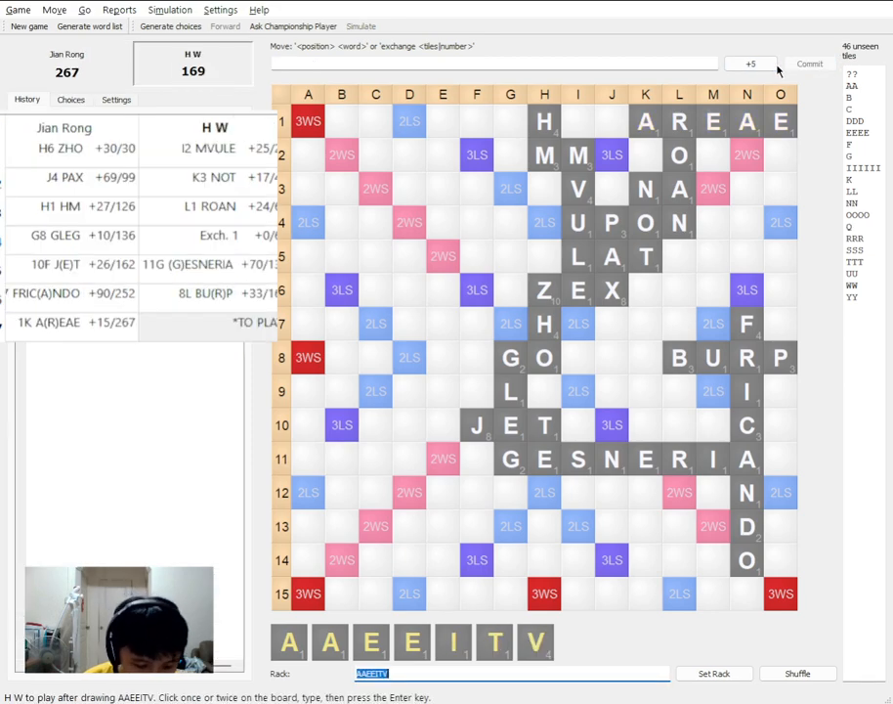
mouse_move(766, 394)
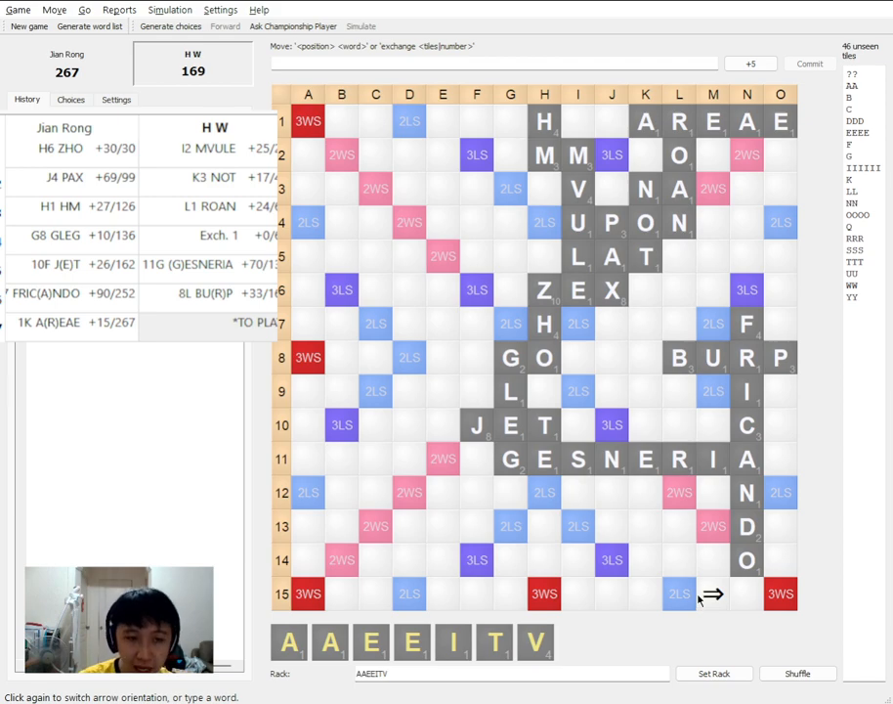
Commit HW's 15L WOST for 48, making it 267–217, and generate Jian Rong's AEIONQW candidates
text(WOST)
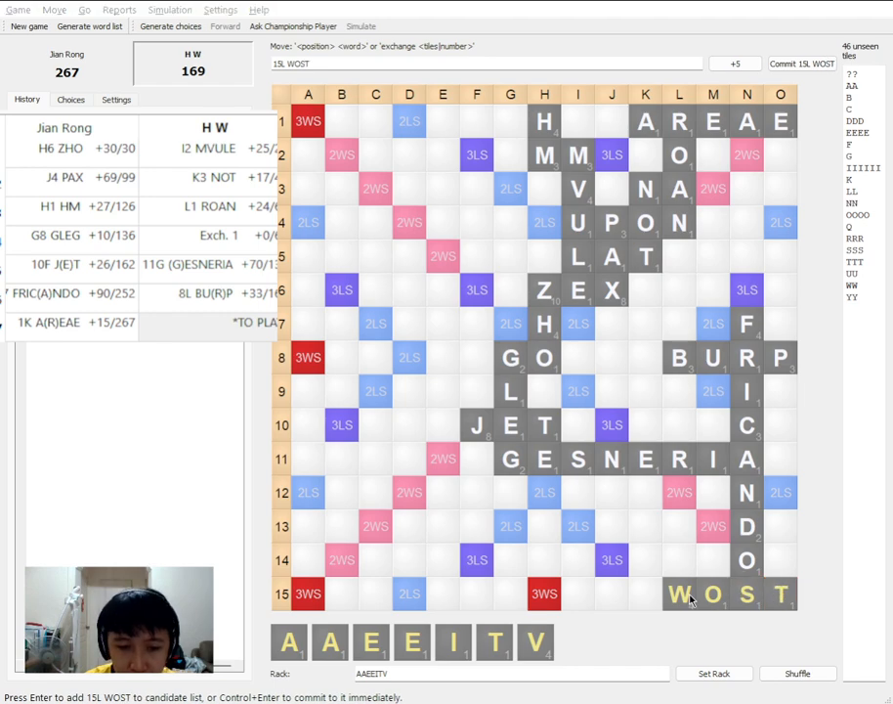
click(801, 62)
text(AEIONQW)
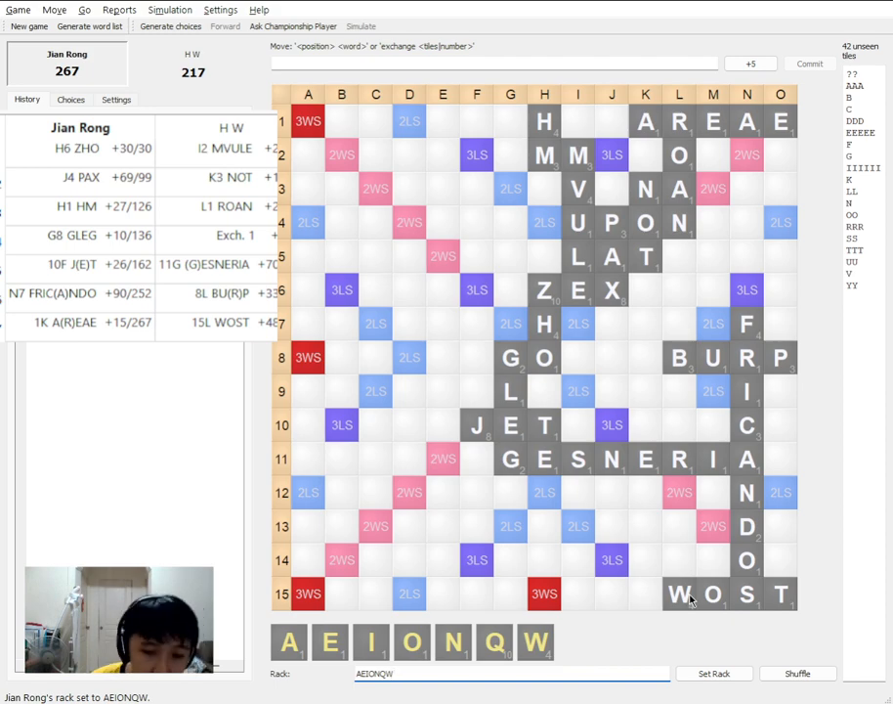
click(612, 391)
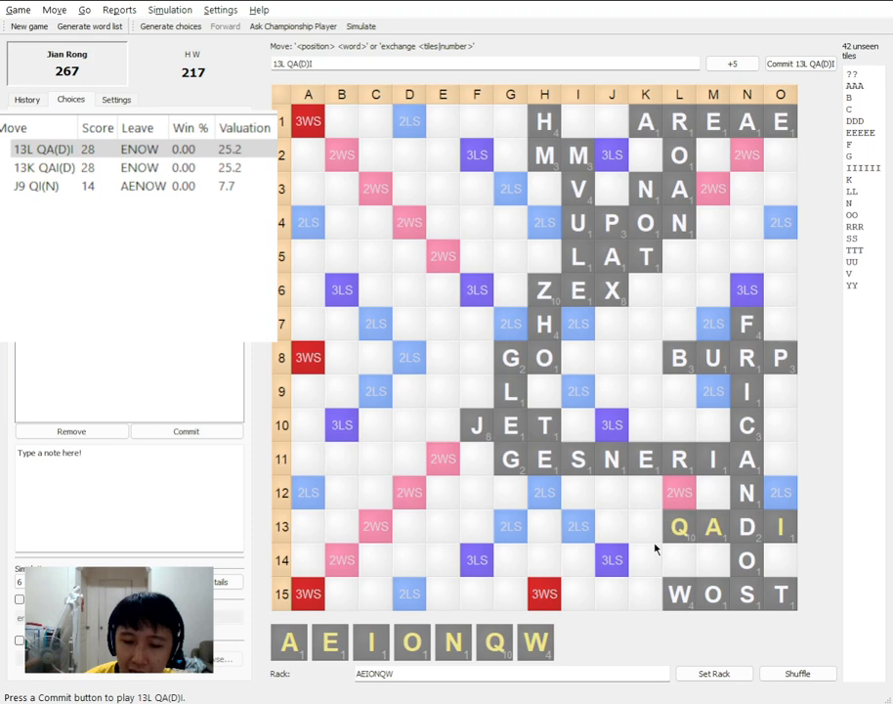
Commit Jian Rong's 13K QA(D)I for 28, reaching 295, and start HW's word at 7K
click(43, 168)
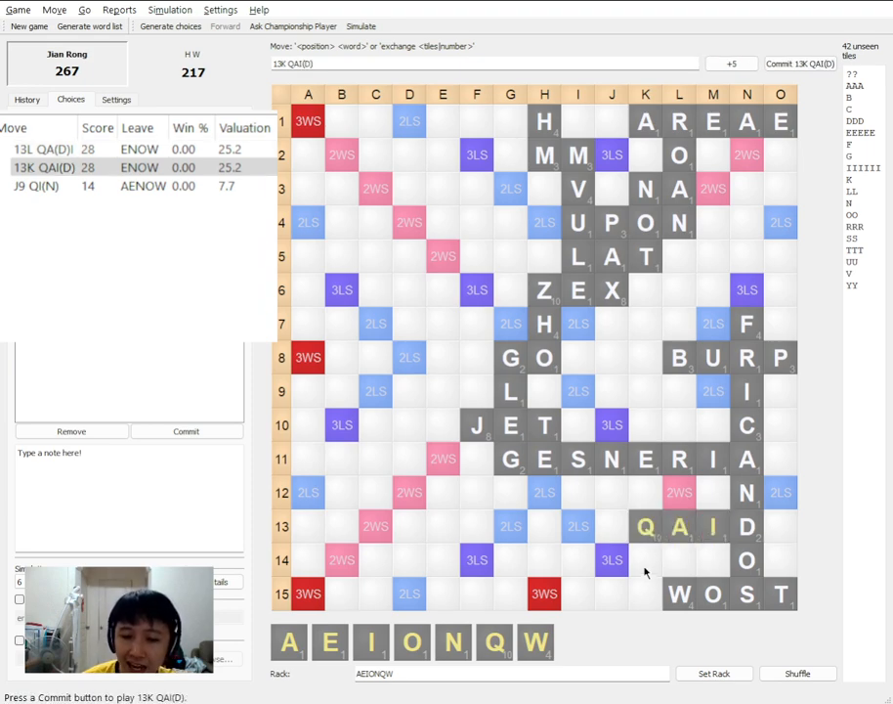
mouse_move(543, 571)
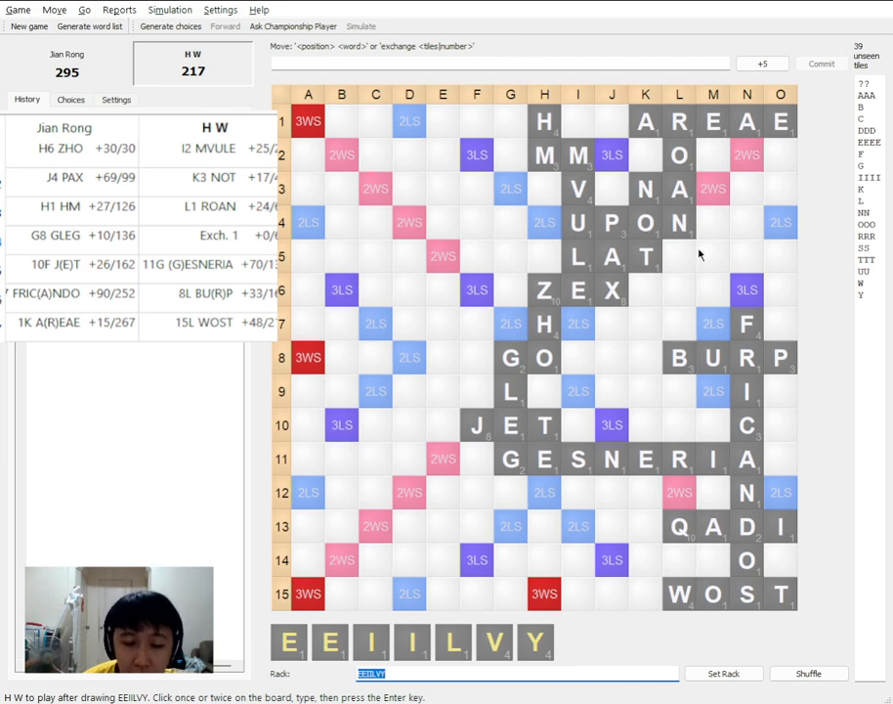
click(543, 493)
text(YOO)
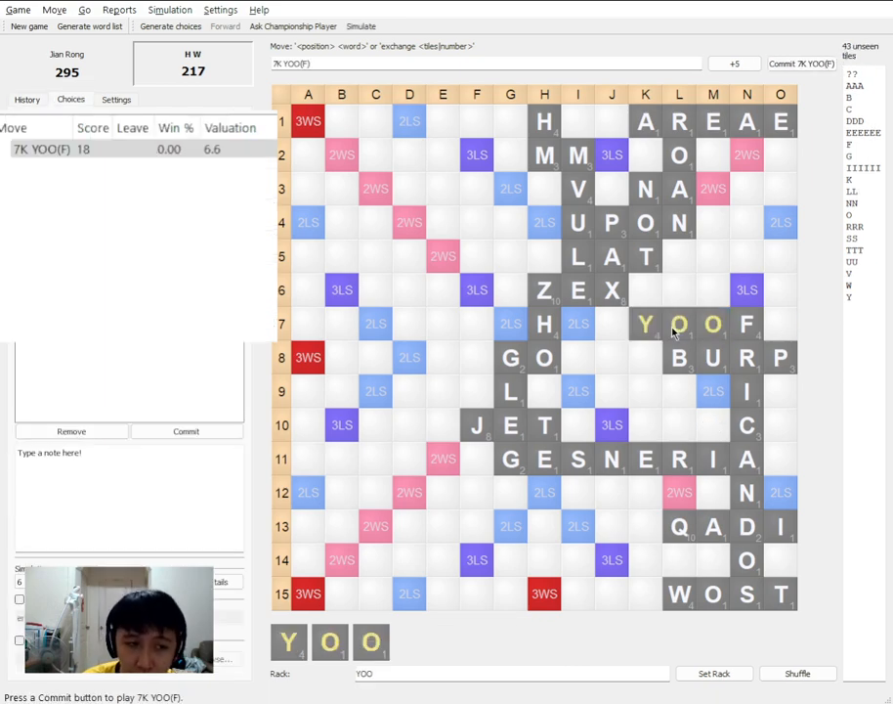
Commit HW's 7K YOO(F) for 18, making it 295–235, and set Jian Rong's rack to EOWLINE
click(801, 63)
text(e)
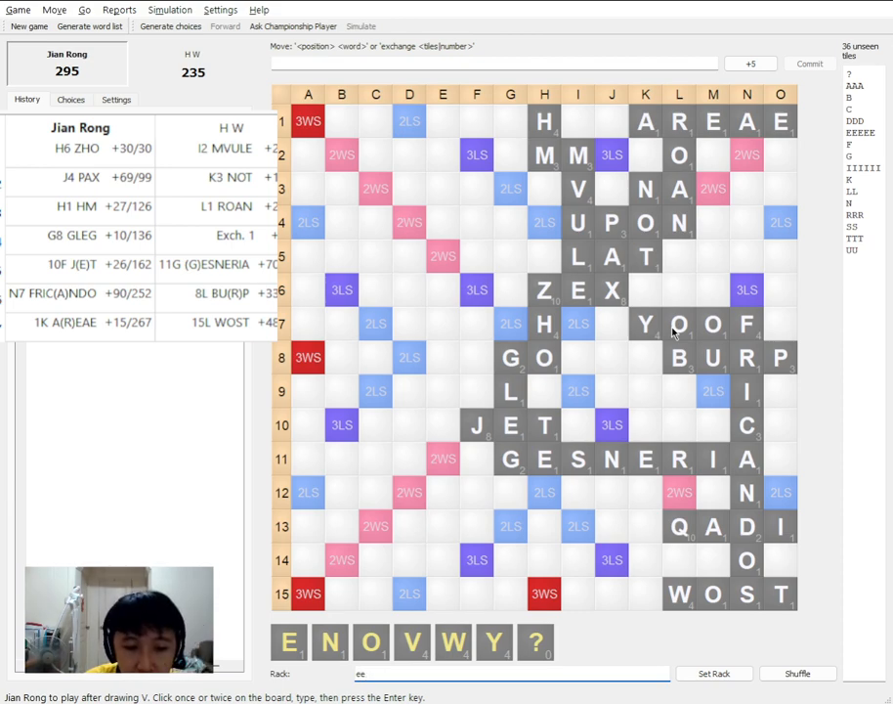
text(elnow)
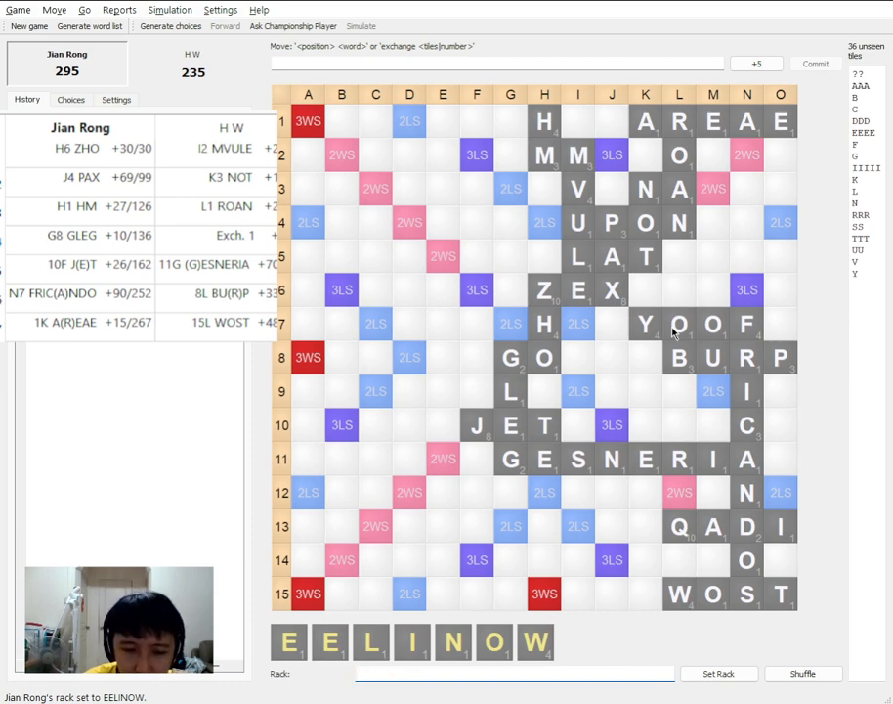
text(eowline)
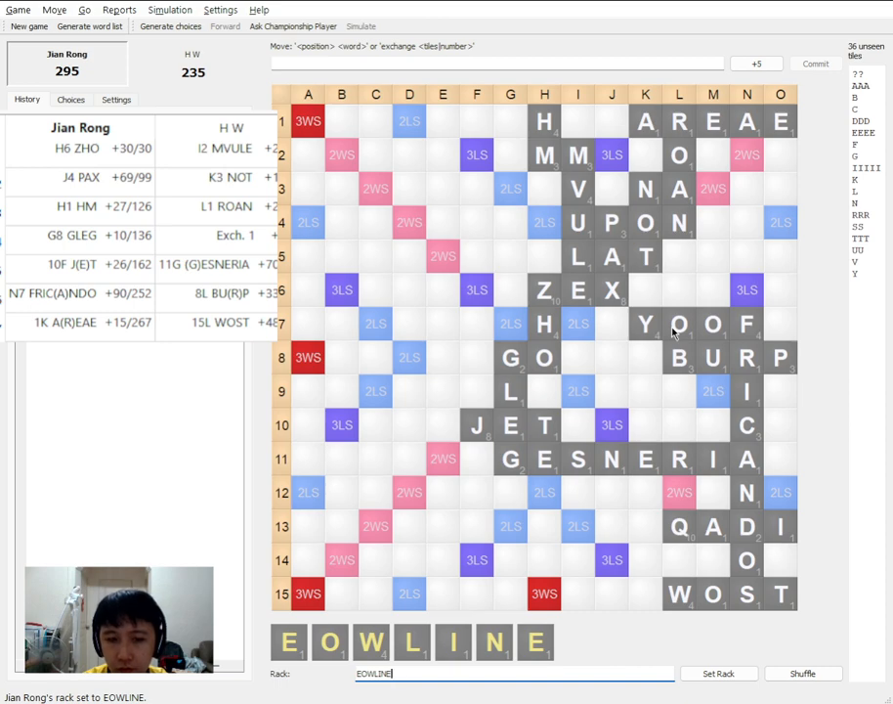
Generate EOWLINE candidates and select the top-ranked I8 OWE(S) for 26
click(543, 493)
text(I8 OWE(S))
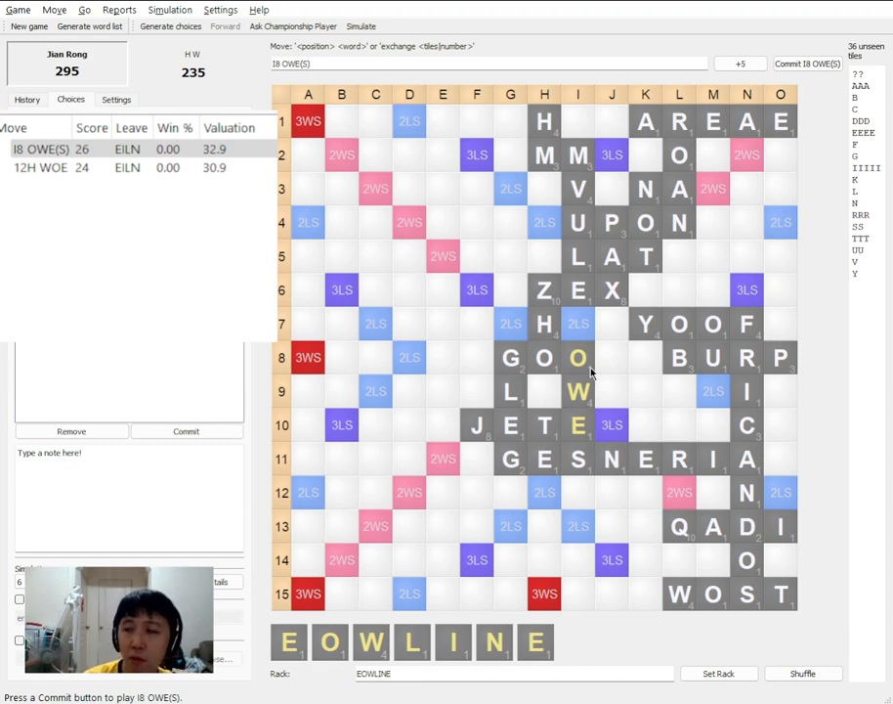
mouse_move(449, 371)
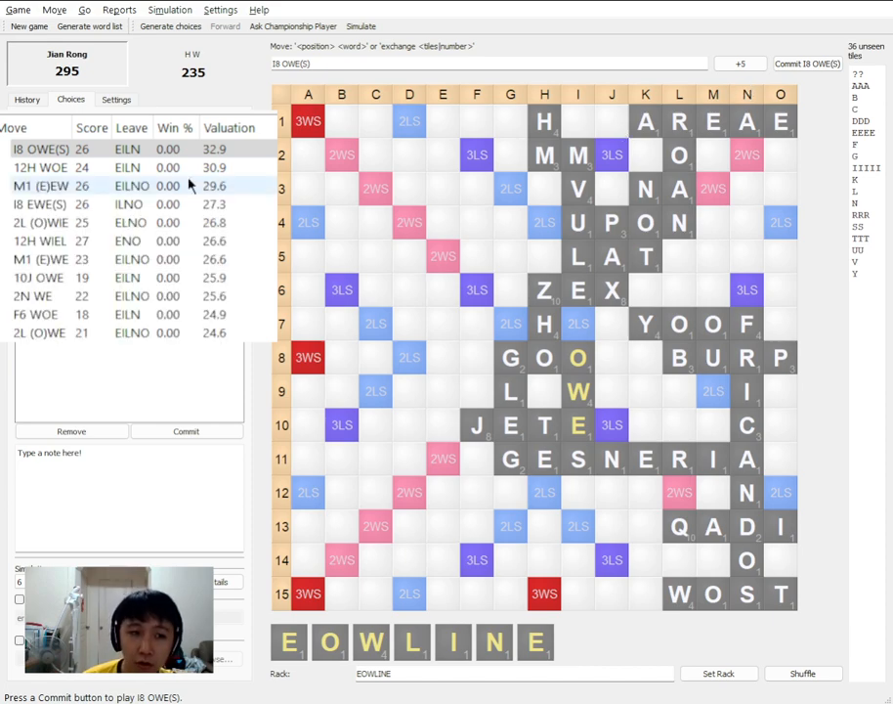
click(41, 149)
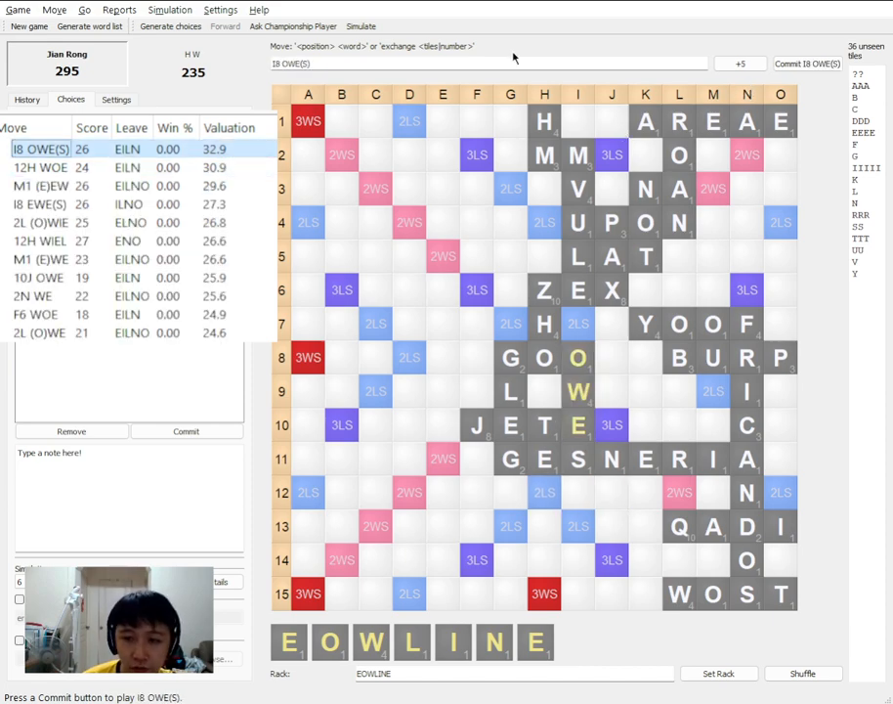
Commit Jian Rong's I8 OWE(S) for 26 and HW's 3K (NA)V for 12, making it 321–247
click(807, 63)
text(3K (NA)V)
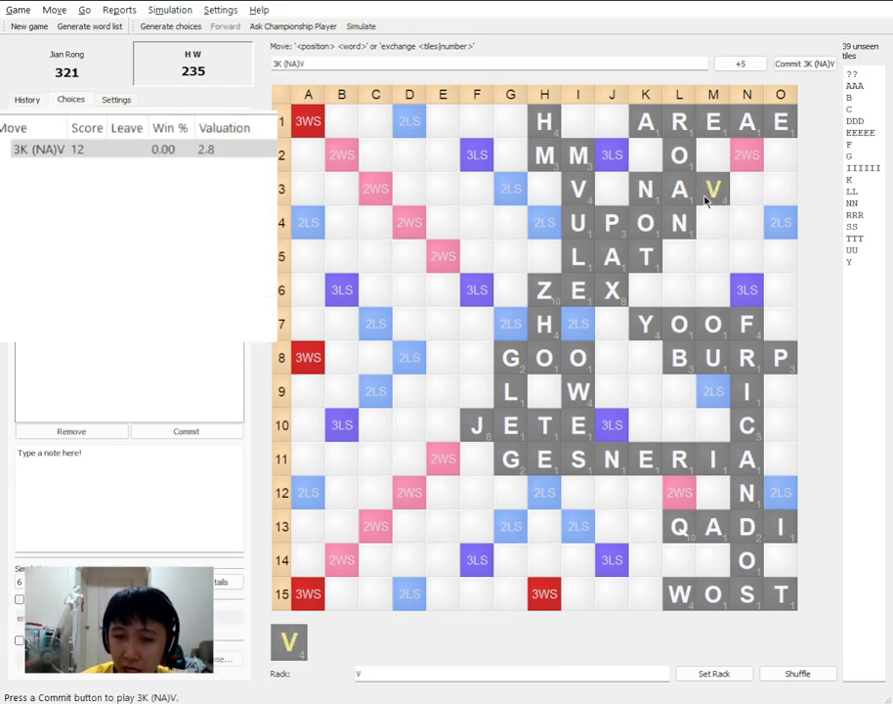
click(806, 63)
text(RENAILD)
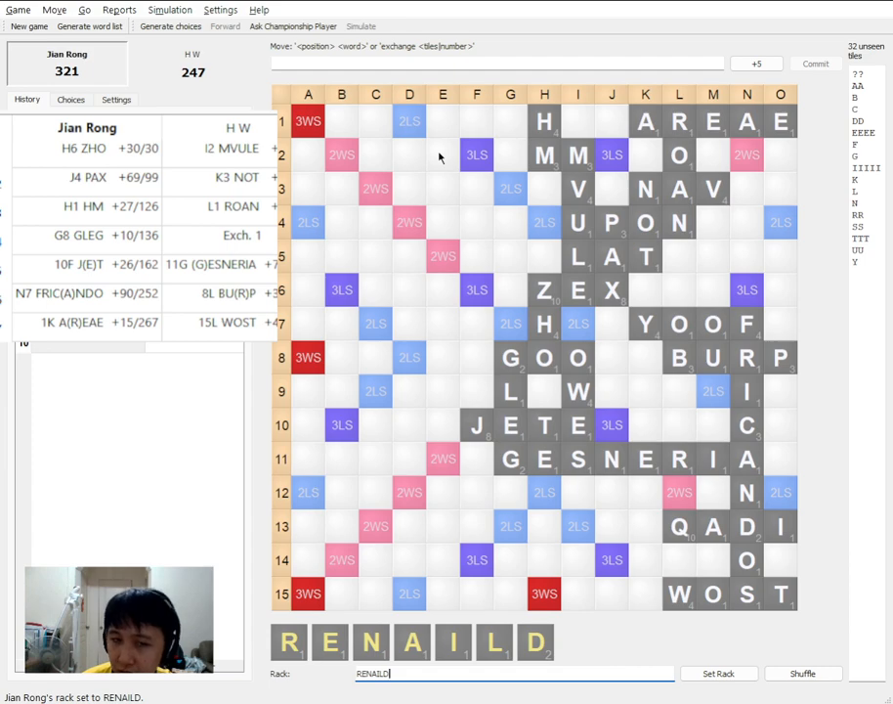
click(475, 121)
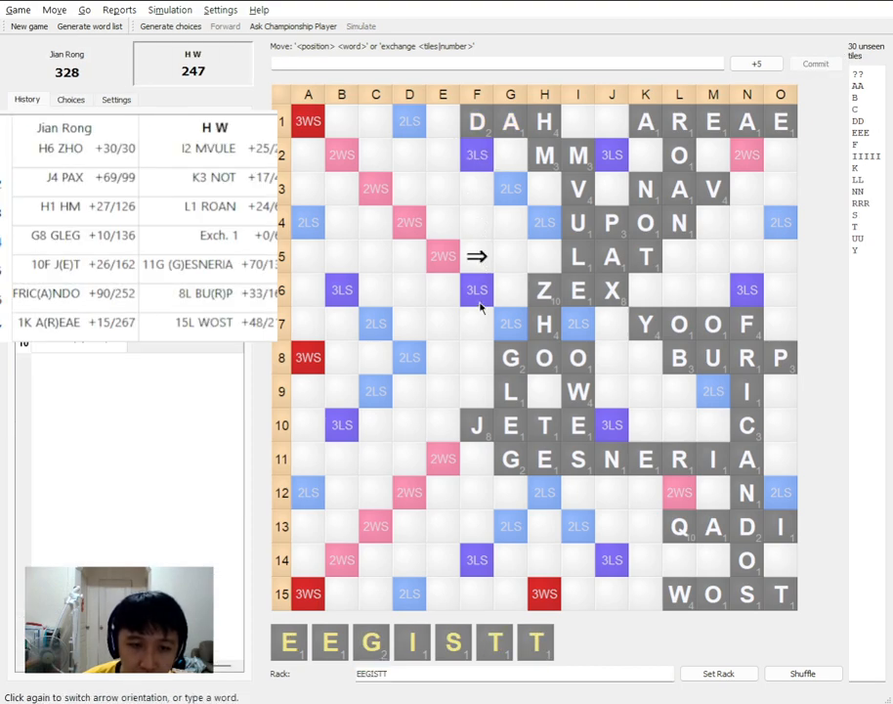
Set a downward start at H10 for HW's (TE)NDUS worth 24
click(477, 356)
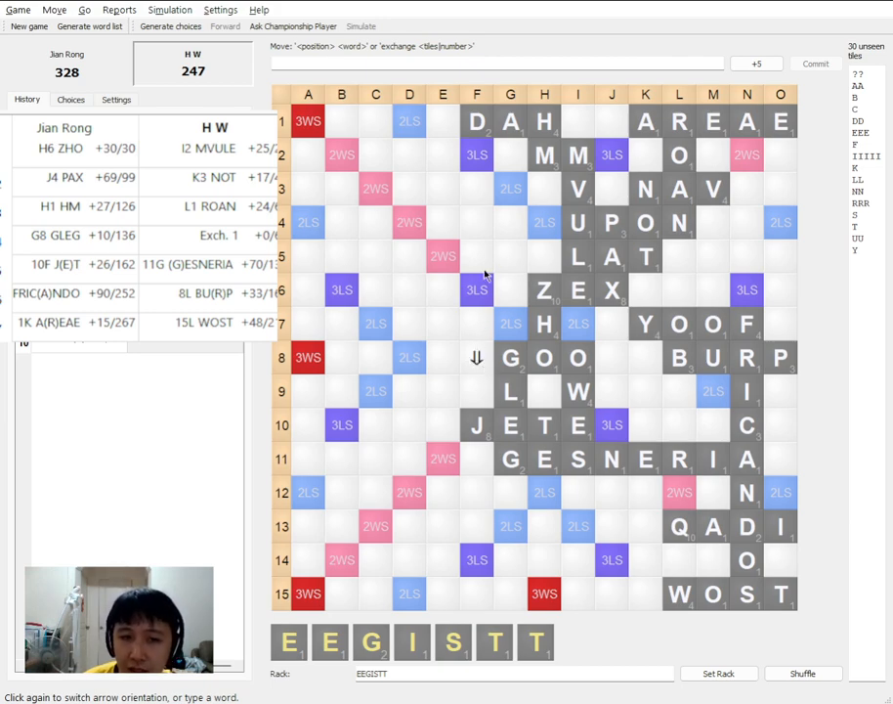
mouse_move(473, 140)
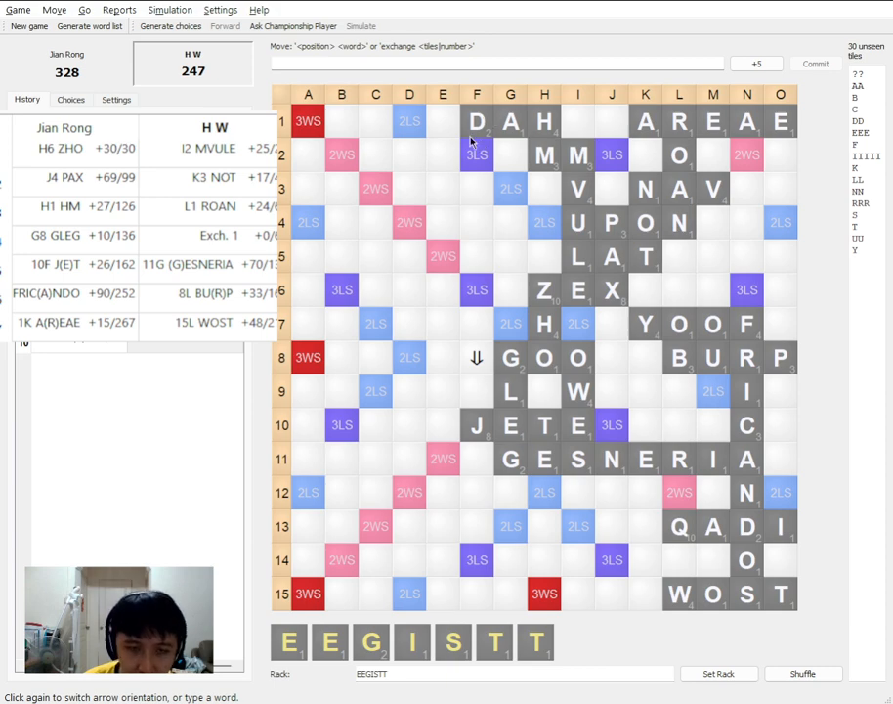
mouse_move(493, 117)
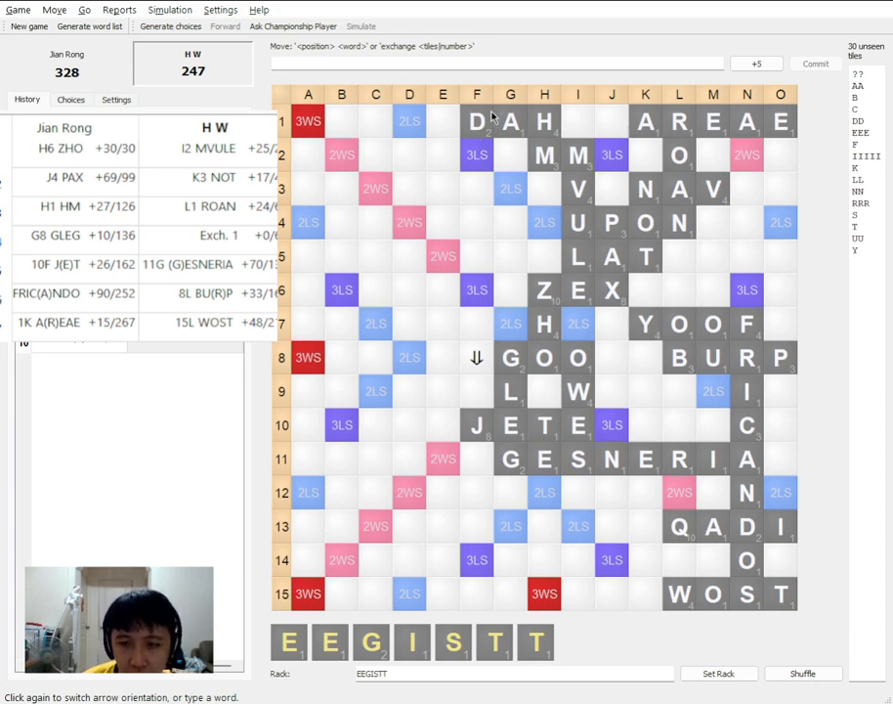
mouse_move(441, 133)
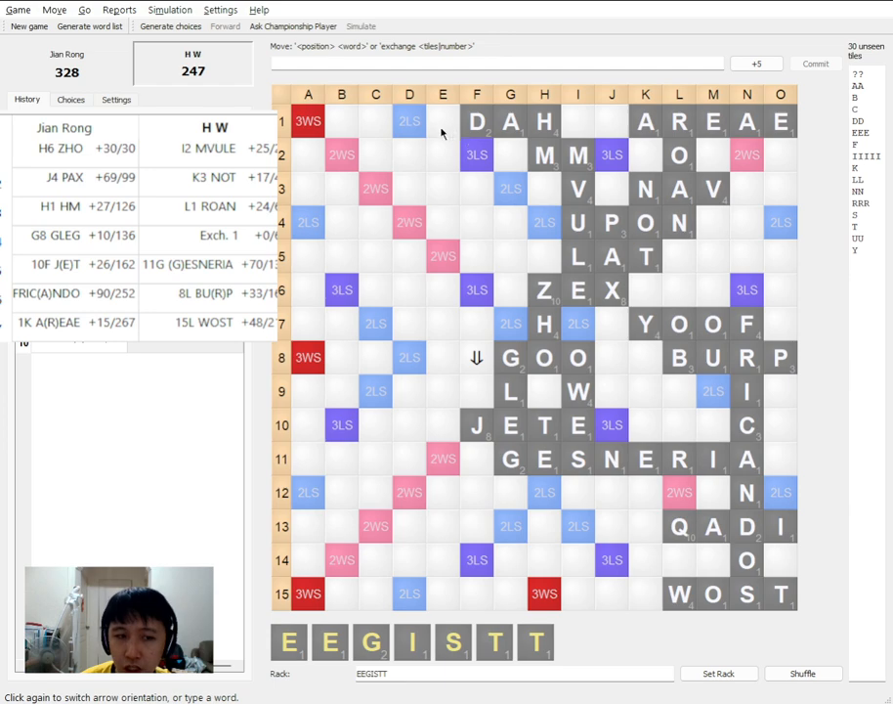
mouse_move(450, 141)
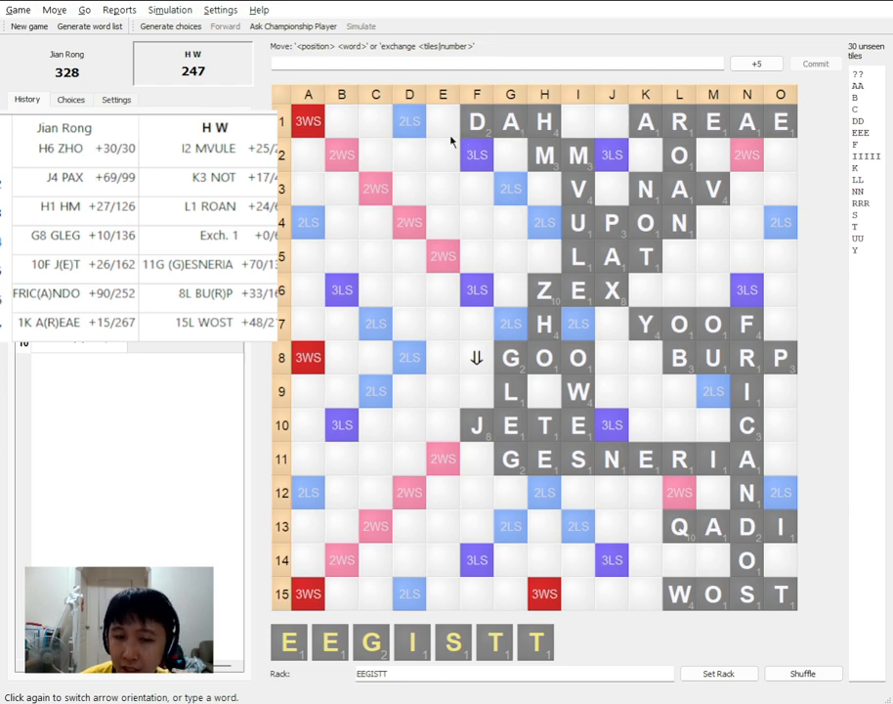
mouse_move(430, 113)
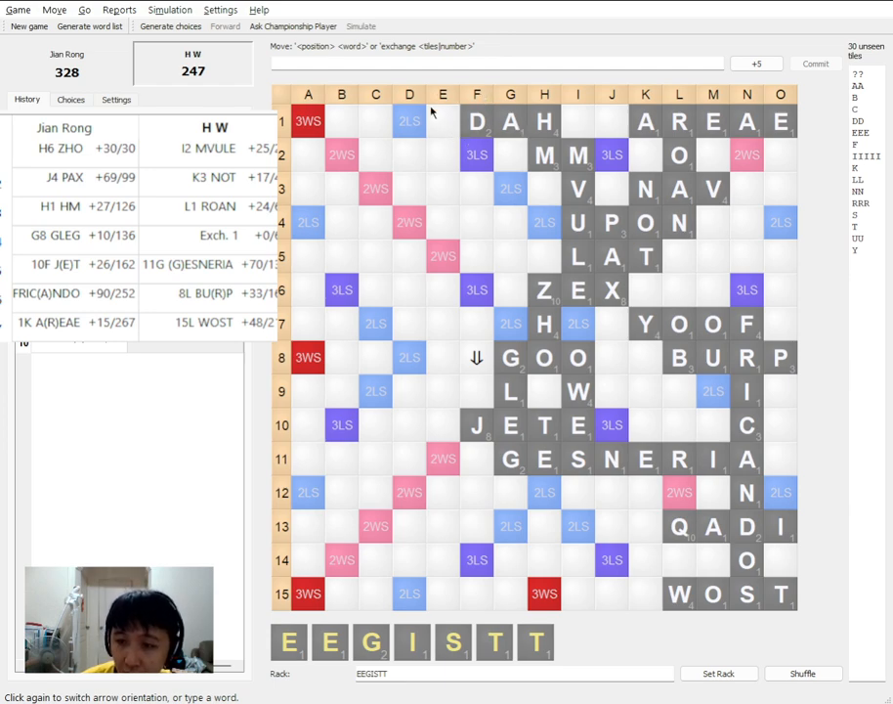
click(442, 121)
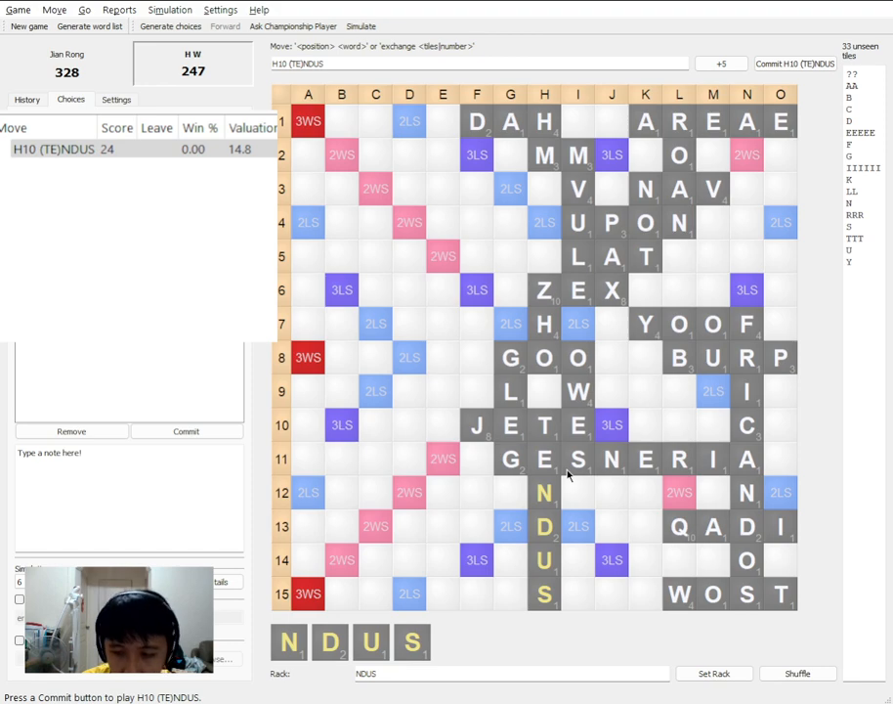
Commit HW's H10 (TE)NDUS for 24, making it 328–271, and enter Jian Rong's LINERIE rack
click(793, 62)
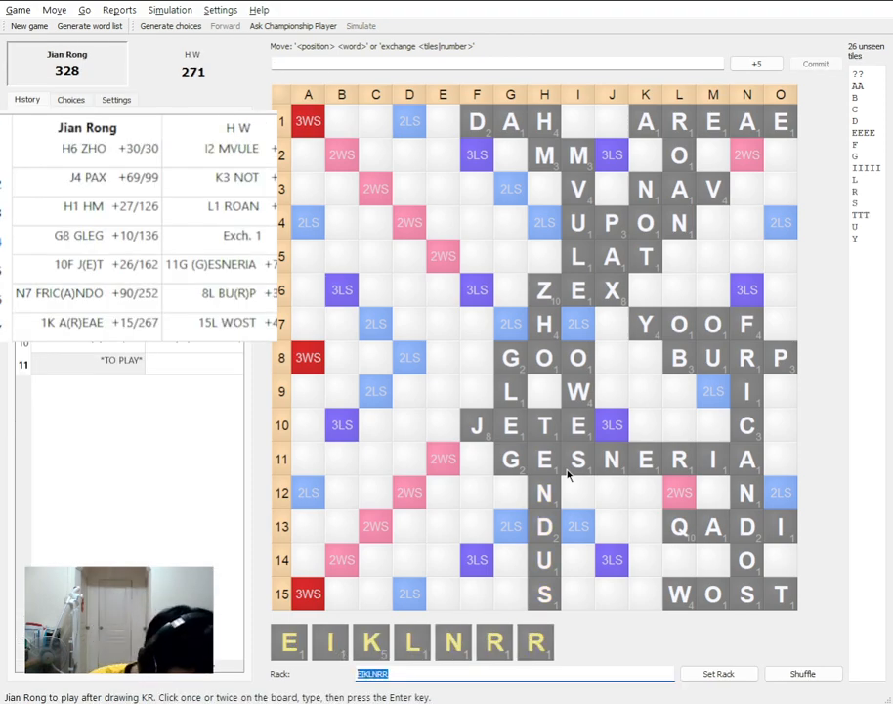
text(LINERIE)
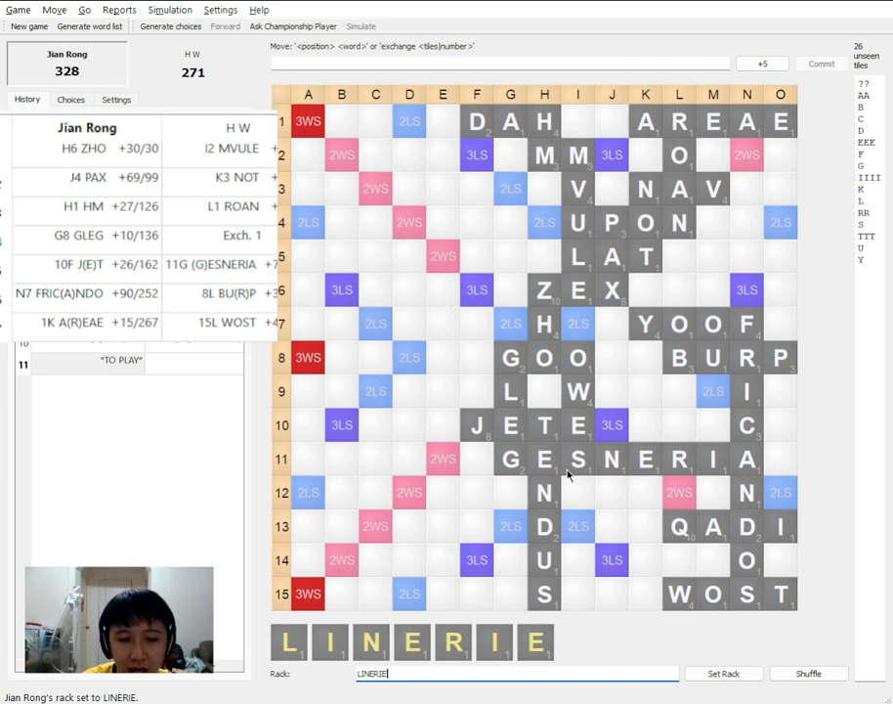
click(70, 97)
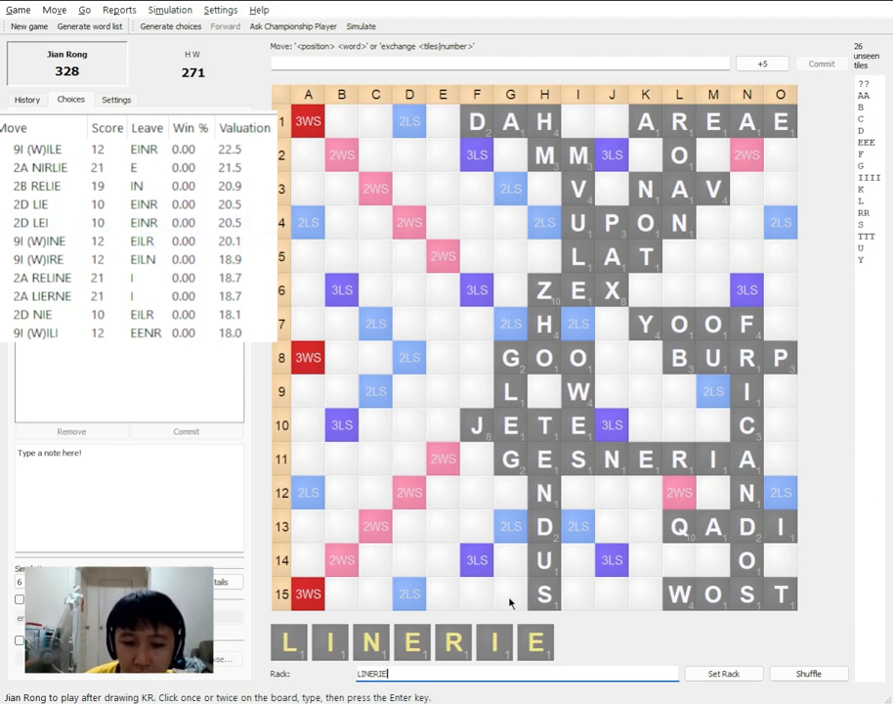
click(508, 595)
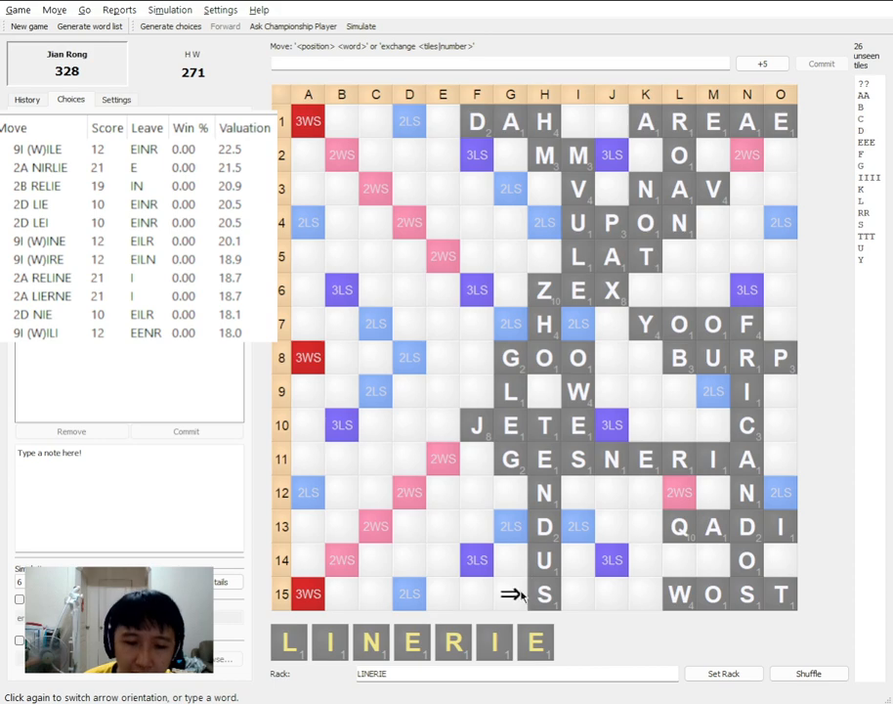
click(510, 594)
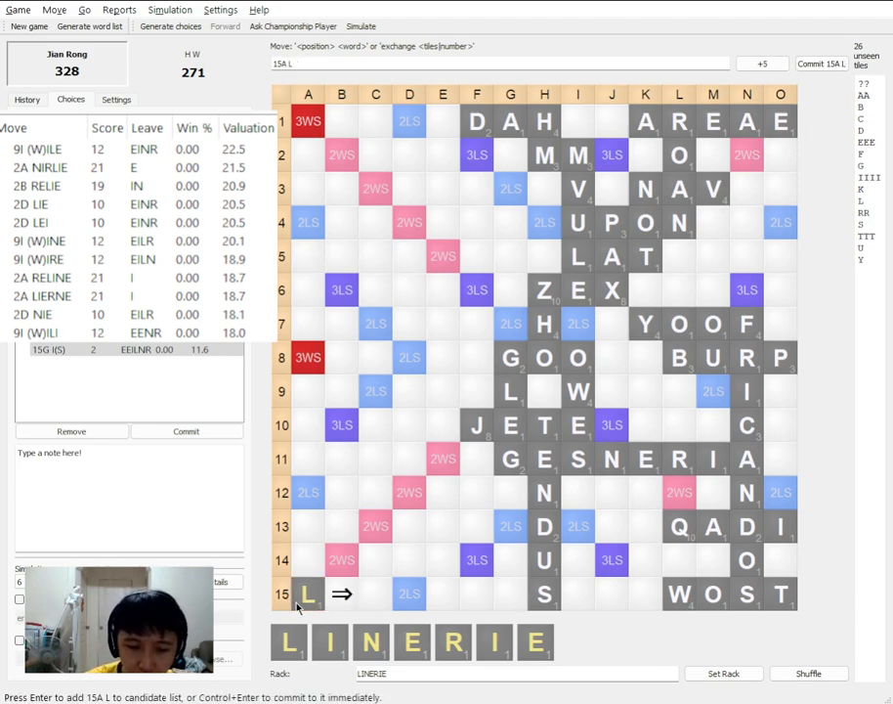
text(INE)
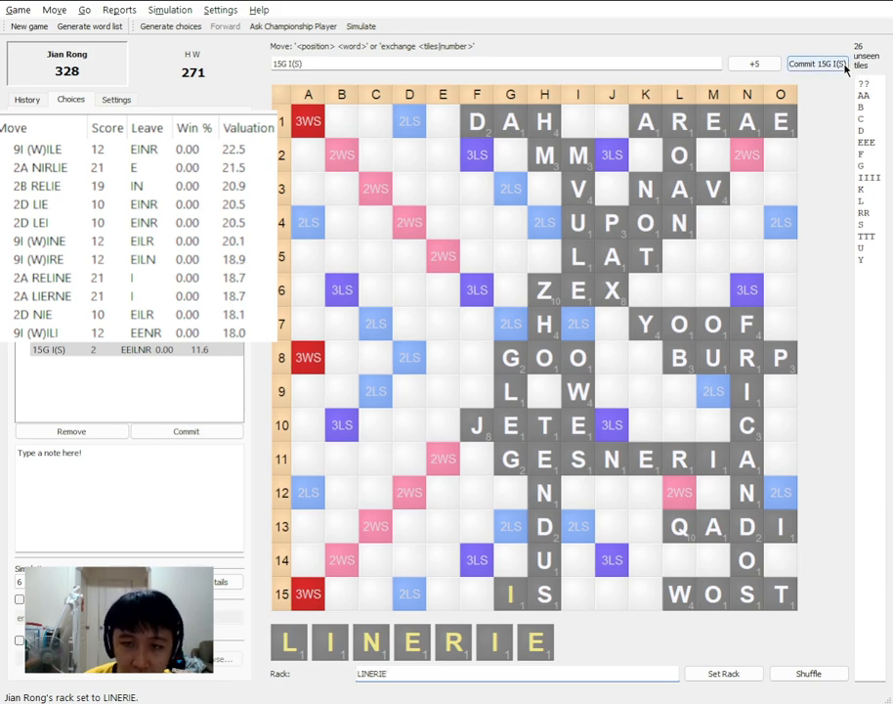
Commit 15G (IS) for 2 and place a vertical arrow at F12 for the RELINER rack
click(817, 62)
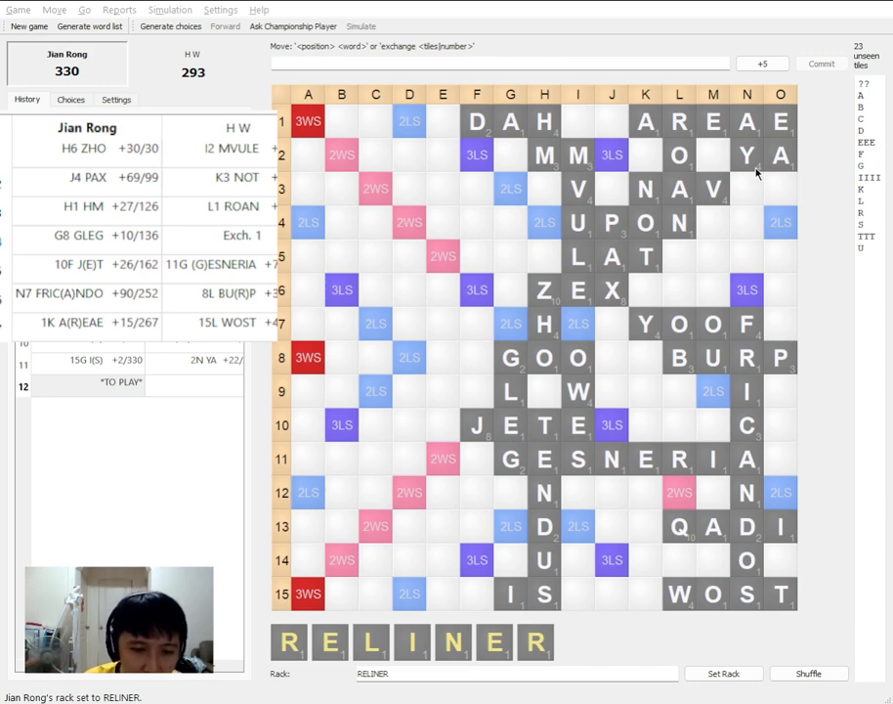
click(516, 672)
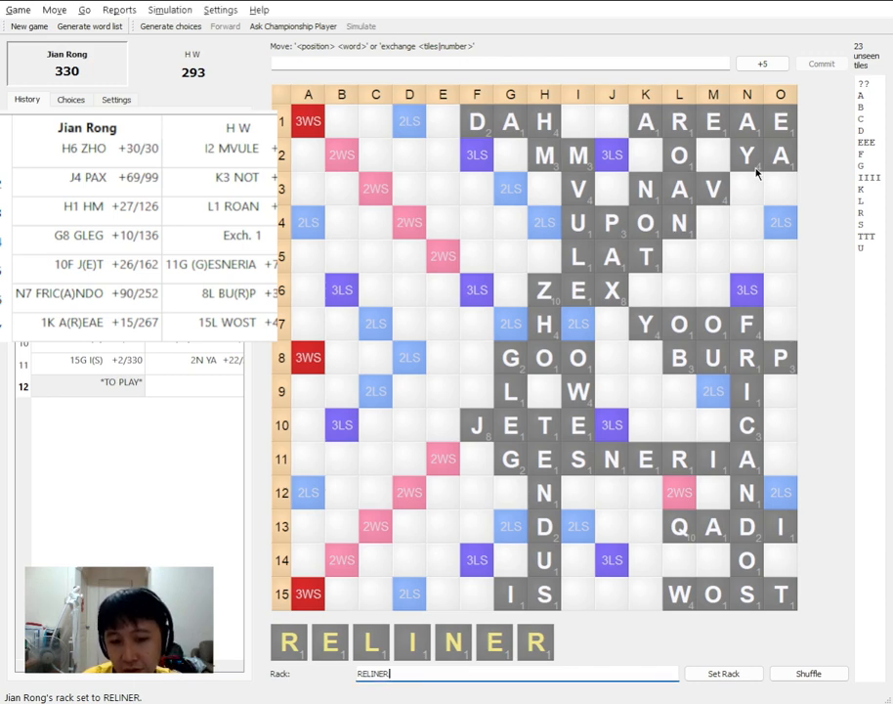
click(475, 526)
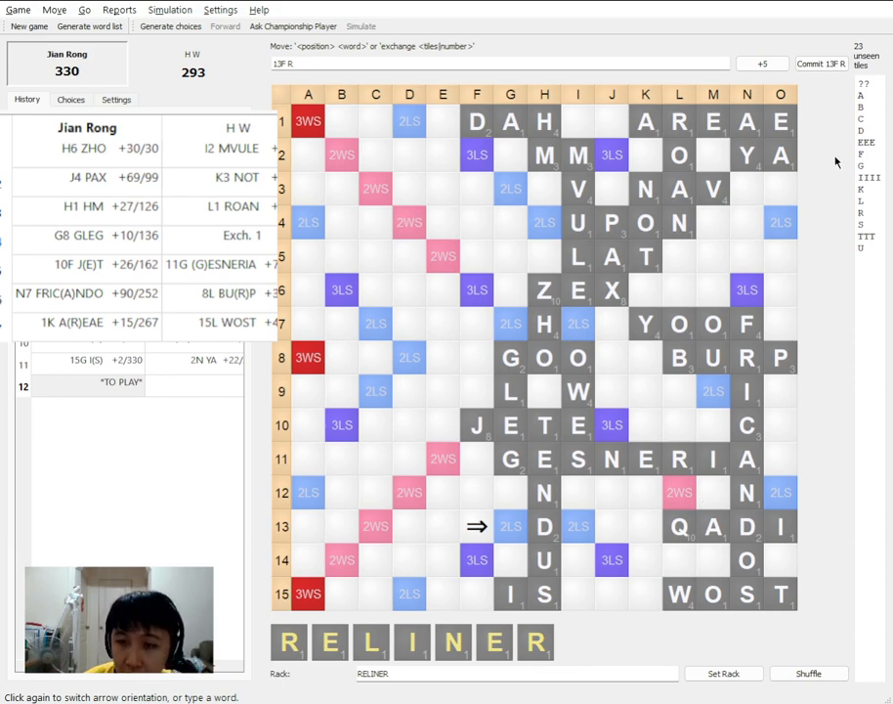
mouse_move(862, 172)
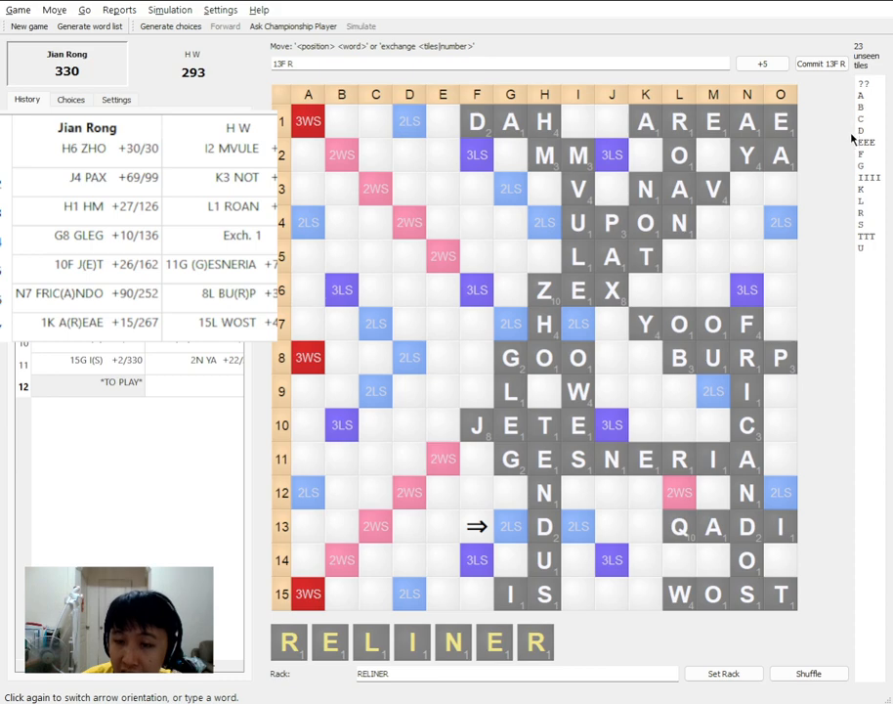
mouse_move(815, 153)
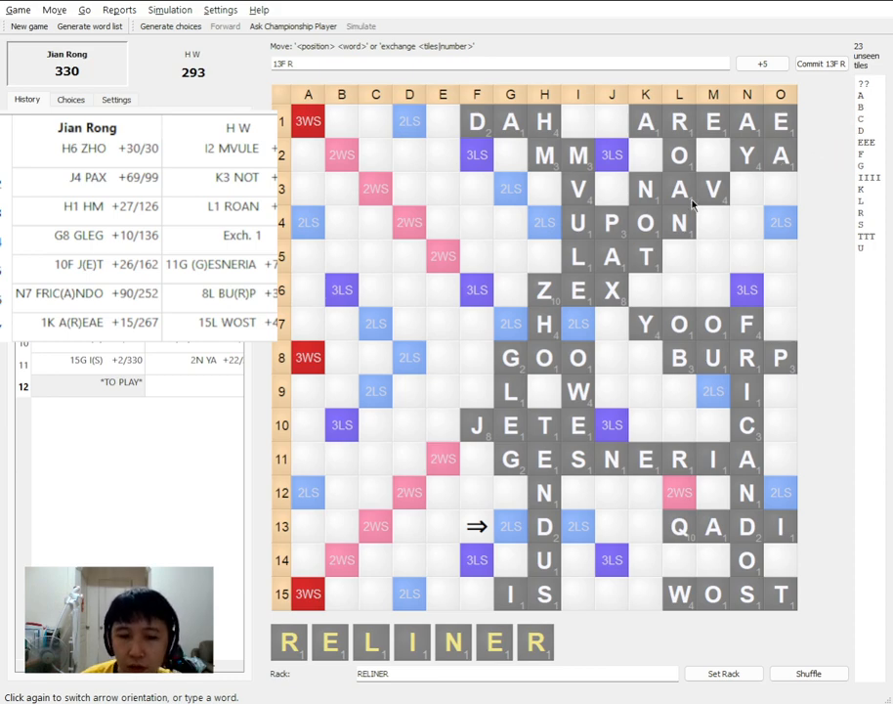
mouse_move(590, 301)
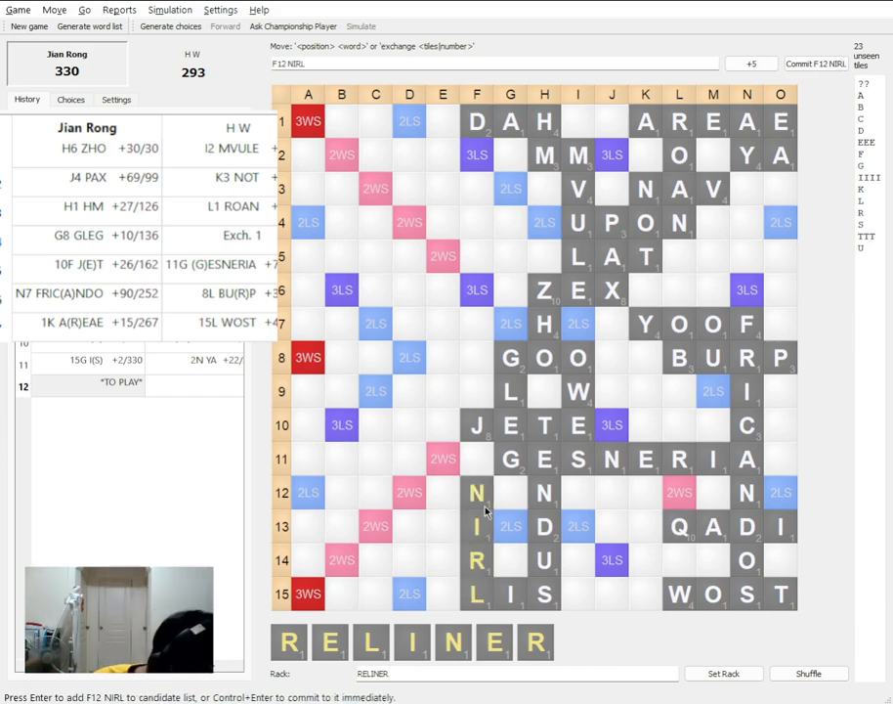
Commit F12 NIRL for 9, then H W's 2B FITTE for 25, reaching 339–318
click(70, 98)
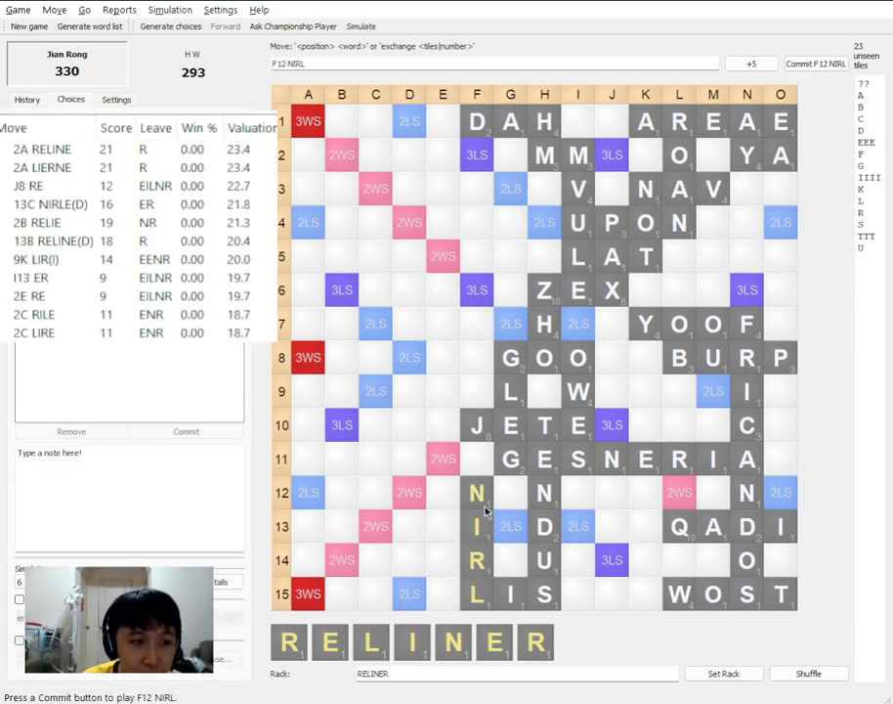
click(815, 63)
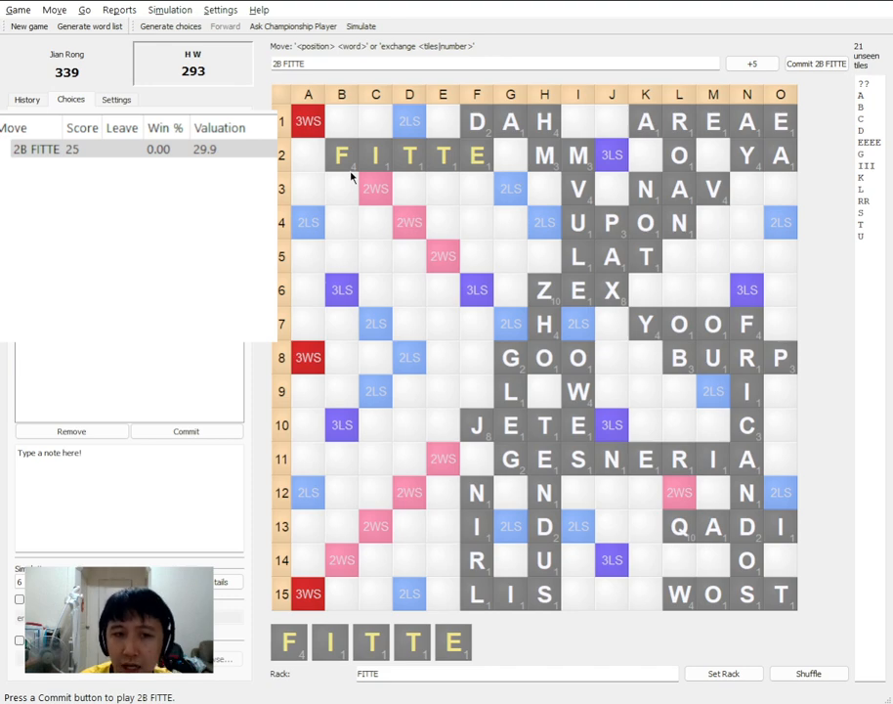
click(815, 63)
text(REGALER)
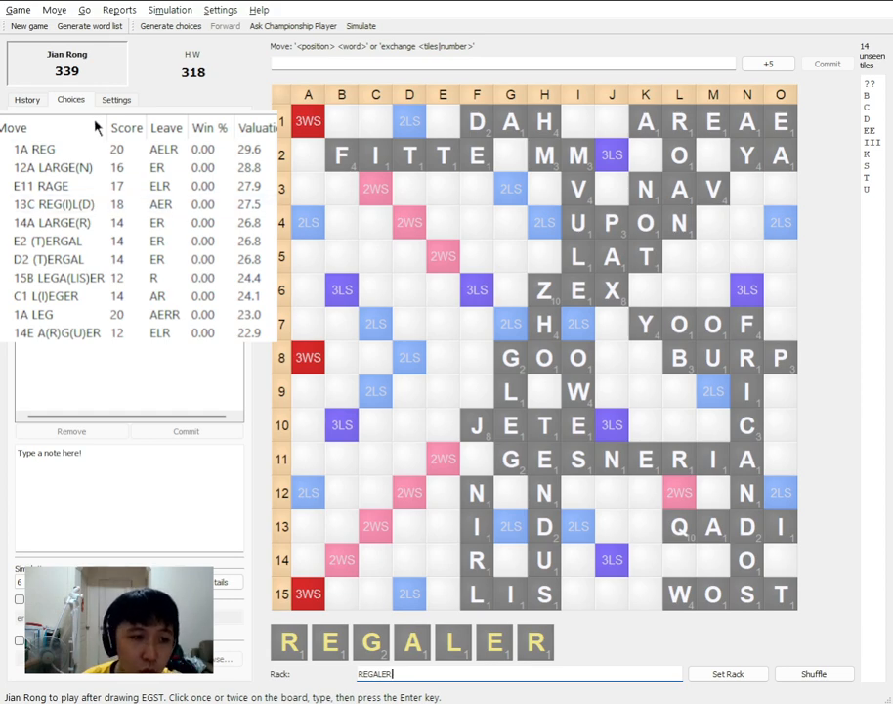
Preview 1A REG, then settle on 1A LEG for 20 from the REGALER candidates
click(35, 149)
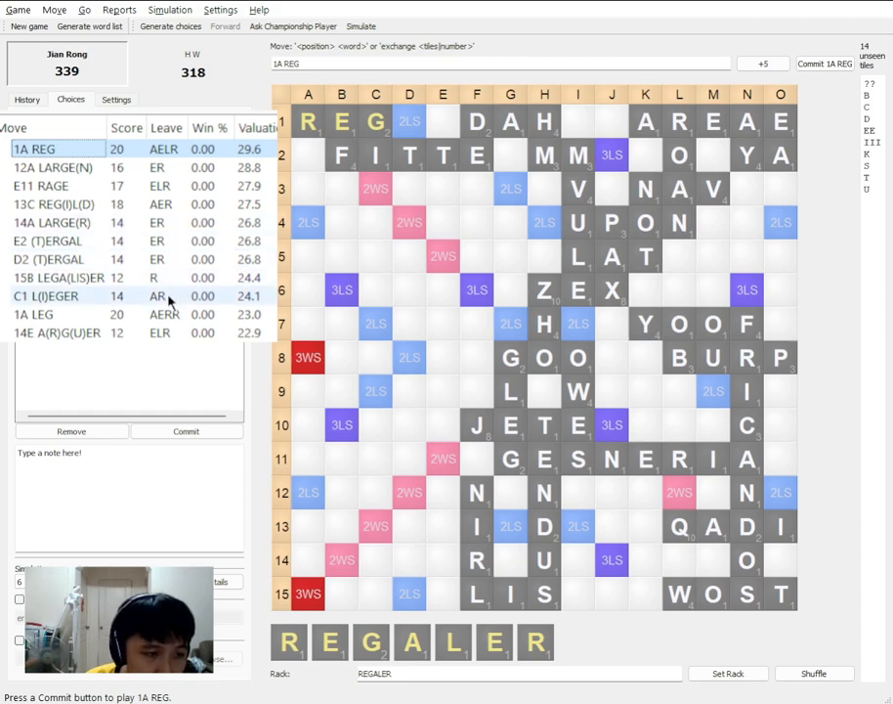
click(32, 313)
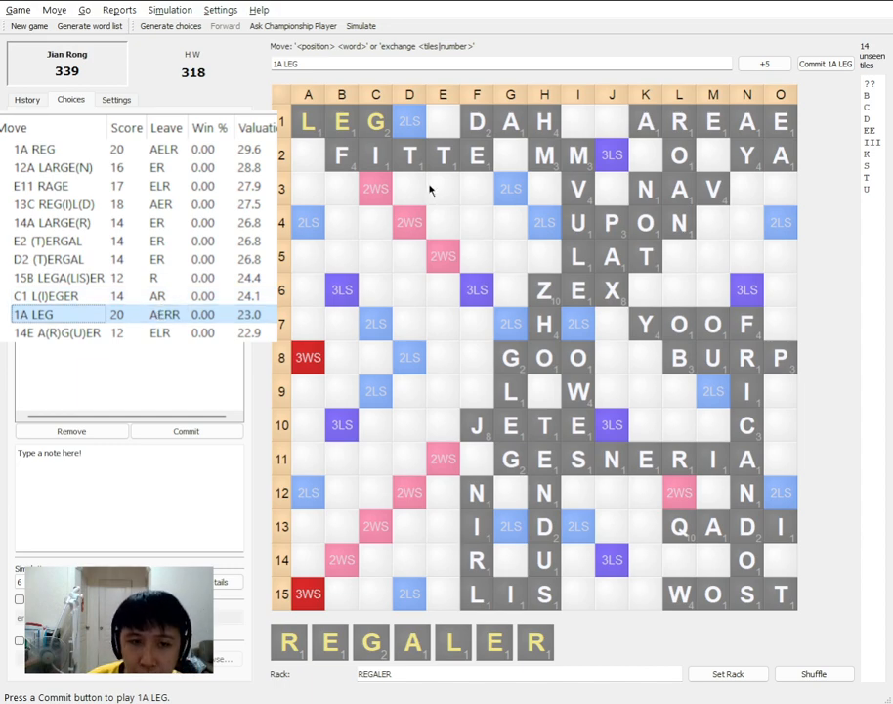
mouse_move(414, 186)
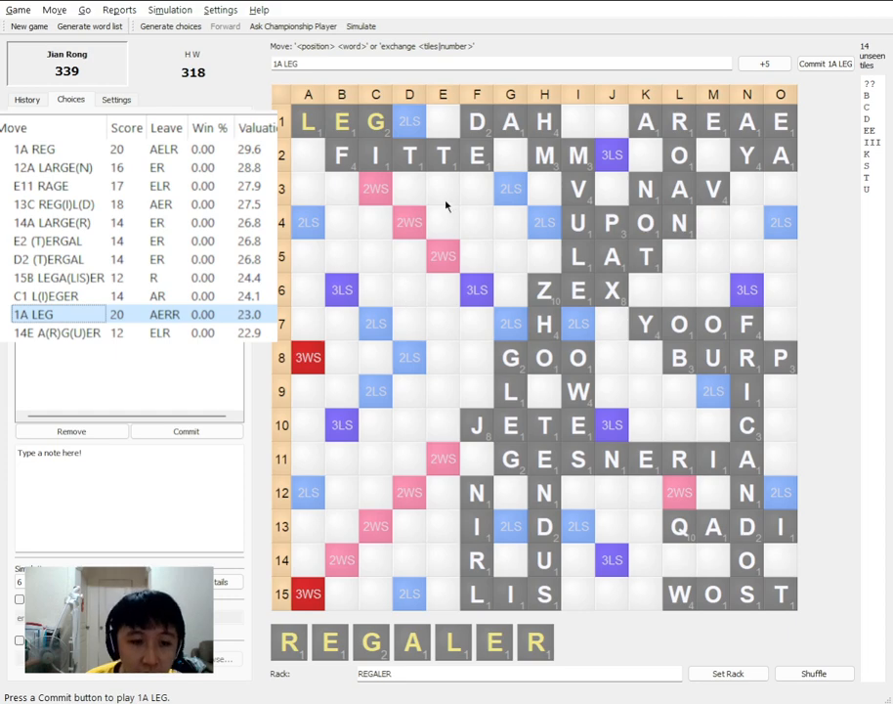
mouse_move(395, 291)
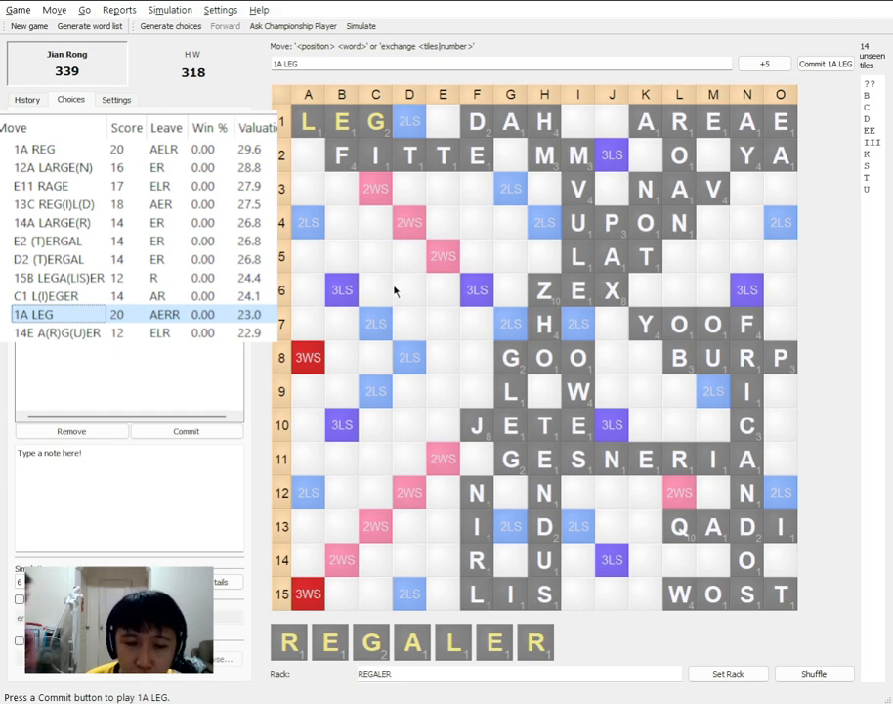
mouse_move(420, 273)
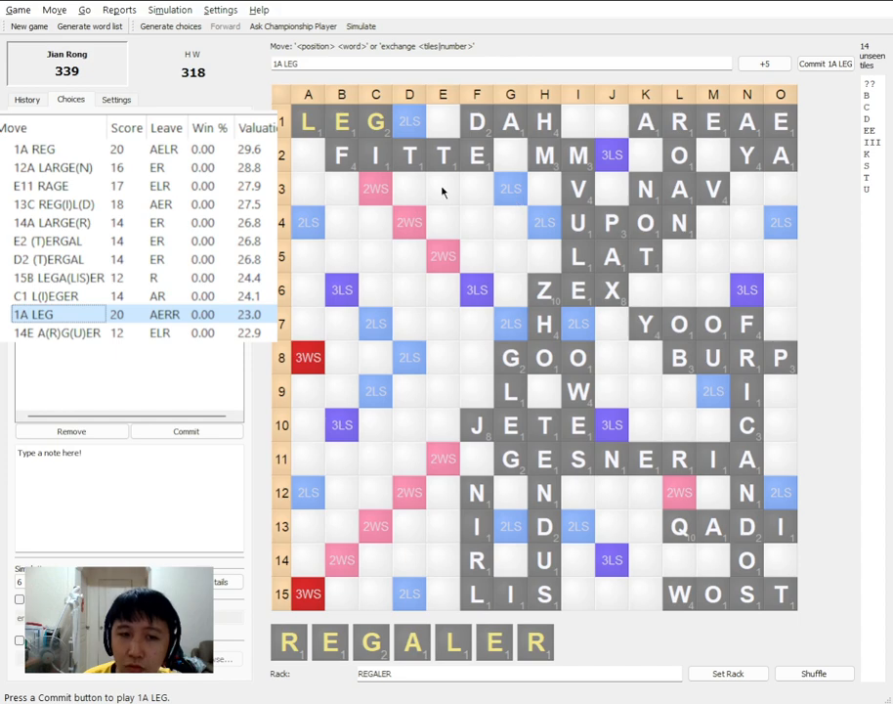
mouse_move(569, 187)
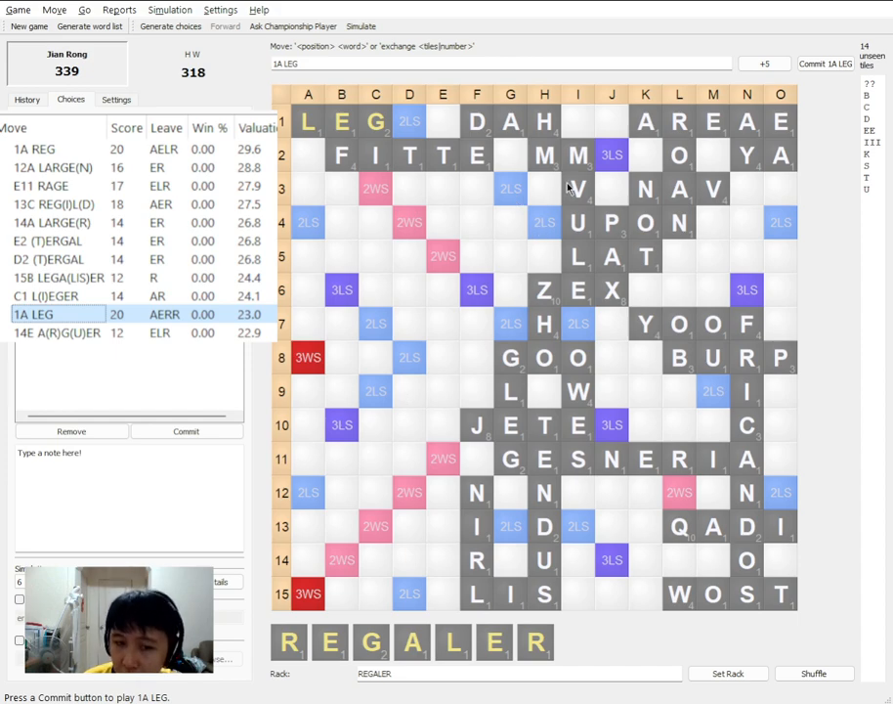
mouse_move(297, 200)
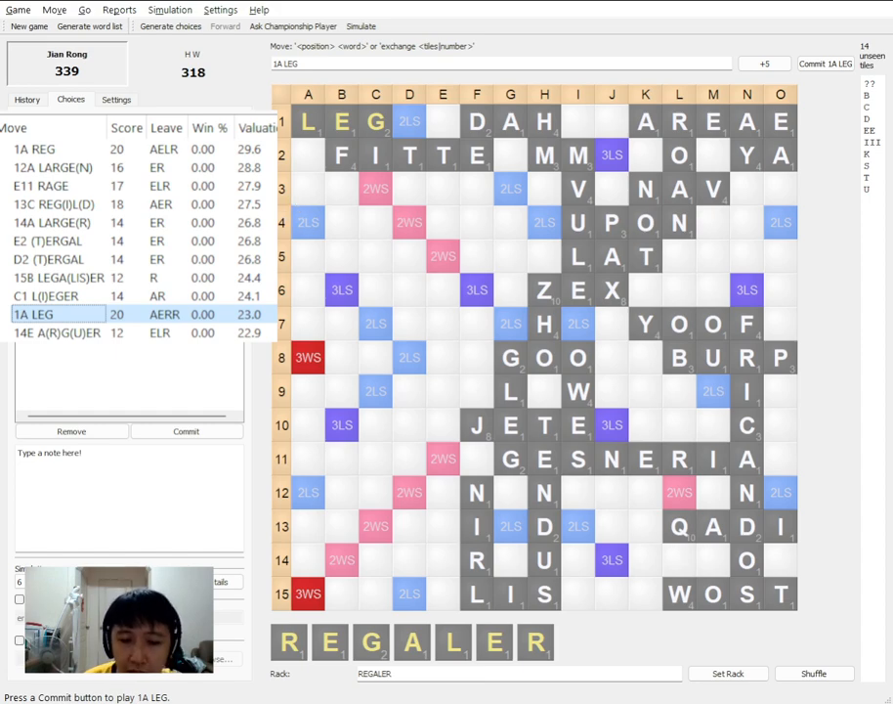
mouse_move(388, 188)
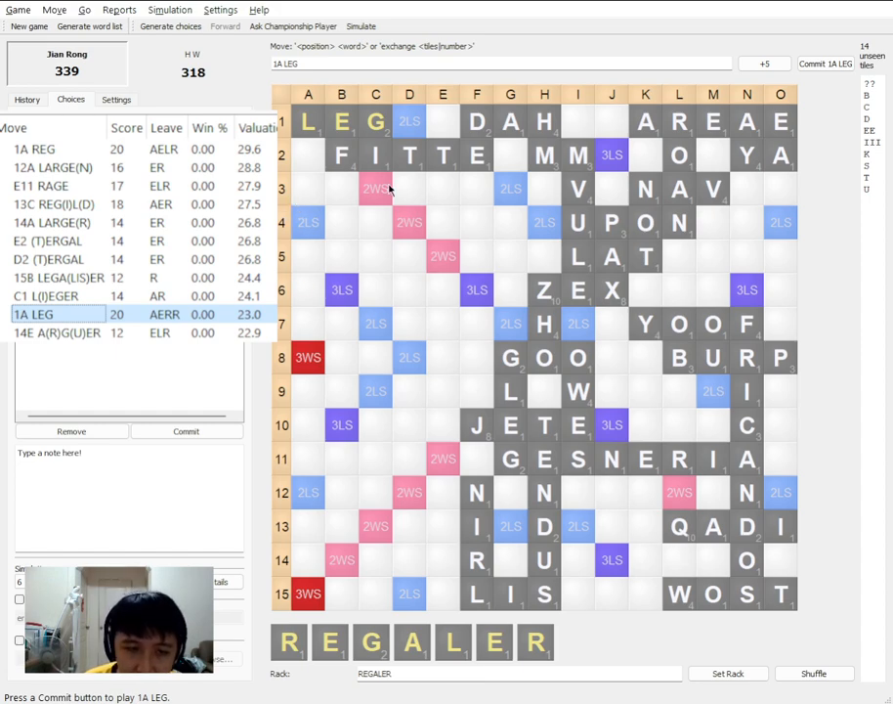
Commit 1A LEG for 20, then H W's D2 (T)ICE for 12, reaching 359–330
click(825, 62)
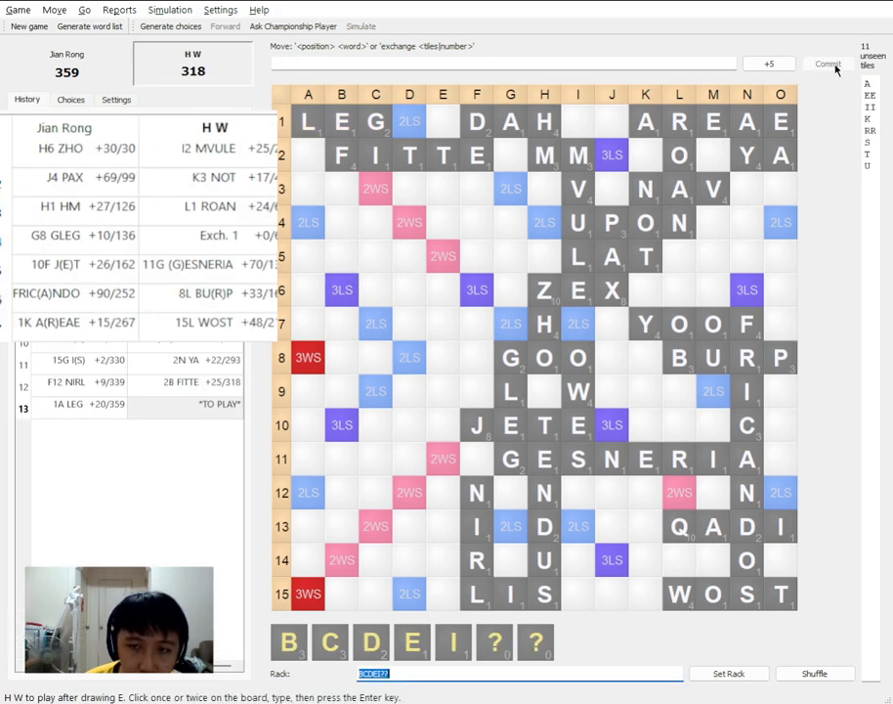
mouse_move(518, 219)
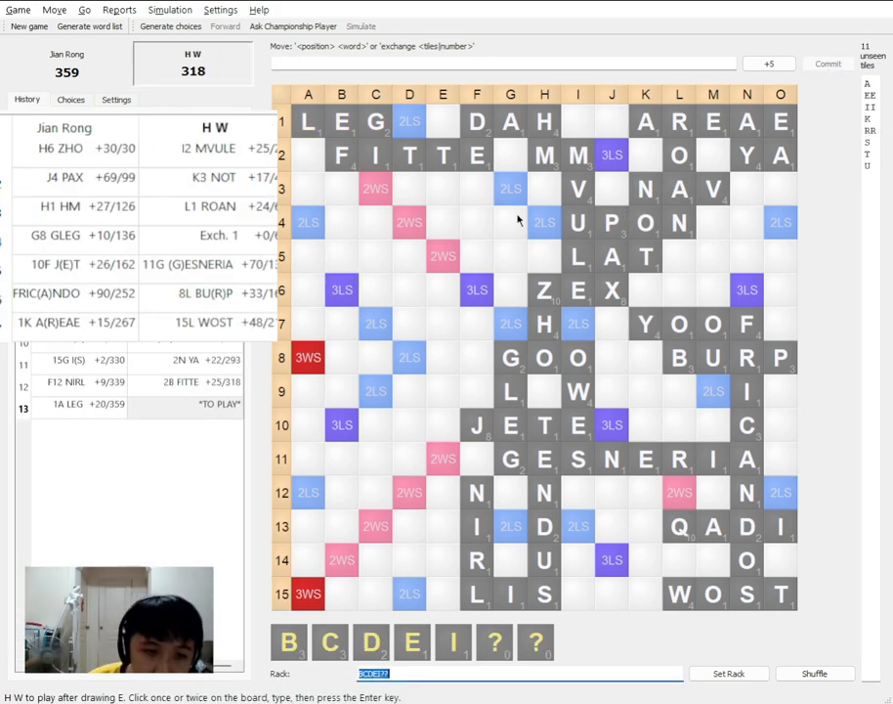
click(409, 188)
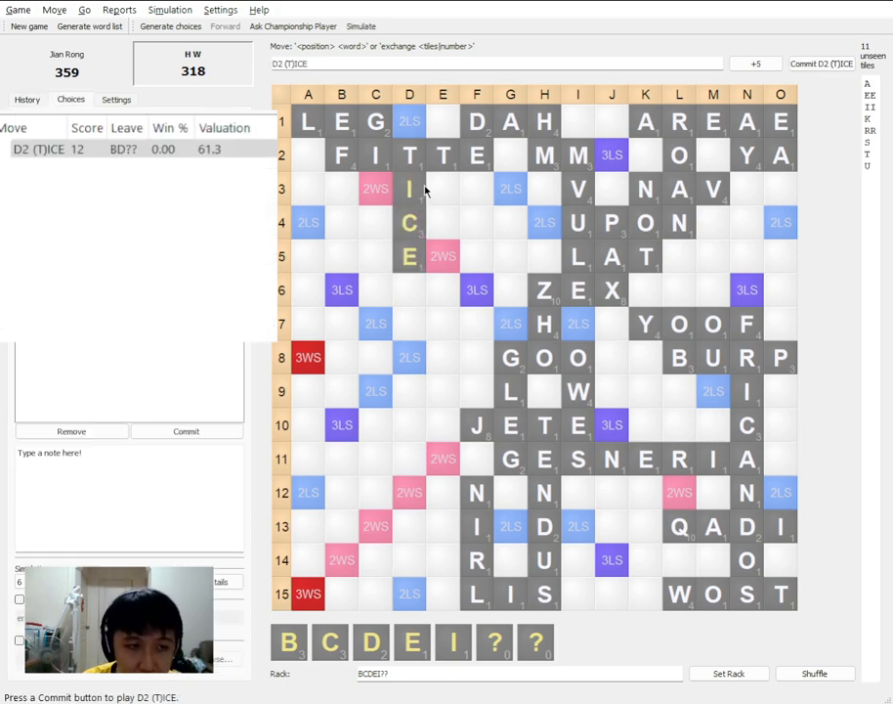
click(821, 62)
text(BRAIDER)
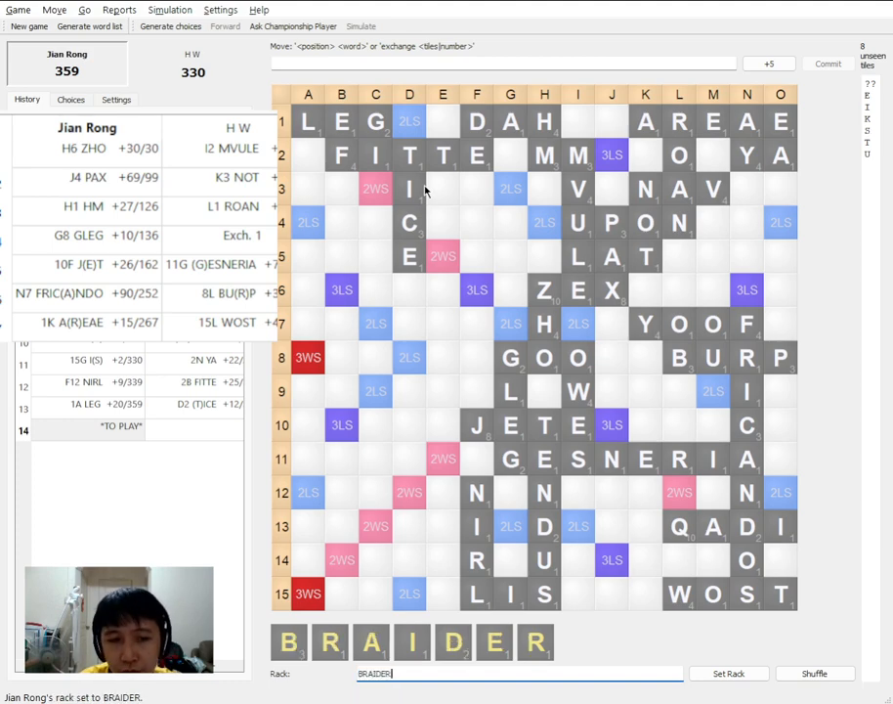
Preview BRAIDER, RABIDER and BARDIER at C5, then ask the Championship Player
click(71, 98)
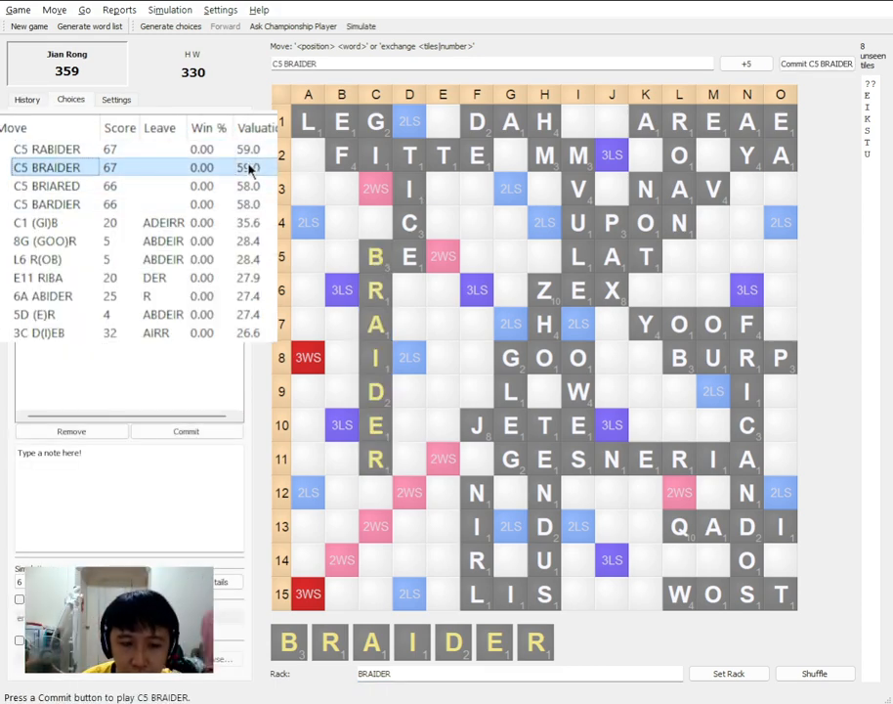
click(47, 148)
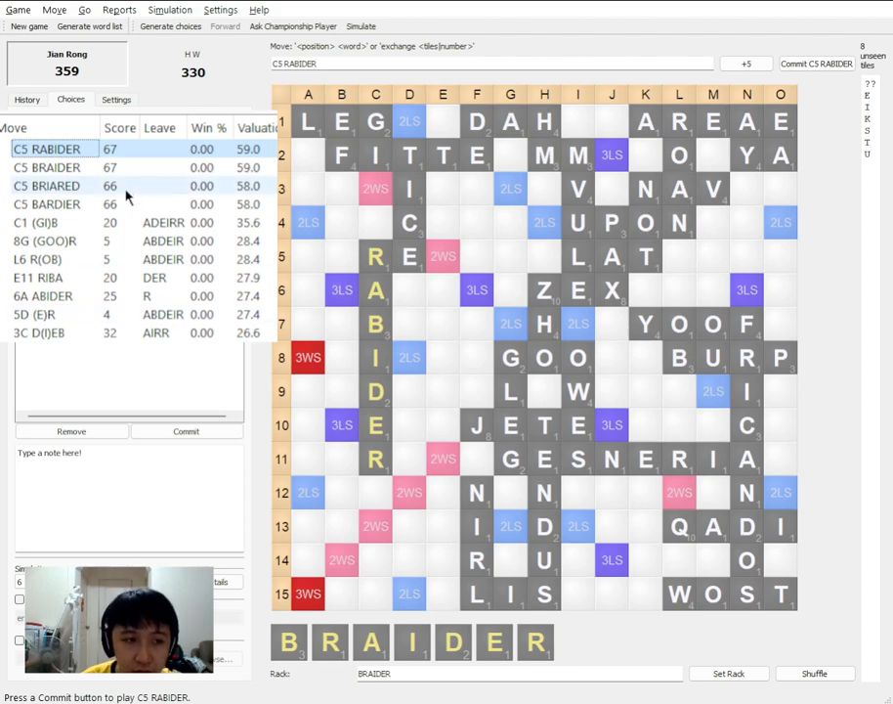
click(47, 205)
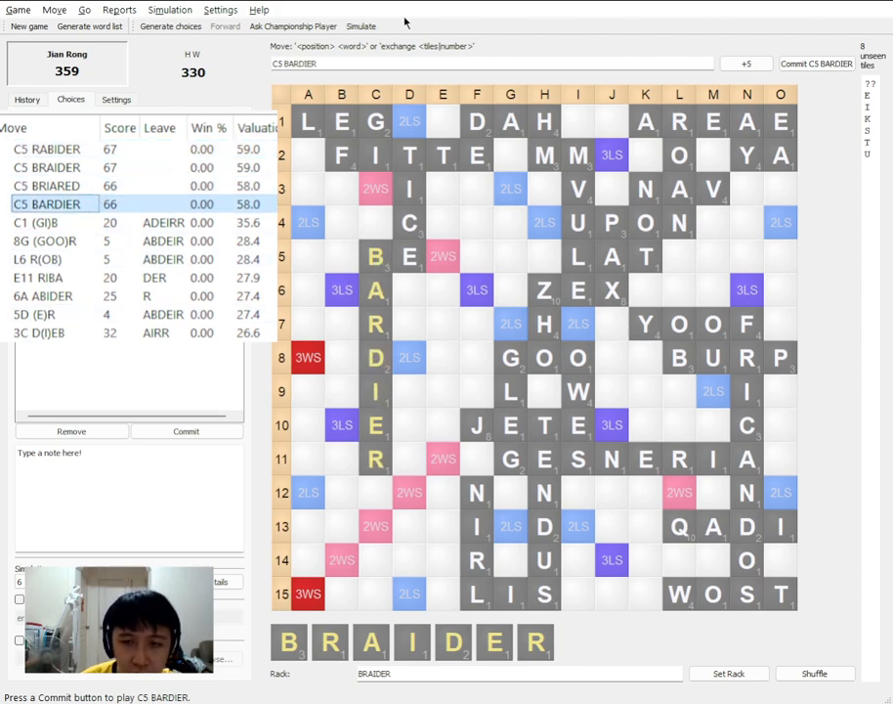
mouse_move(809, 190)
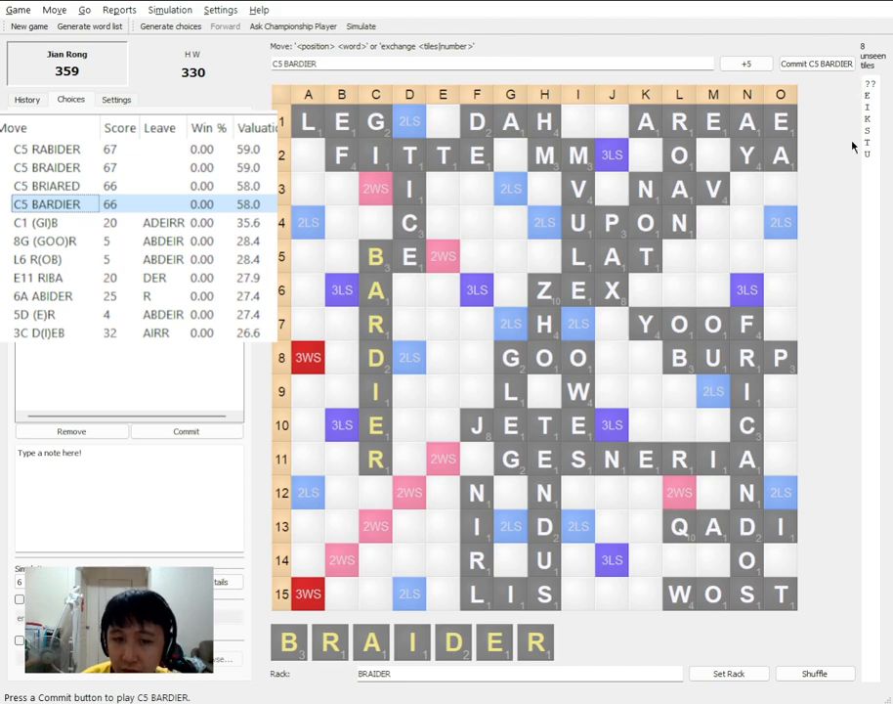
mouse_move(789, 321)
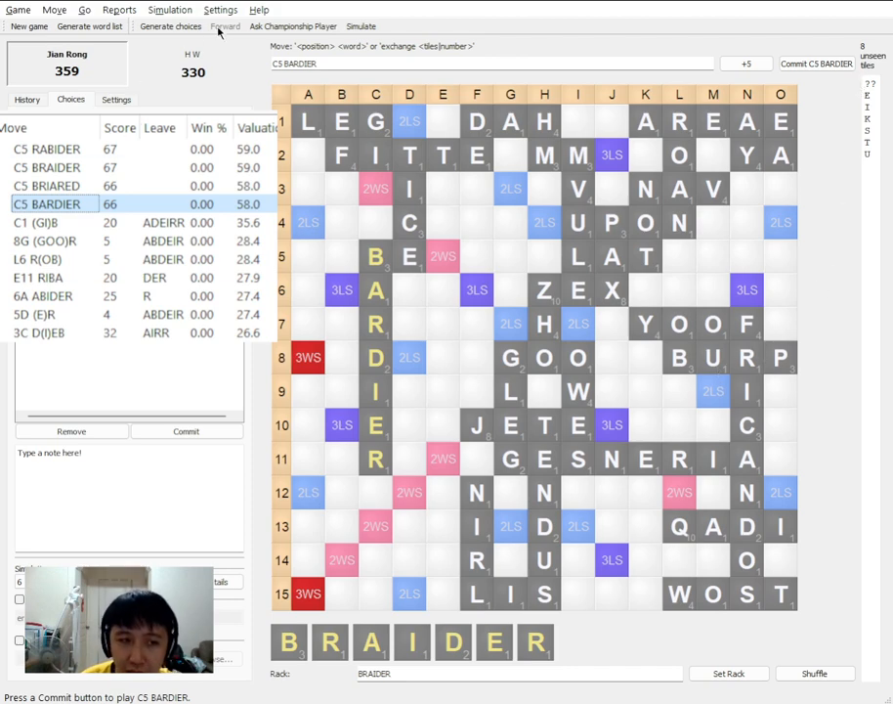
click(293, 28)
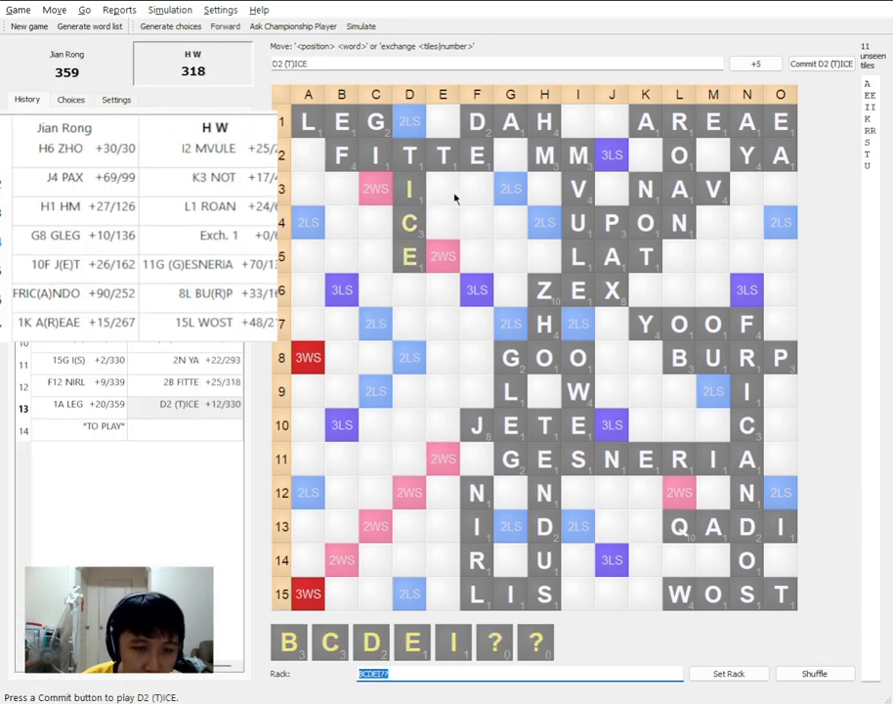
Commit H W's D2 (T)ICE and set a vertical start at D5 with rack ABEDIRR
click(819, 63)
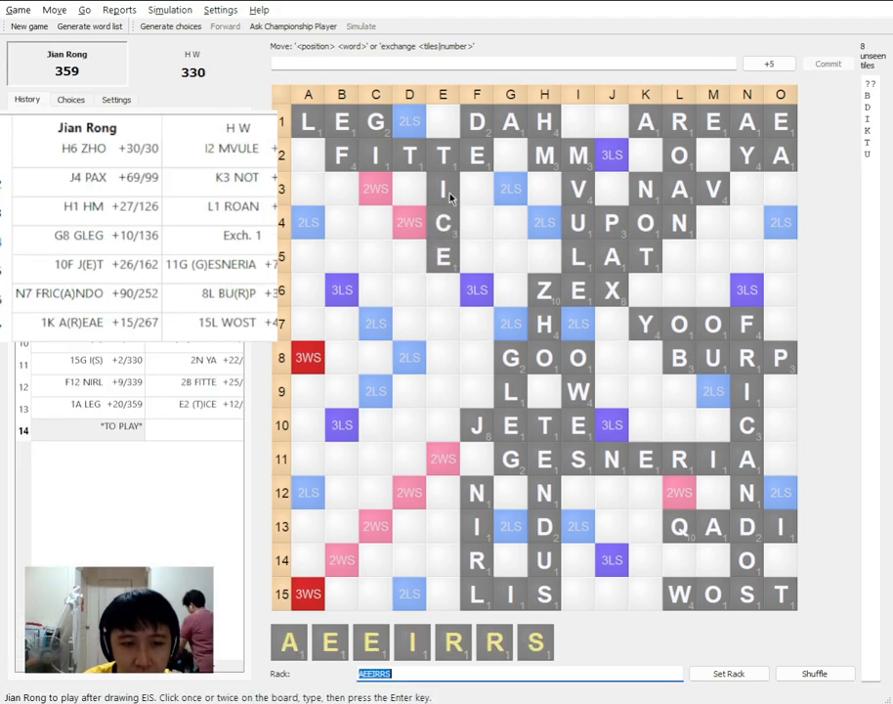
mouse_move(395, 254)
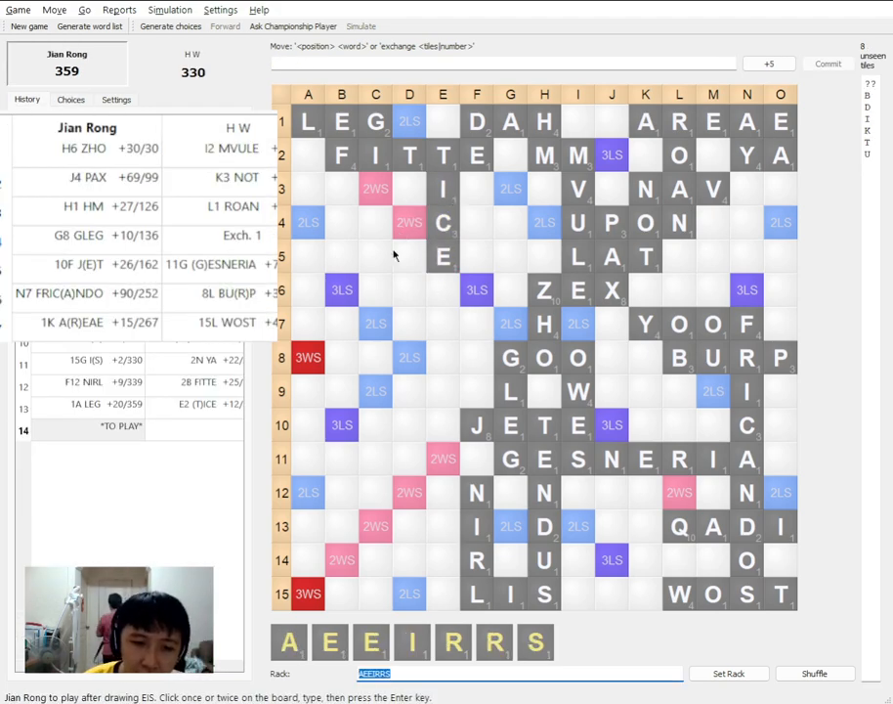
click(408, 256)
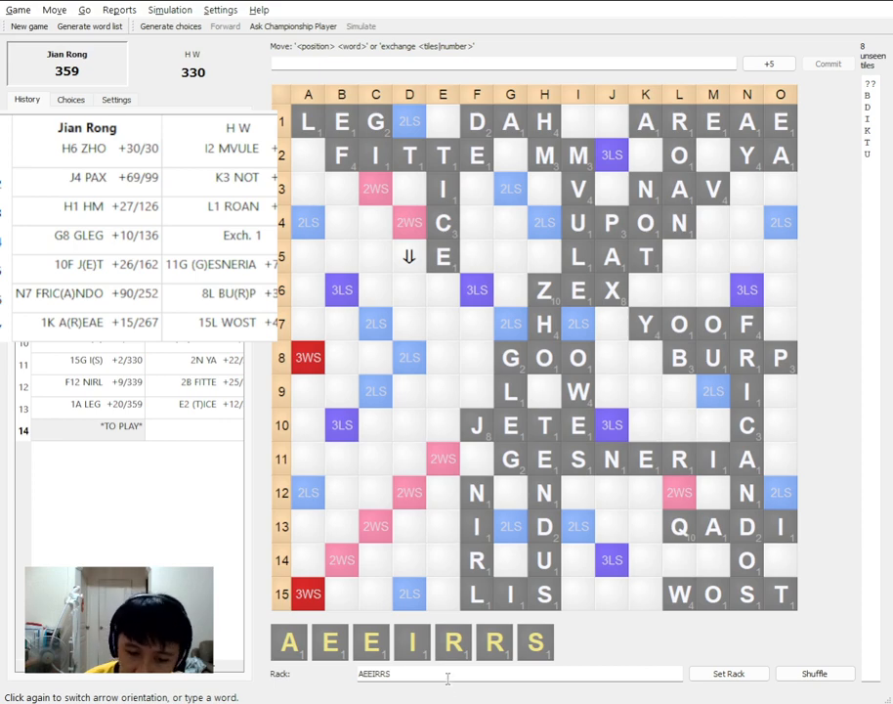
text(abedirr)
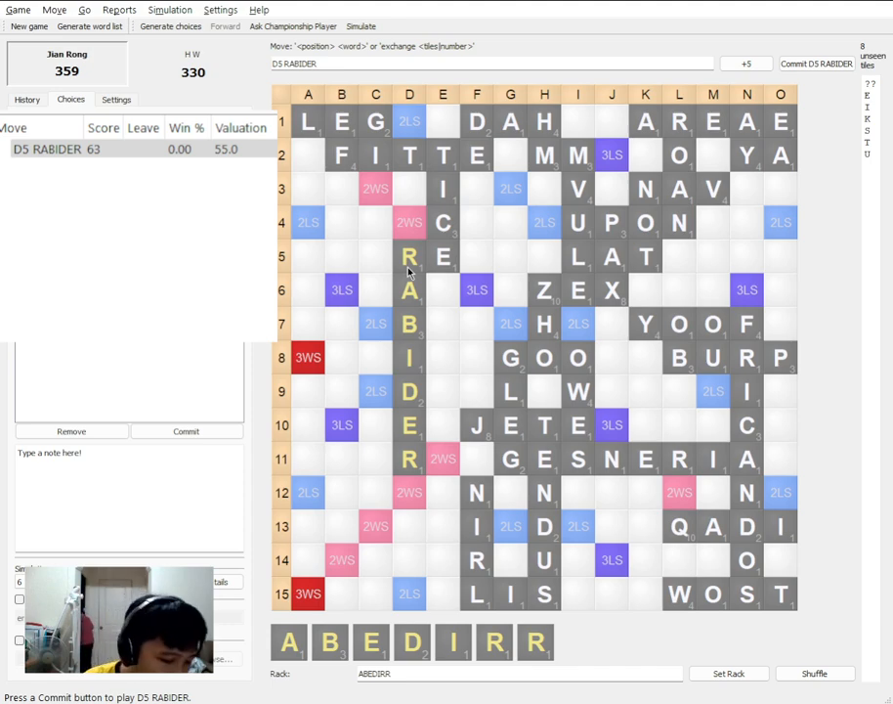
Generate choices, preview D5 BARDIER for 66 and have the Championship Player evaluate
click(170, 26)
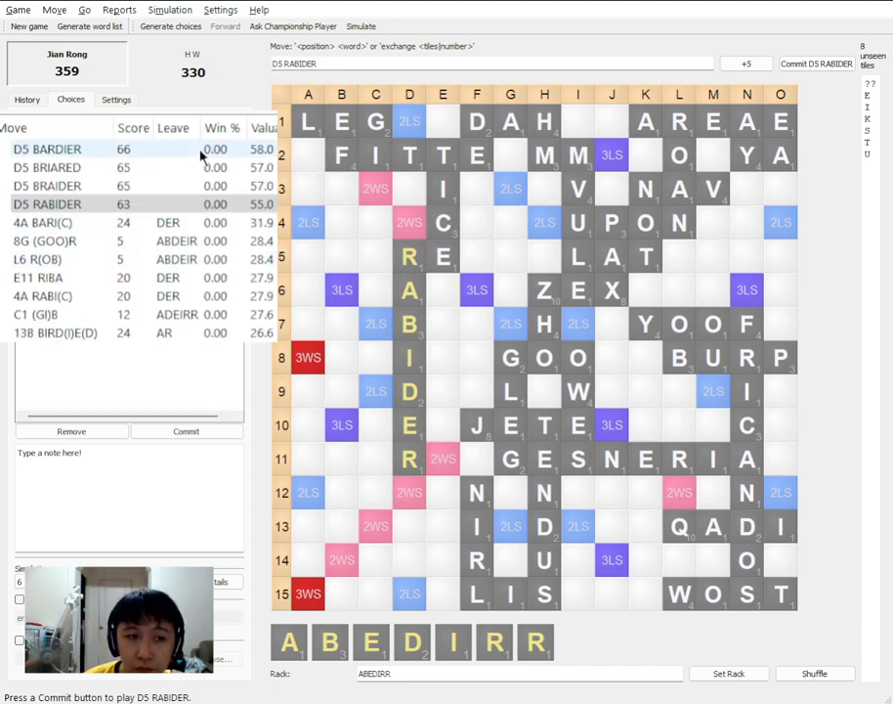
click(47, 148)
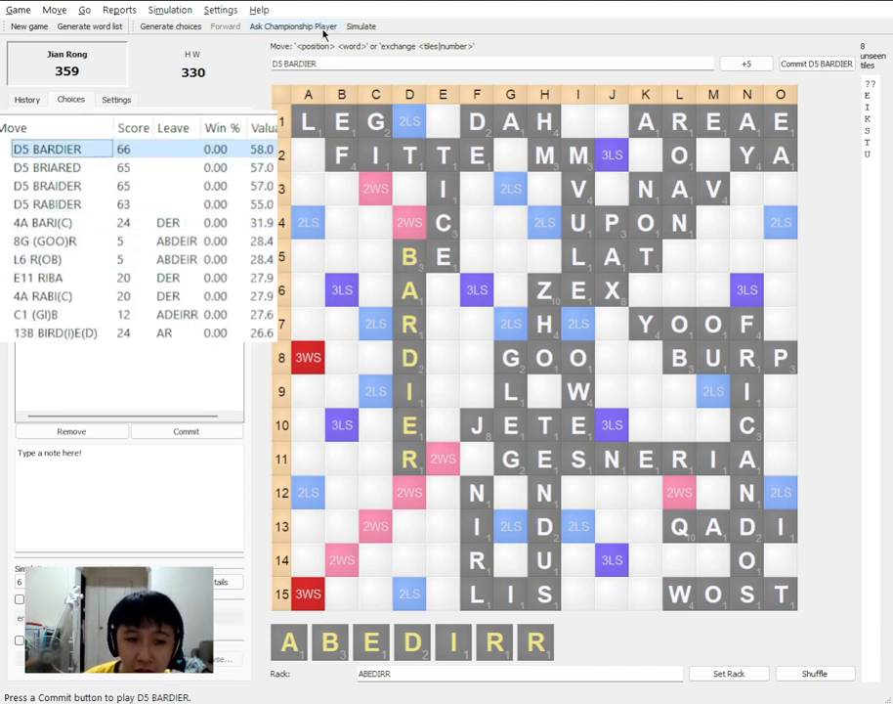
click(293, 28)
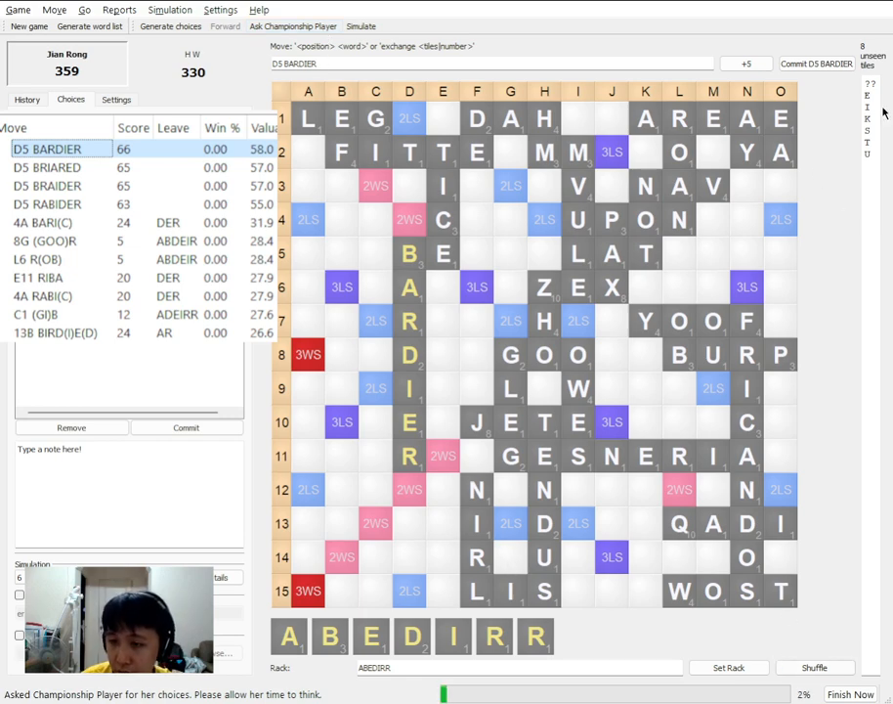
mouse_move(833, 135)
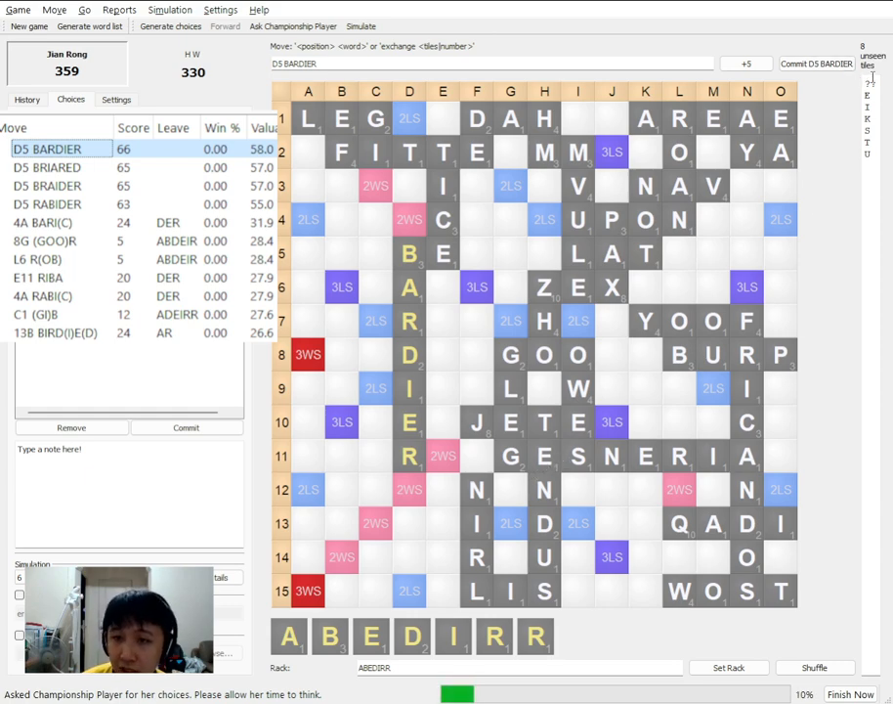
mouse_move(790, 133)
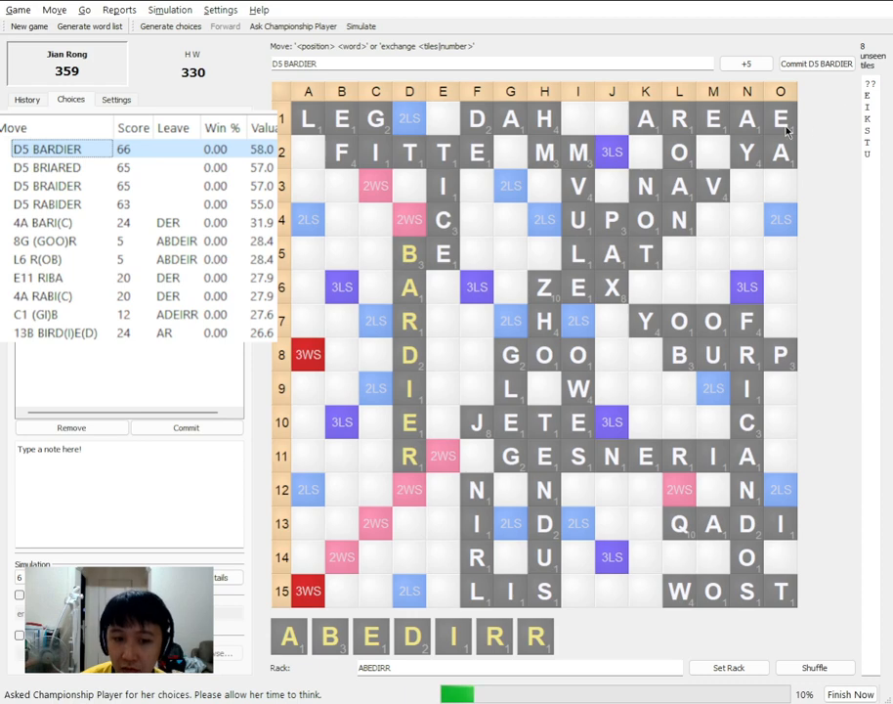
mouse_move(510, 235)
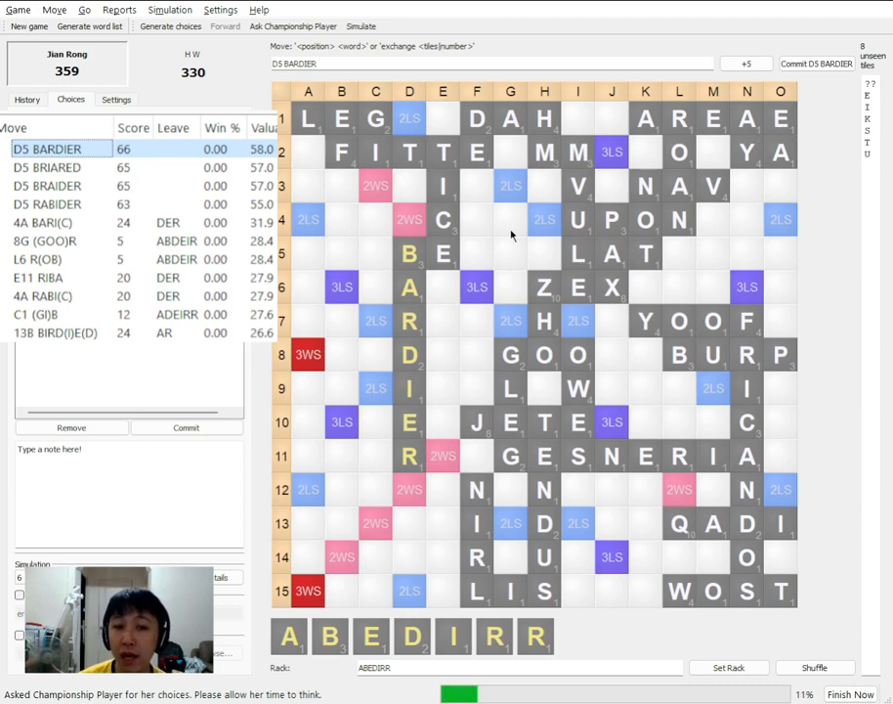
mouse_move(463, 276)
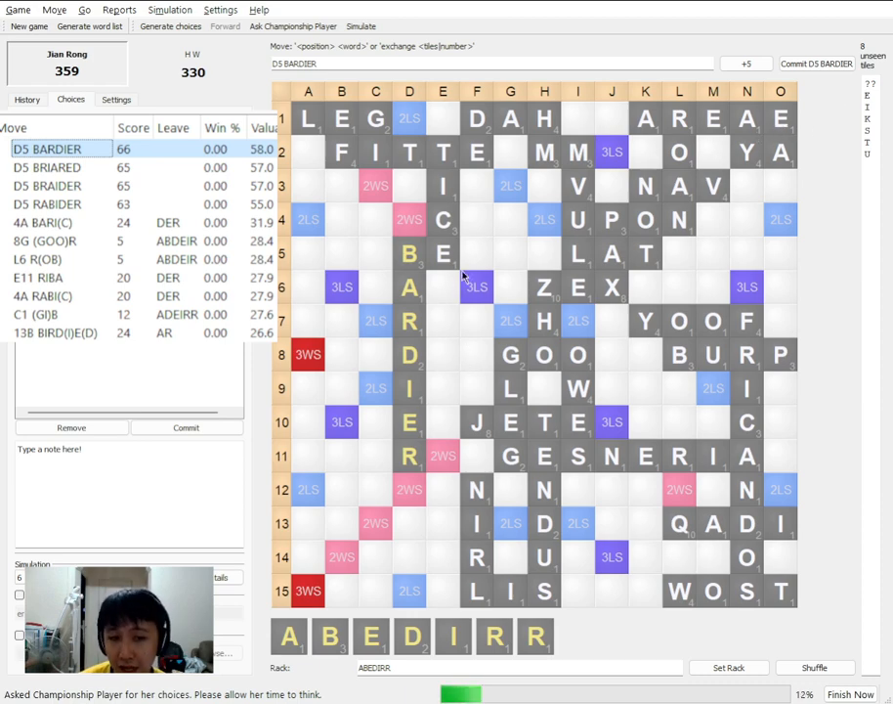
mouse_move(453, 285)
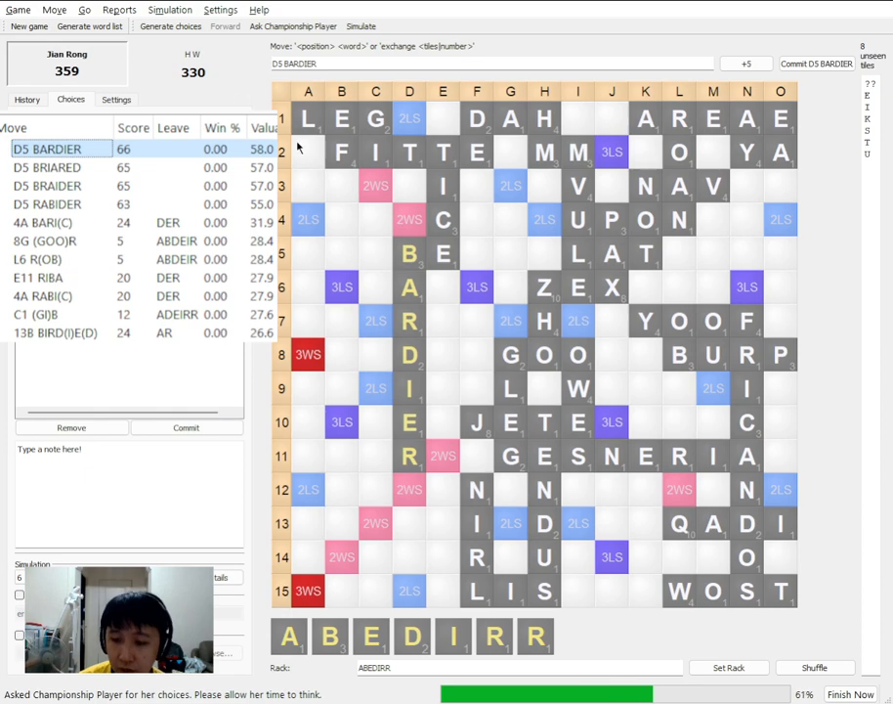
mouse_move(348, 176)
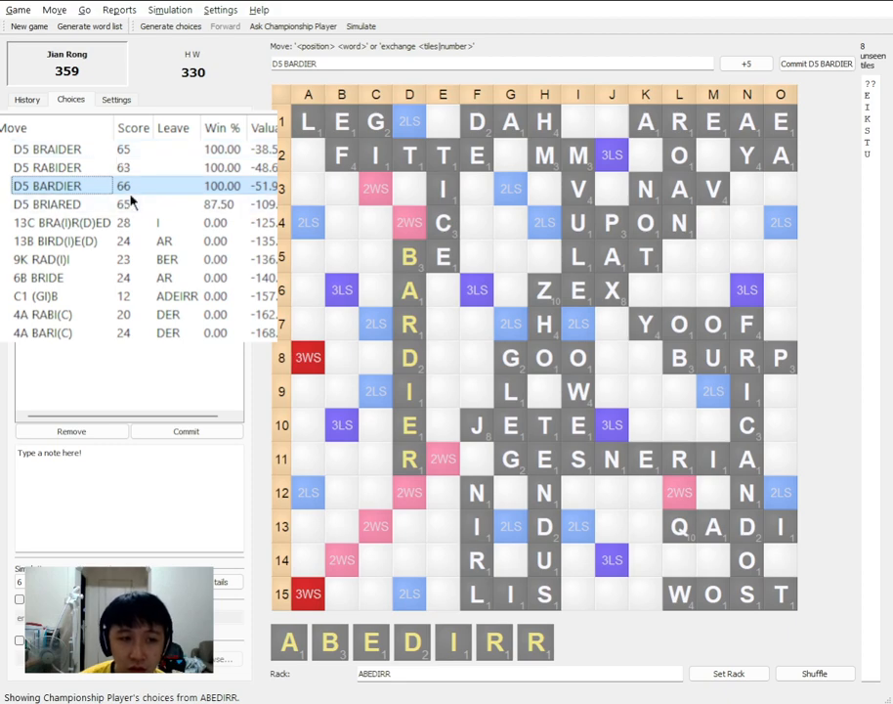
Select D5 BRAIDER instead of BARDIER and commit it, reaching 424–330
click(58, 186)
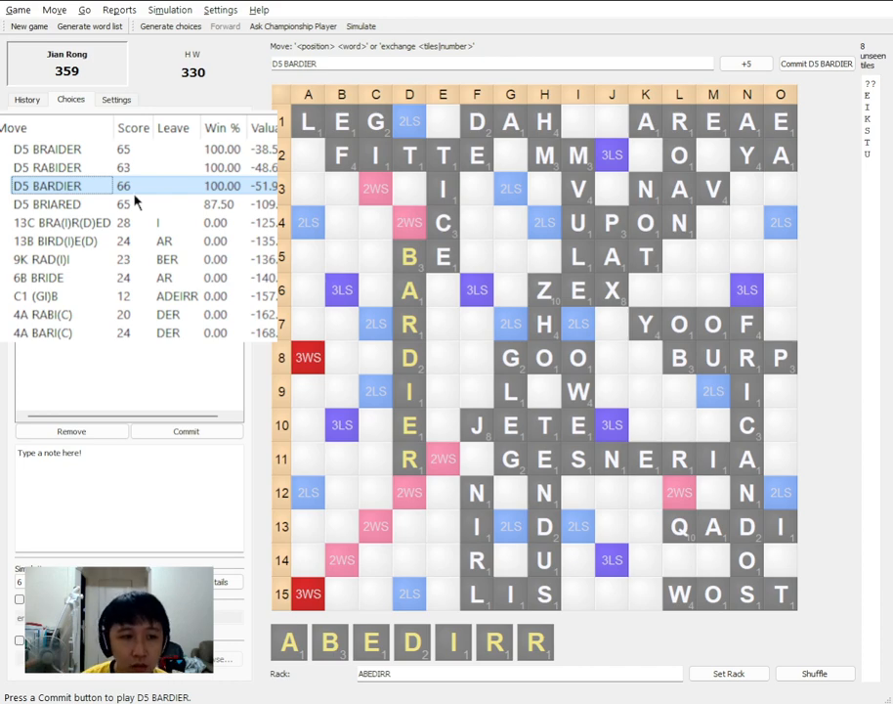
click(58, 149)
text(kuist??)
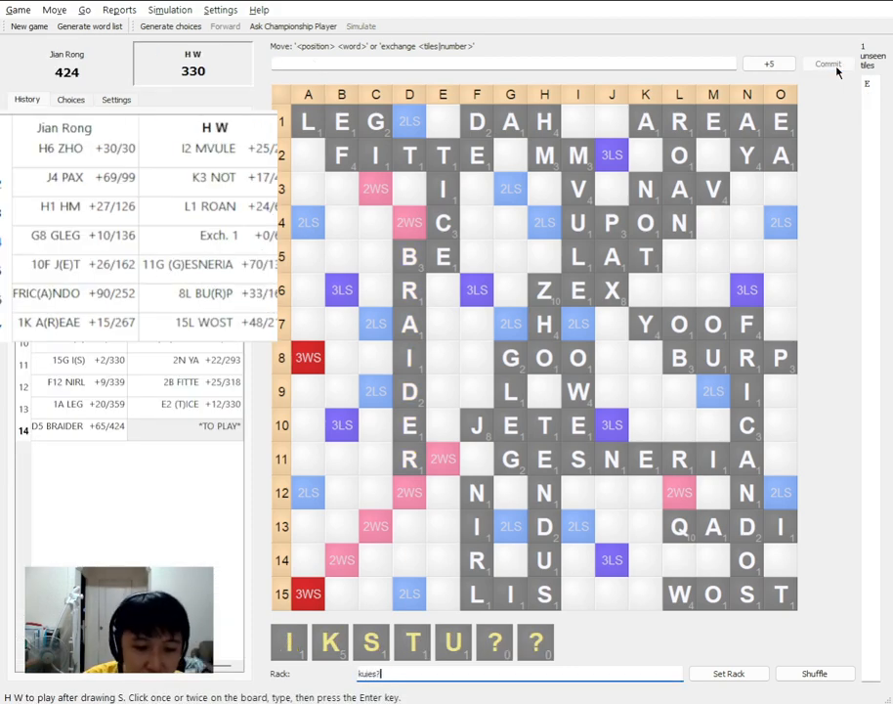
click(827, 63)
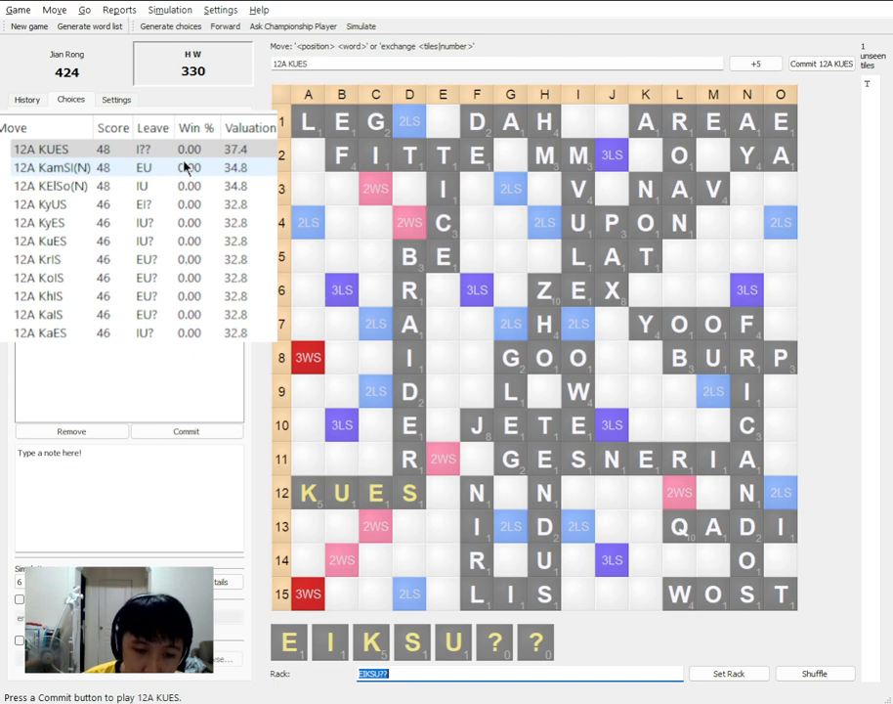
mouse_move(30, 117)
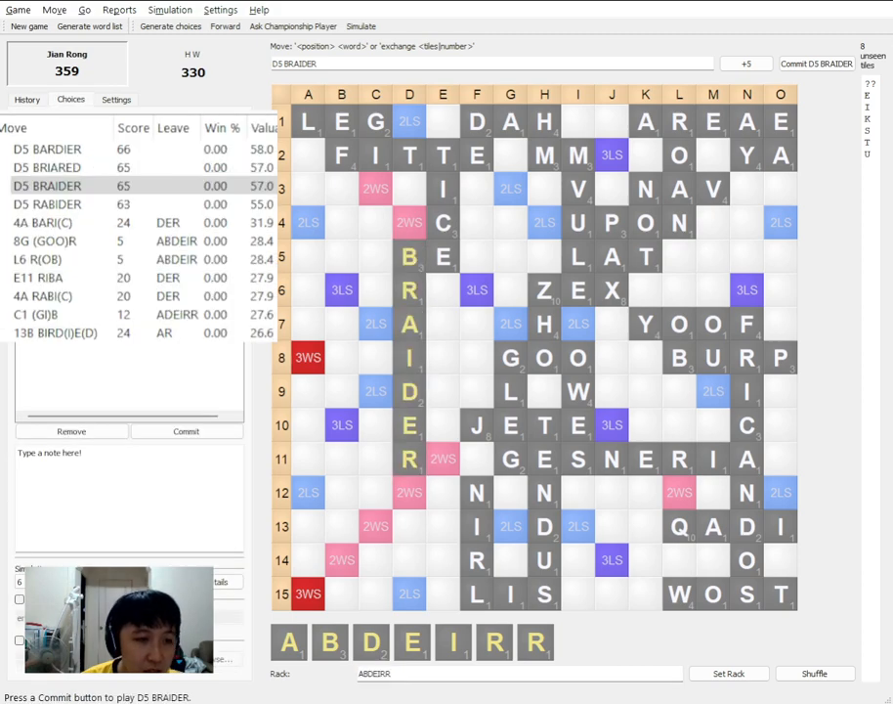
Commit BRAIDER, then H W's C9 KaUrIES bingo for 92, ending the game 425–424
click(46, 149)
text(KUIES??)
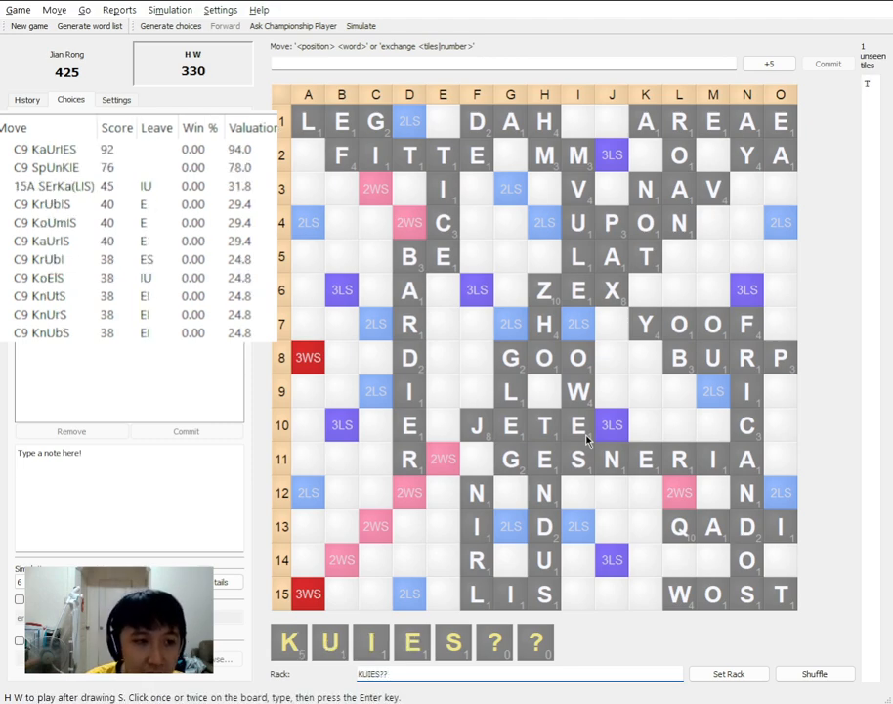
click(43, 149)
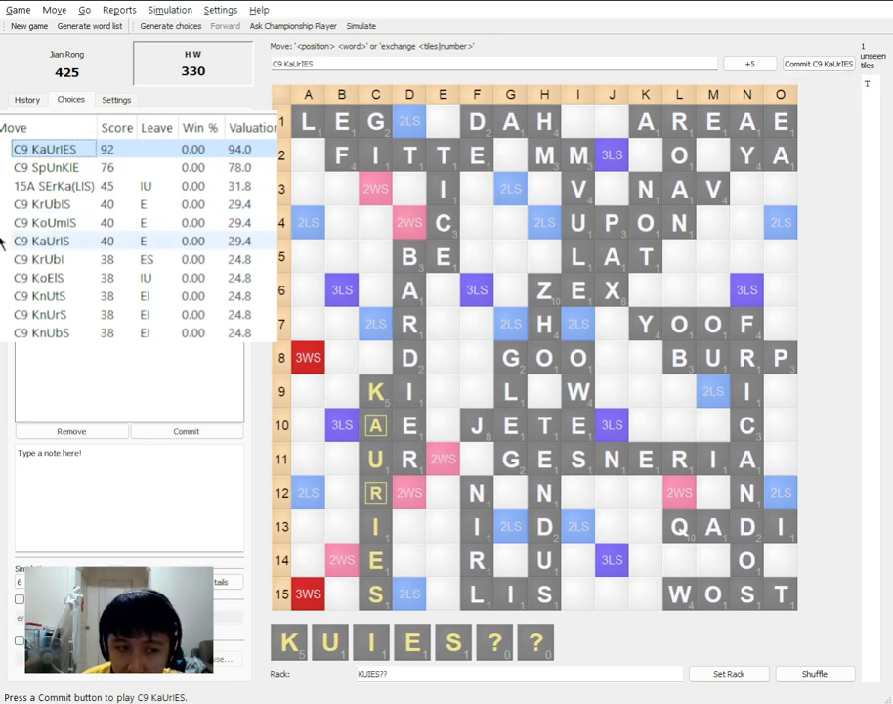
click(817, 62)
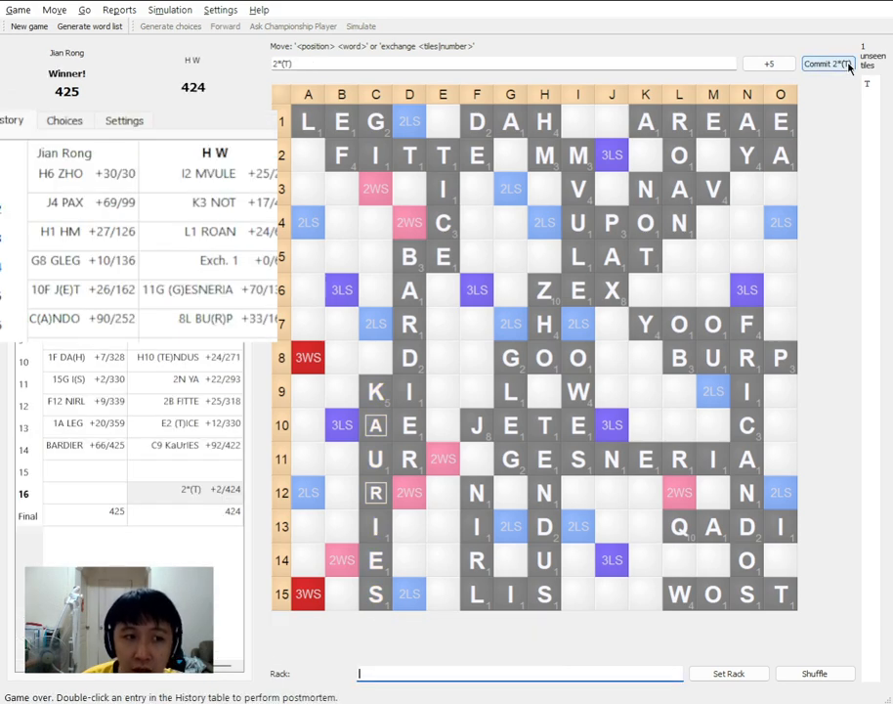
mouse_move(811, 146)
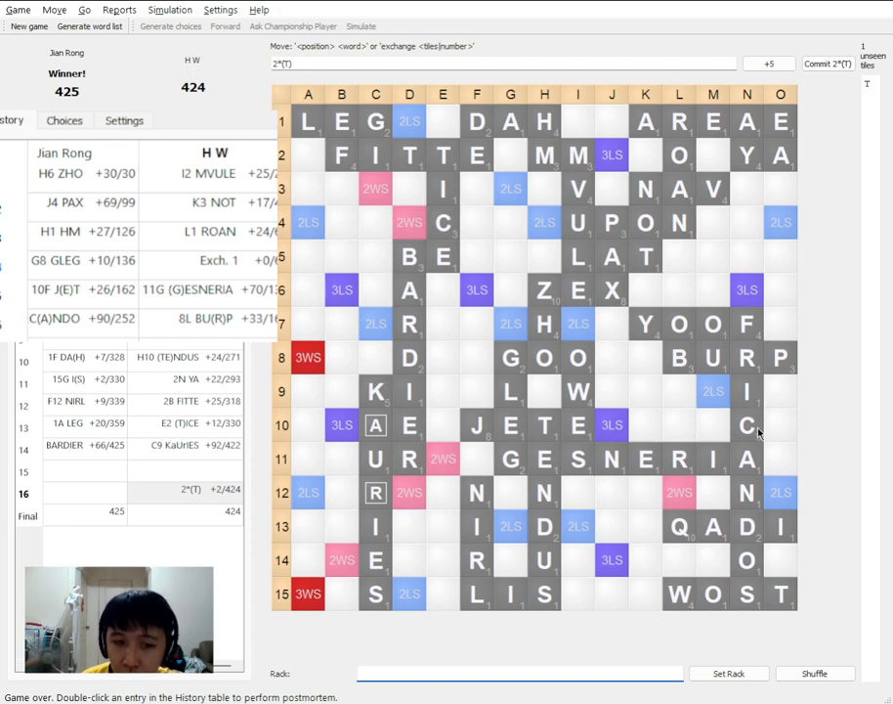
mouse_move(629, 405)
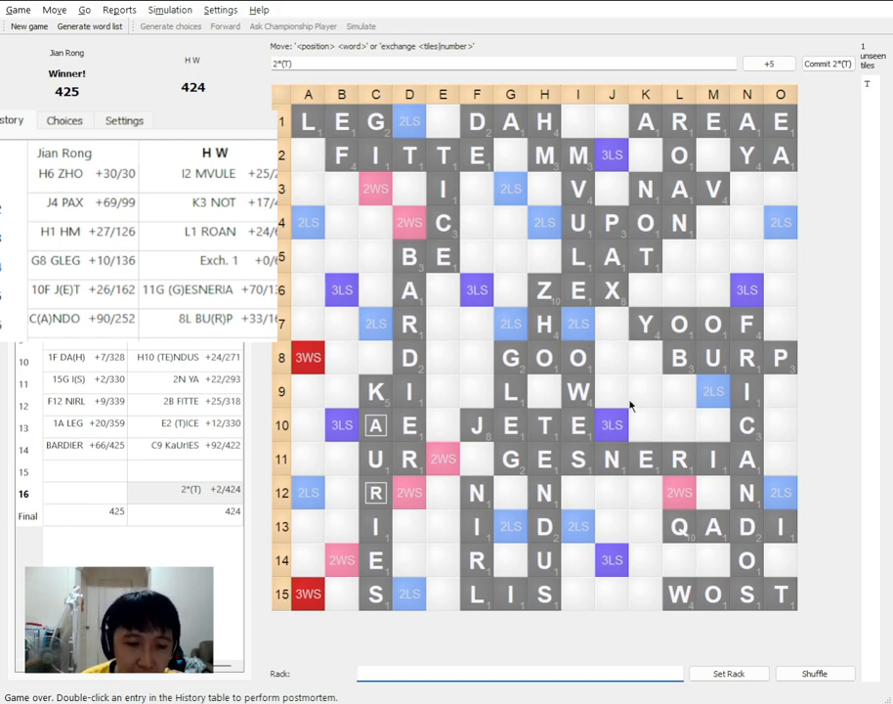
mouse_move(274, 199)
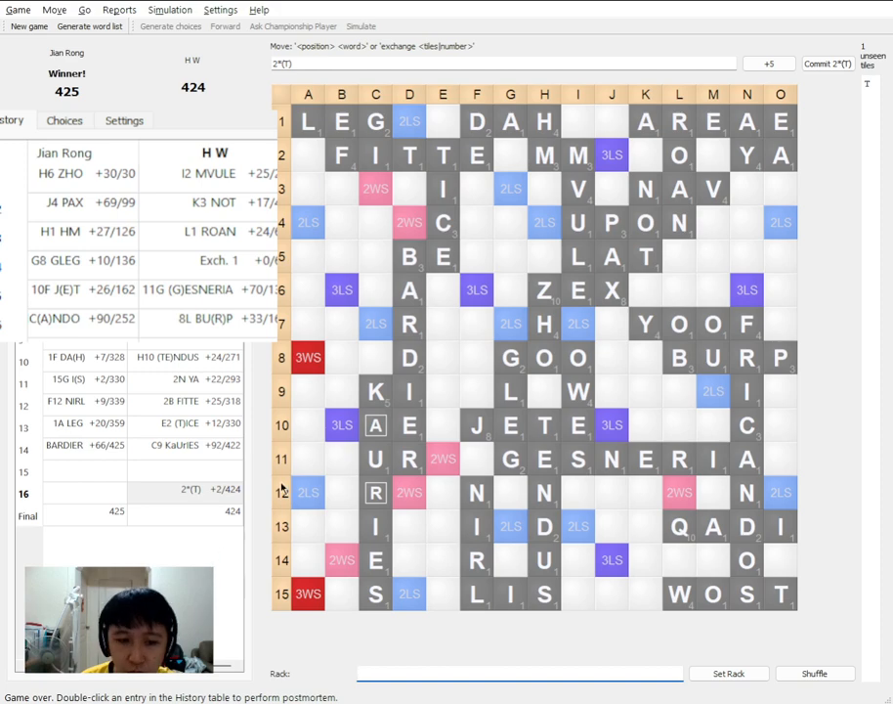
mouse_move(356, 610)
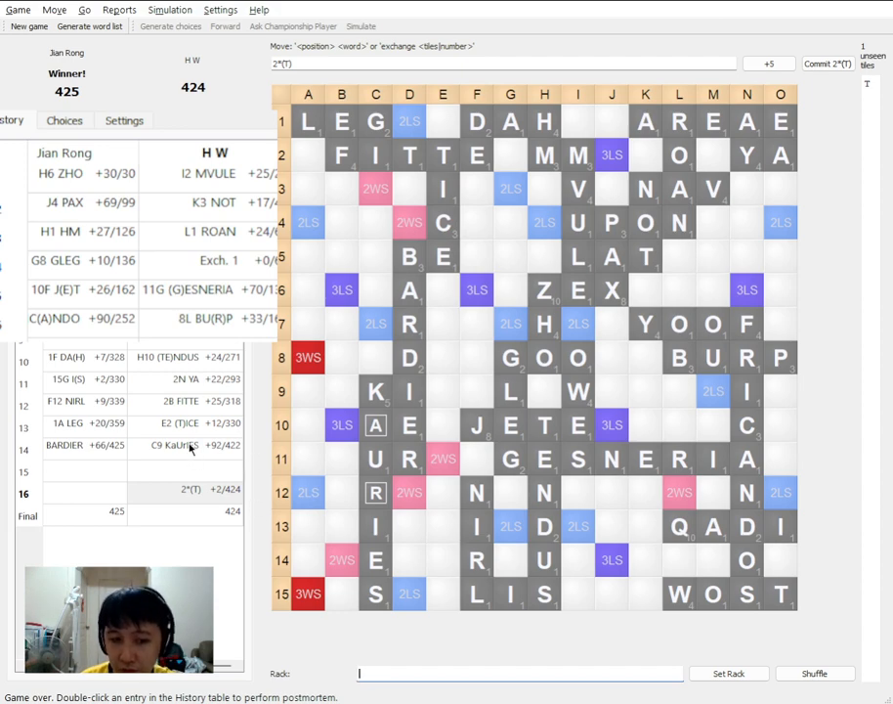
mouse_move(418, 441)
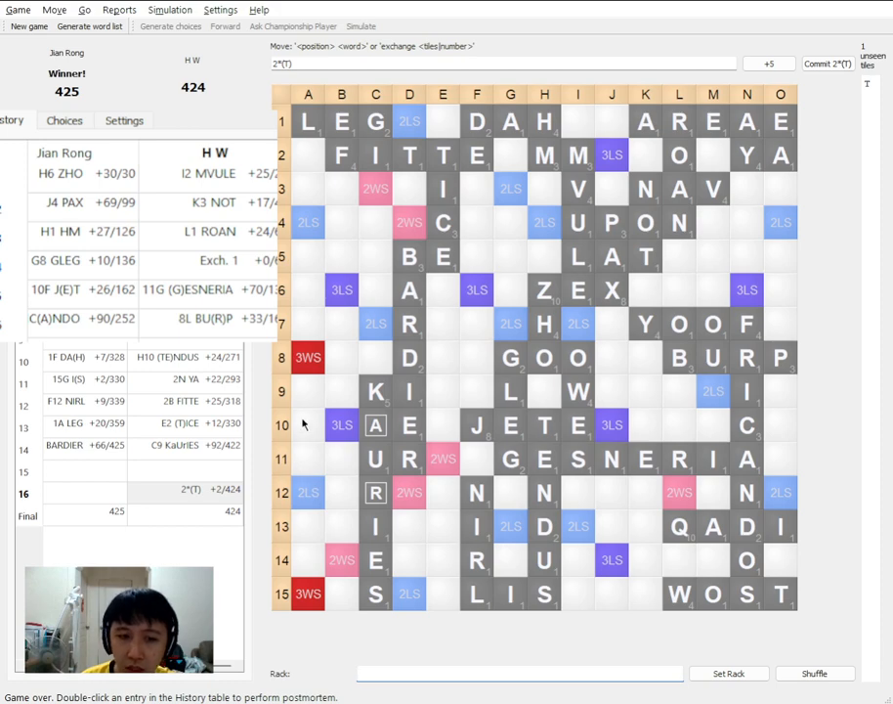
mouse_move(333, 387)
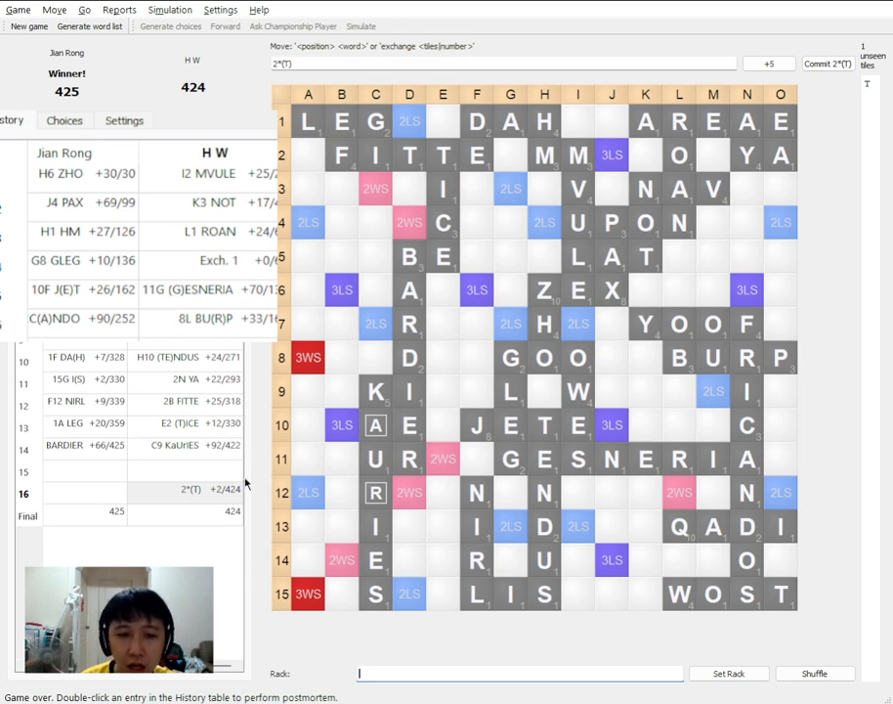
mouse_move(274, 520)
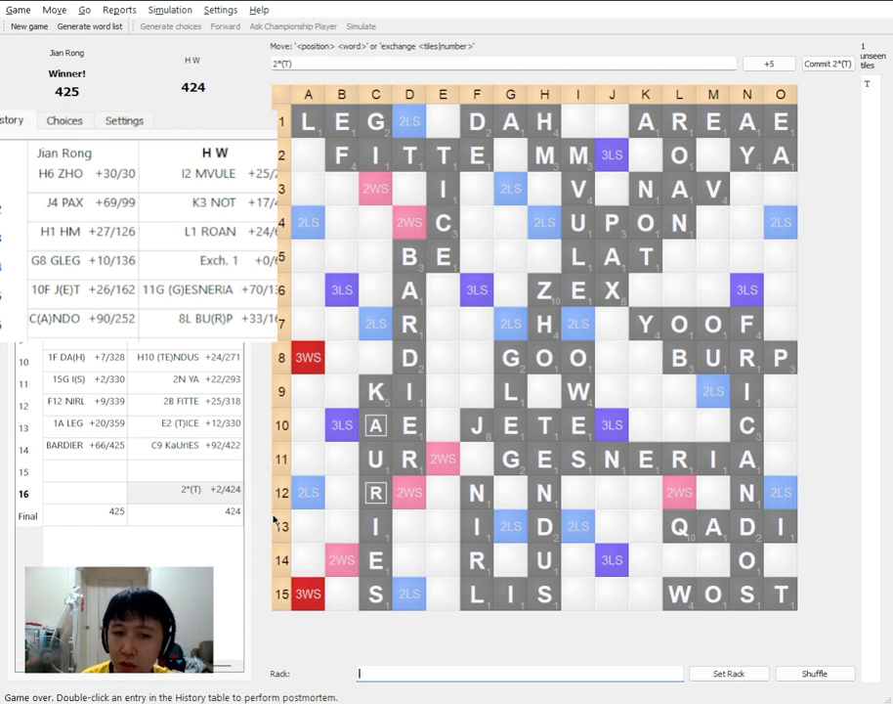